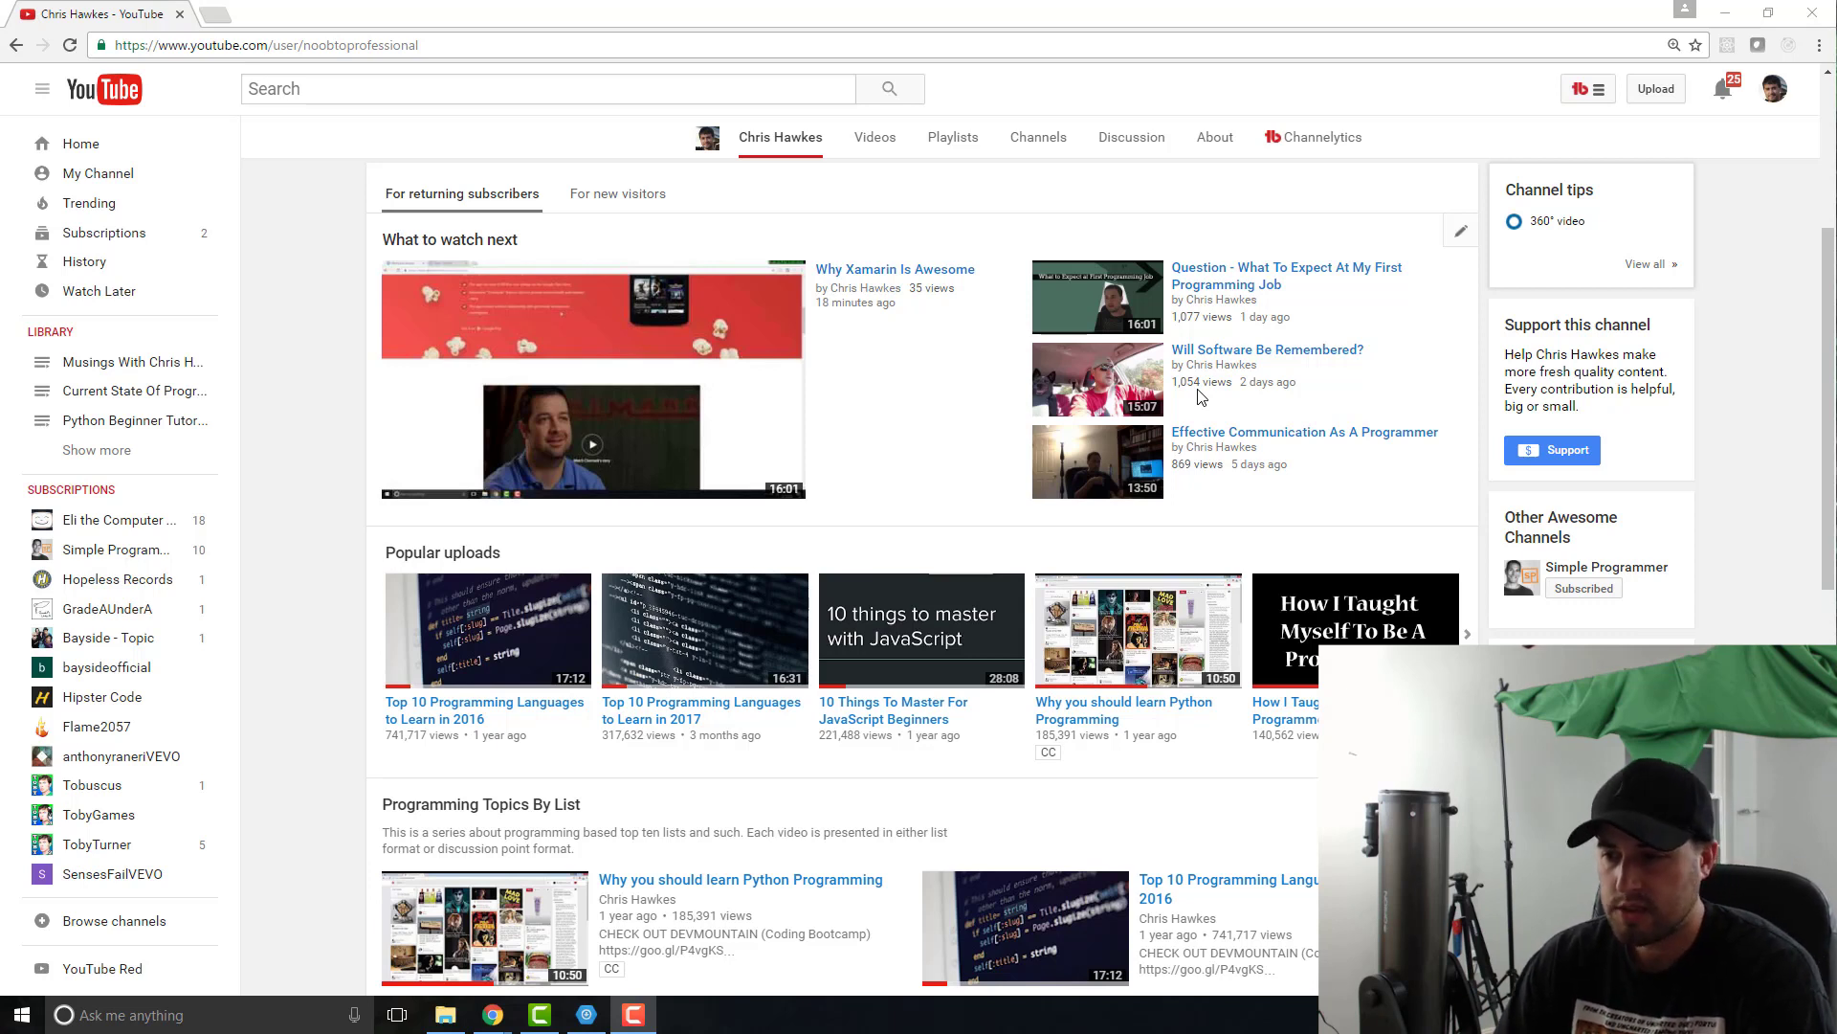
pyautogui.moveTo(1259, 379)
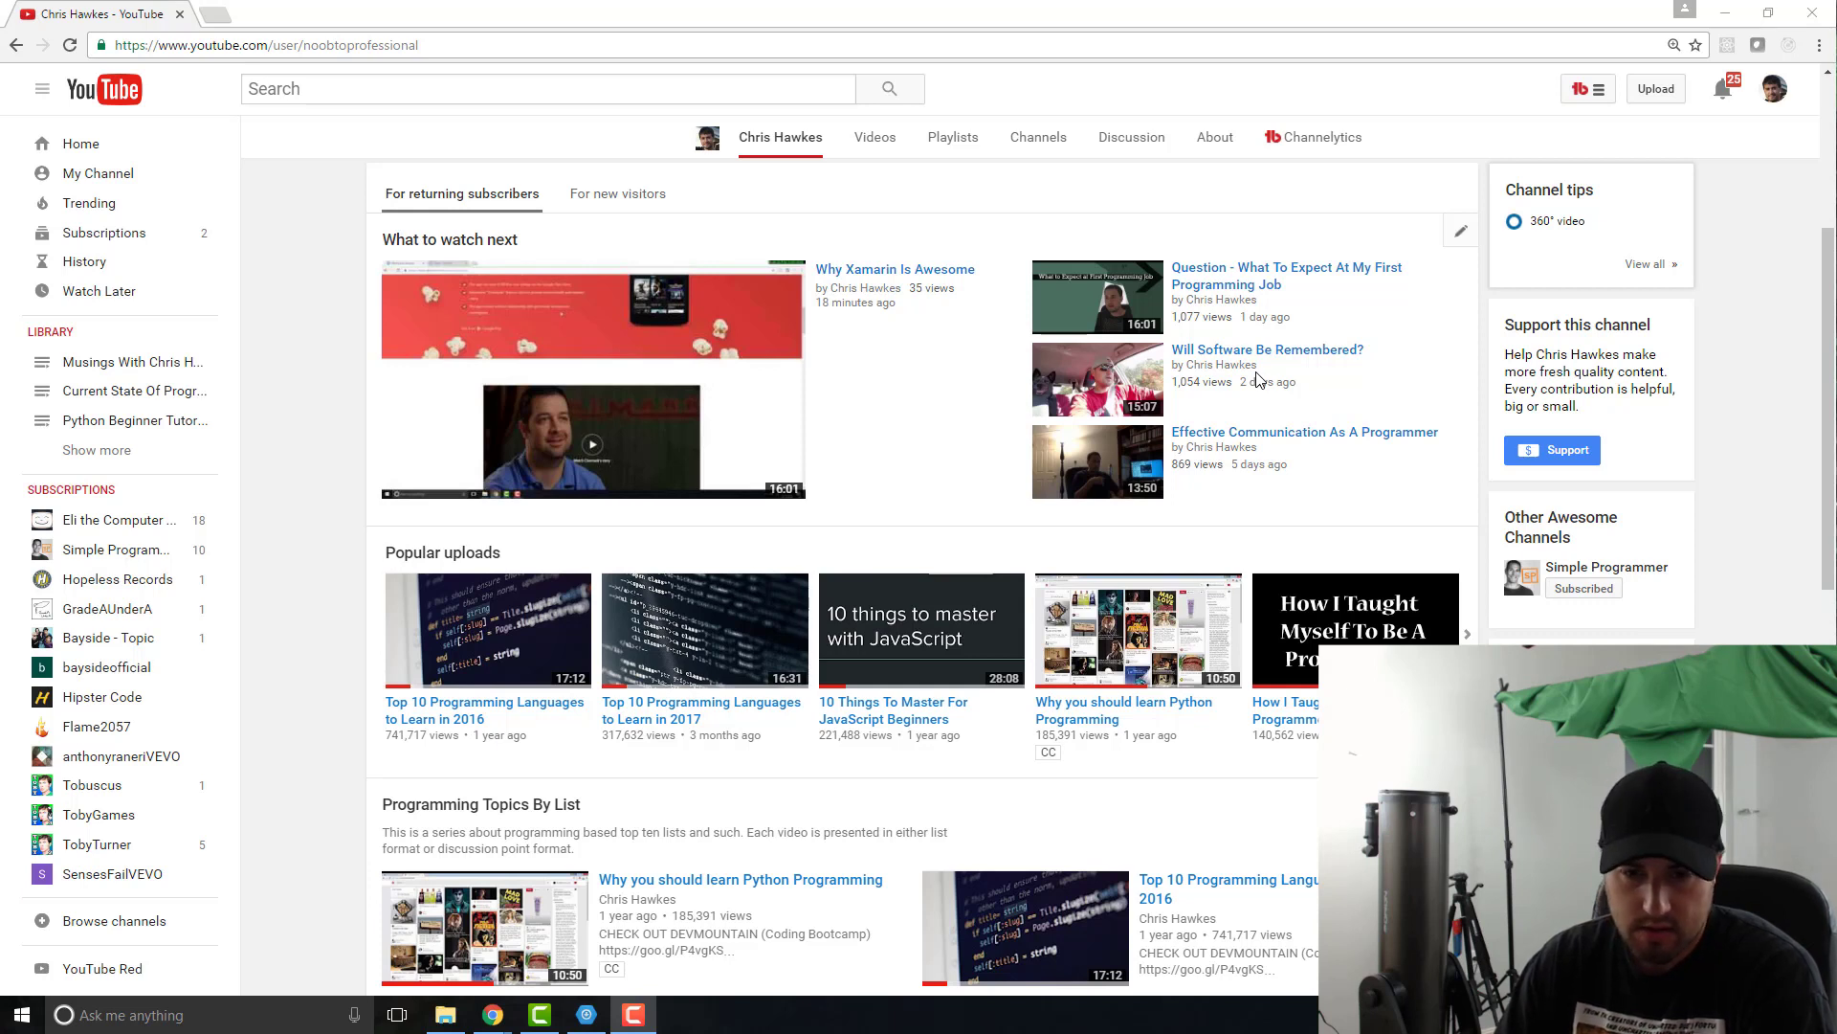
pyautogui.moveTo(1272, 234)
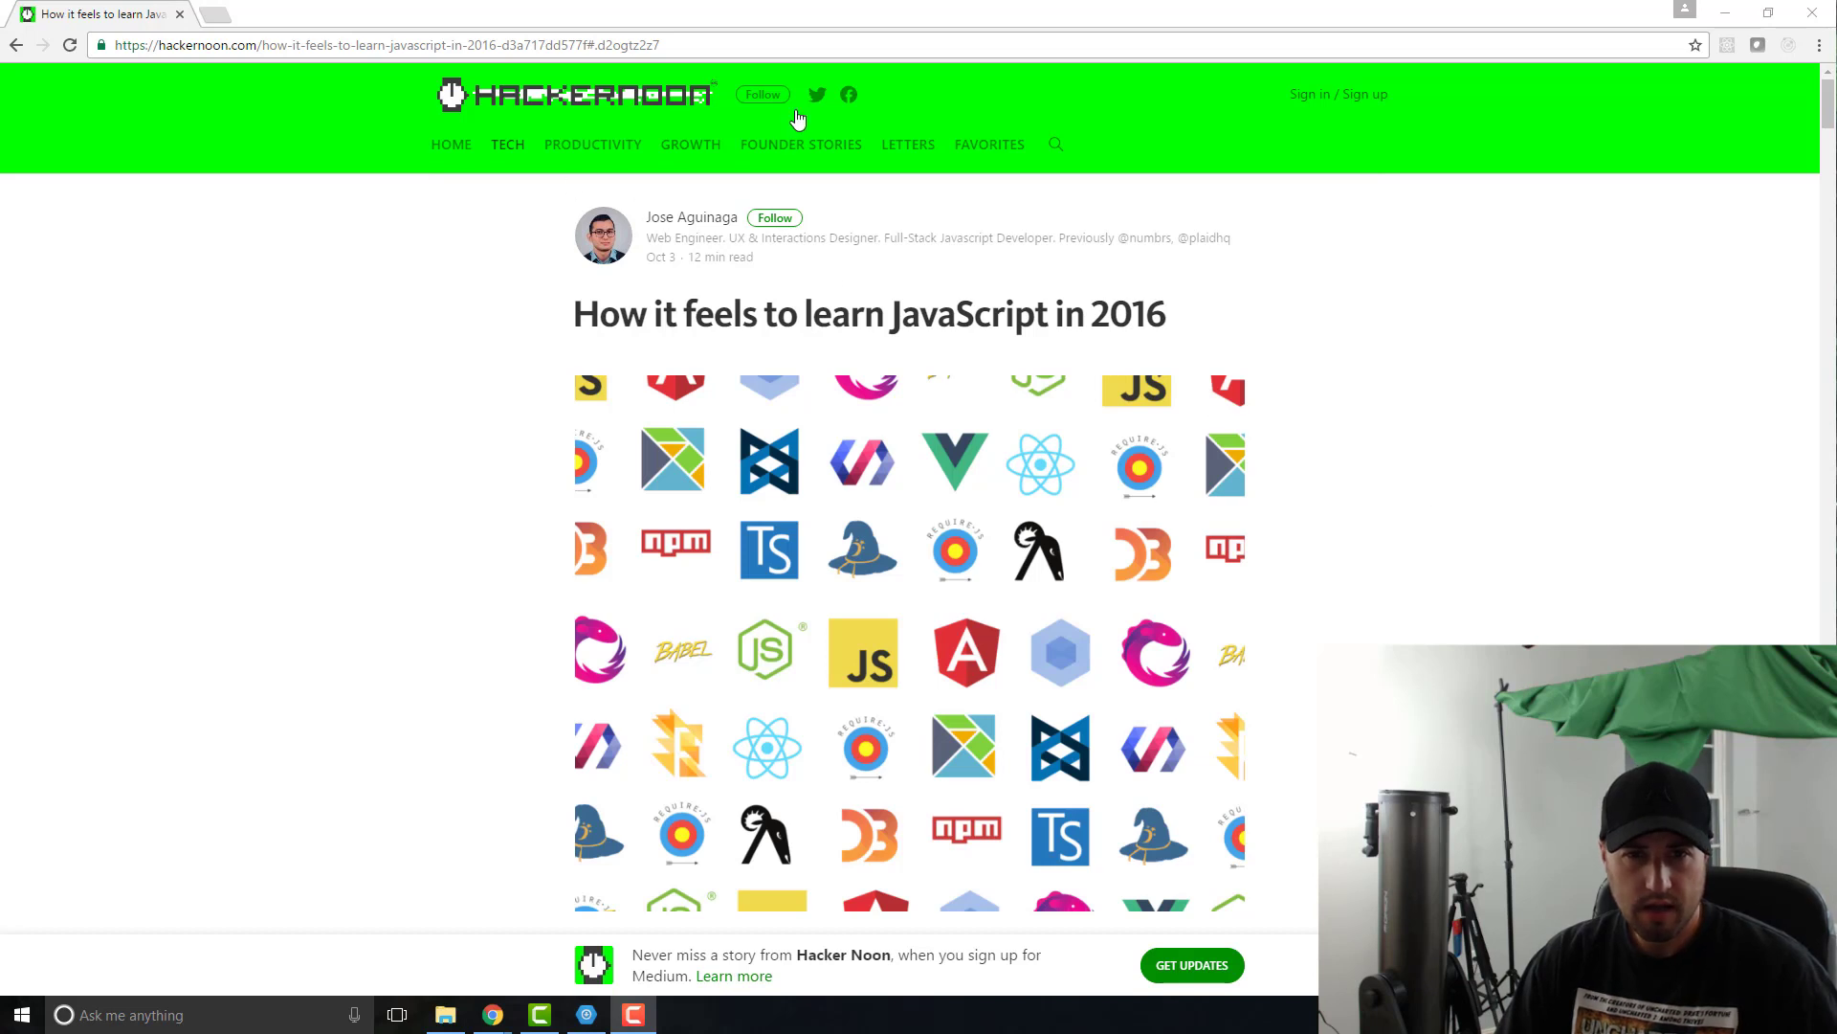
pyautogui.moveTo(1619, 350)
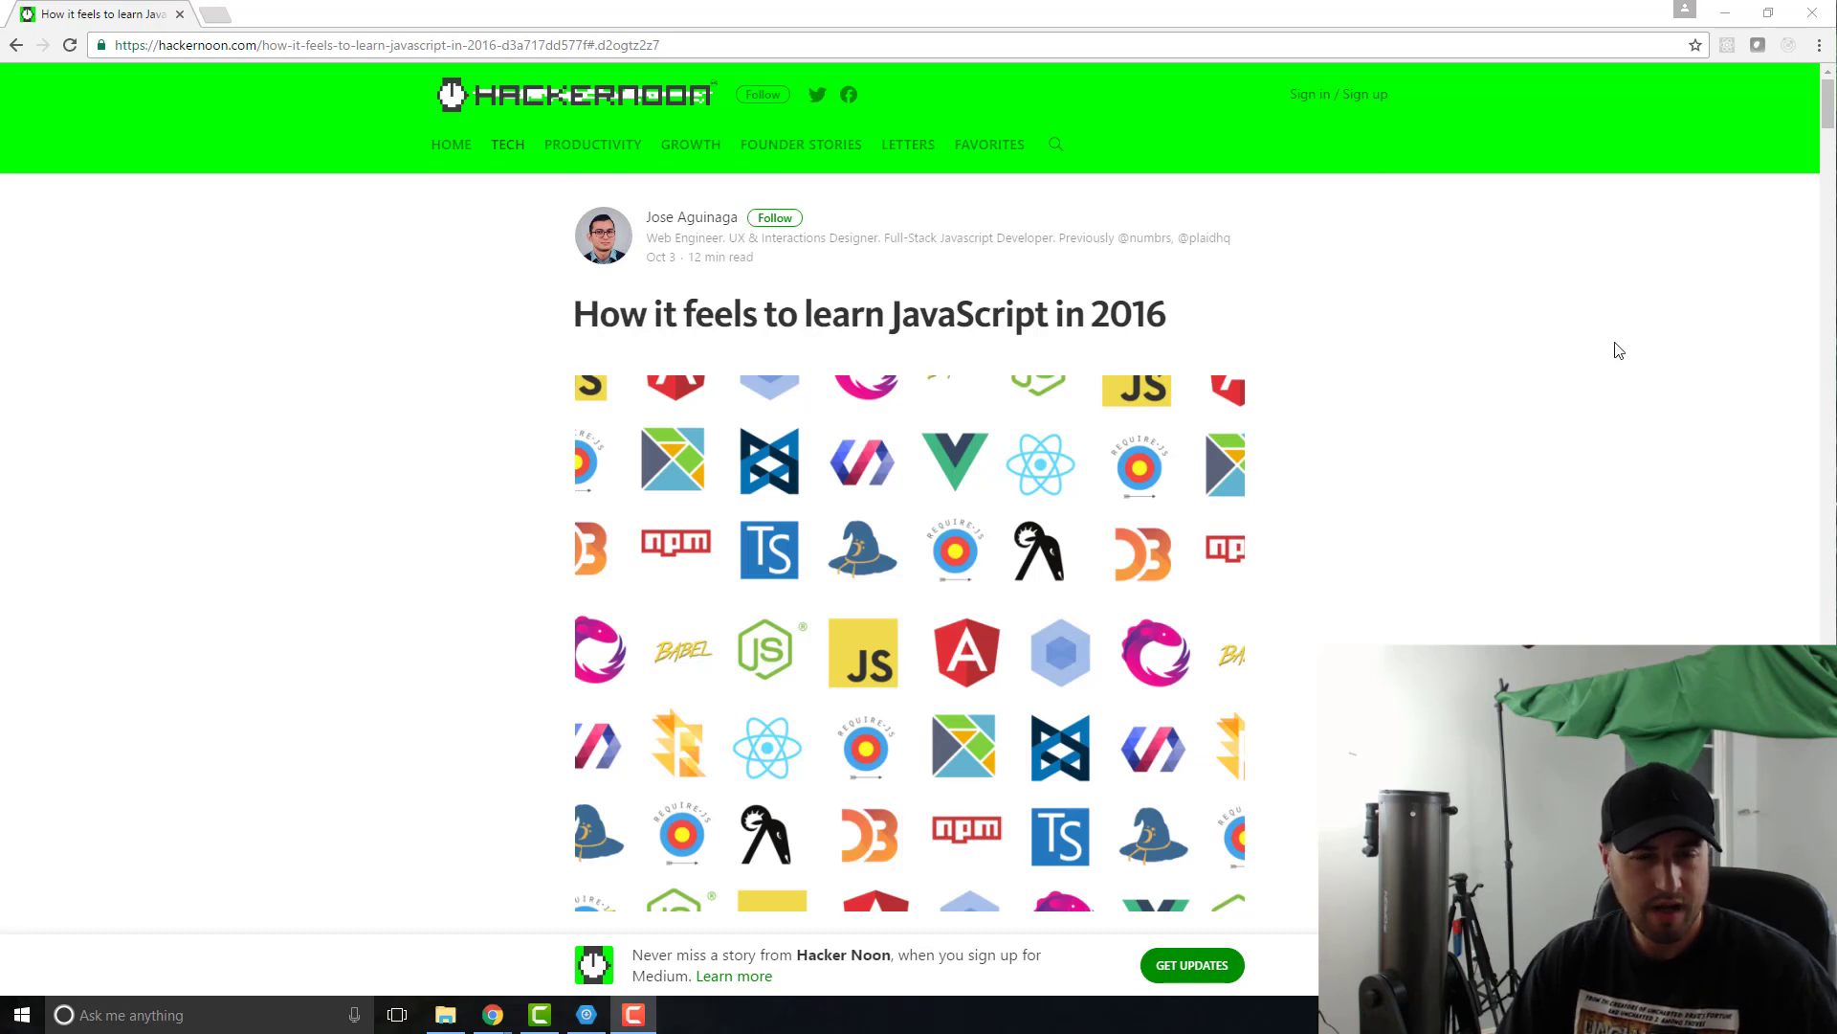
pyautogui.scroll(-3)
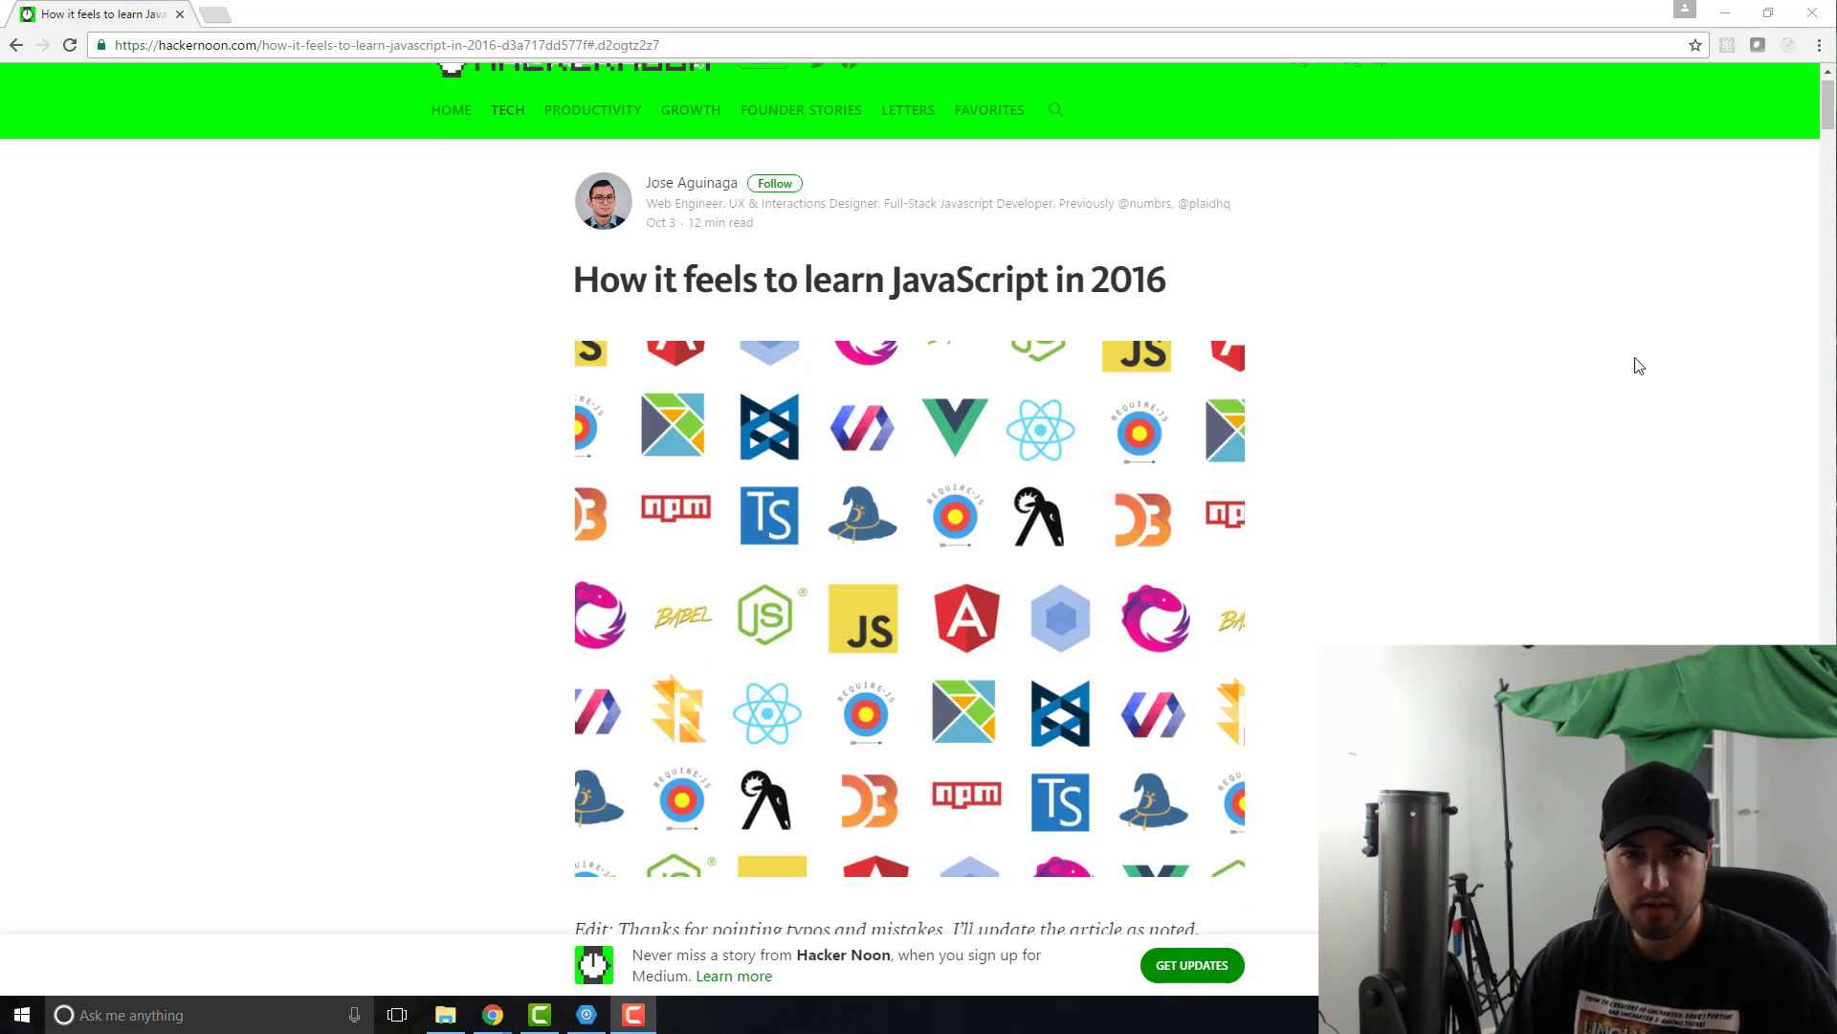
pyautogui.scroll(-3)
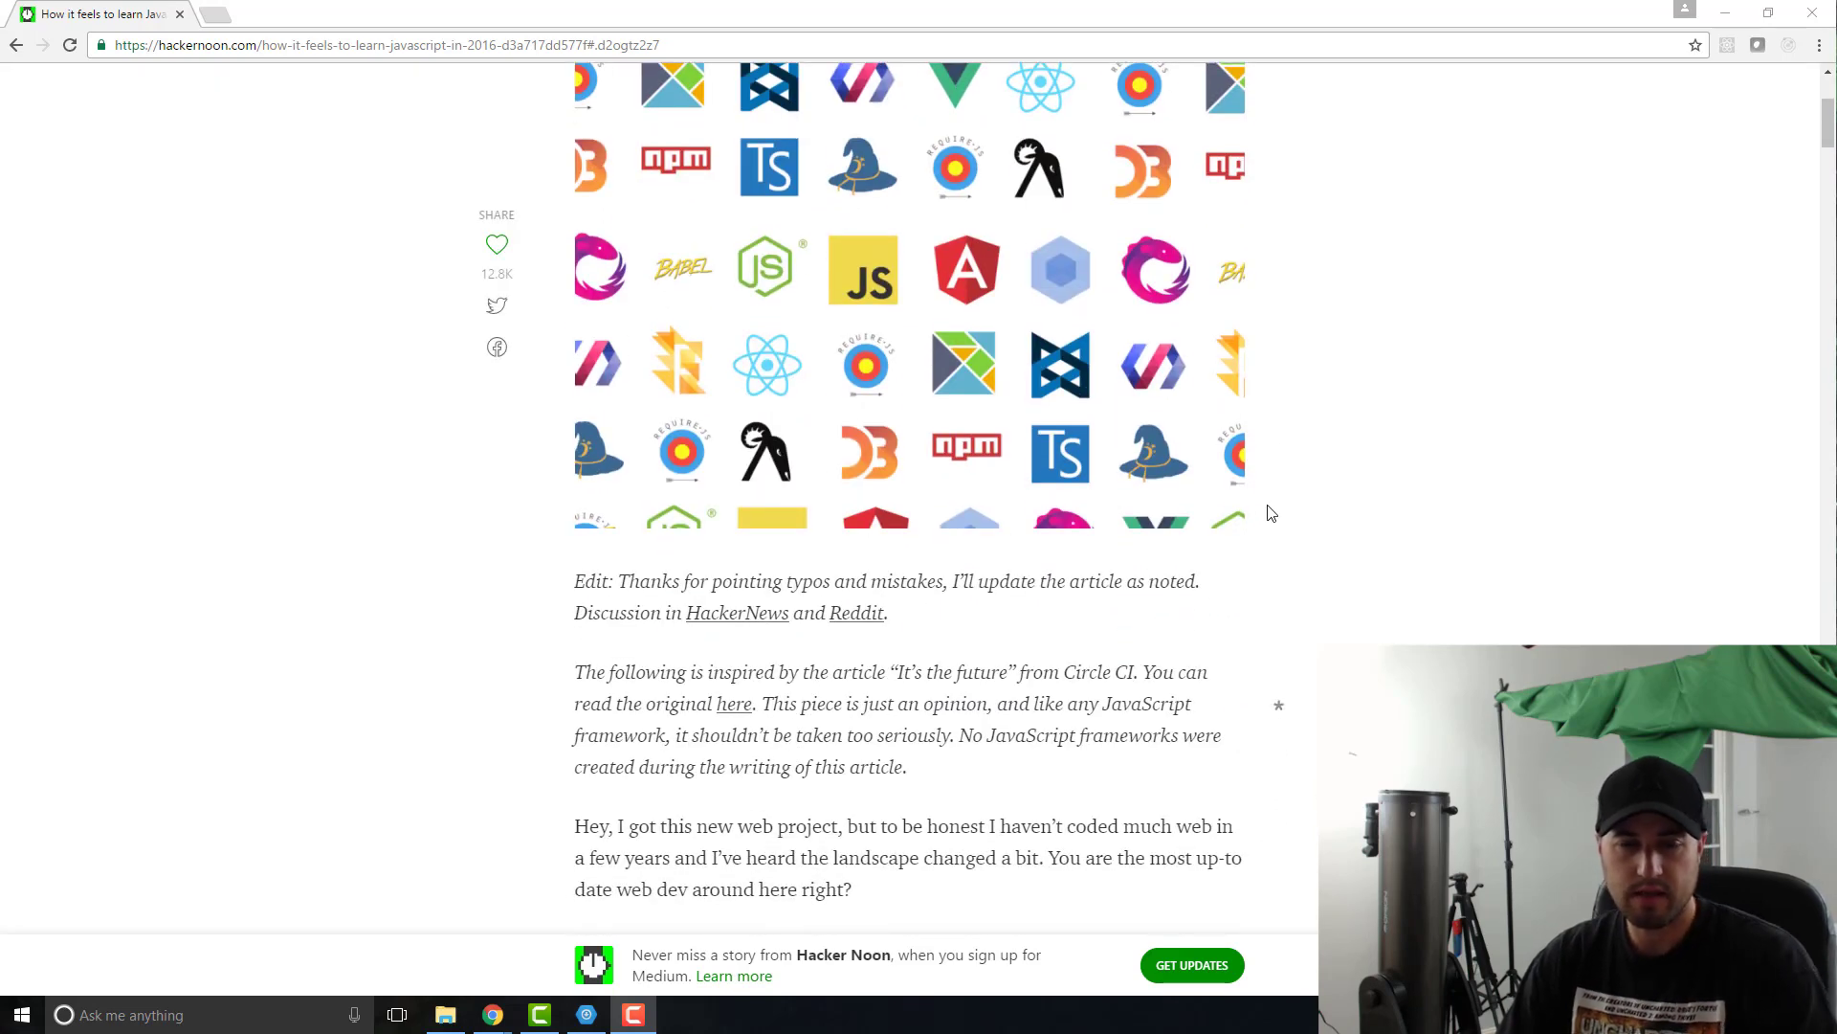
pyautogui.moveTo(1473, 640)
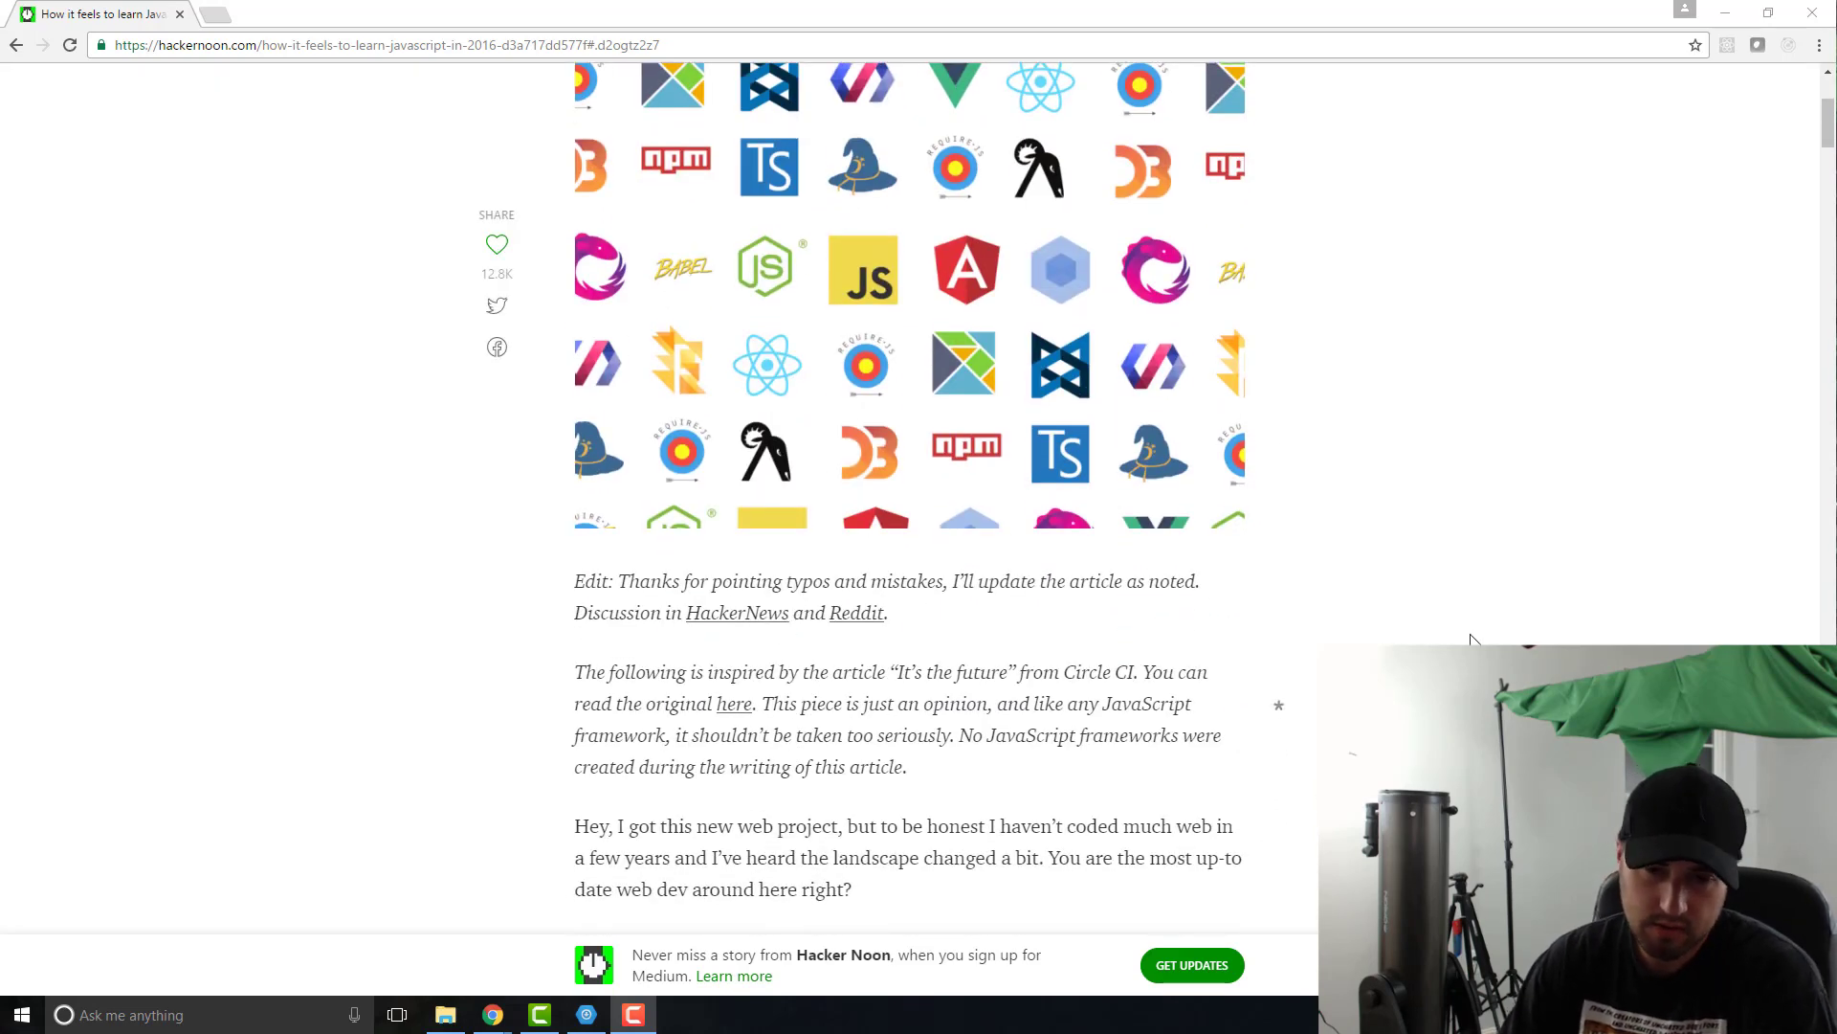
pyautogui.scroll(-3)
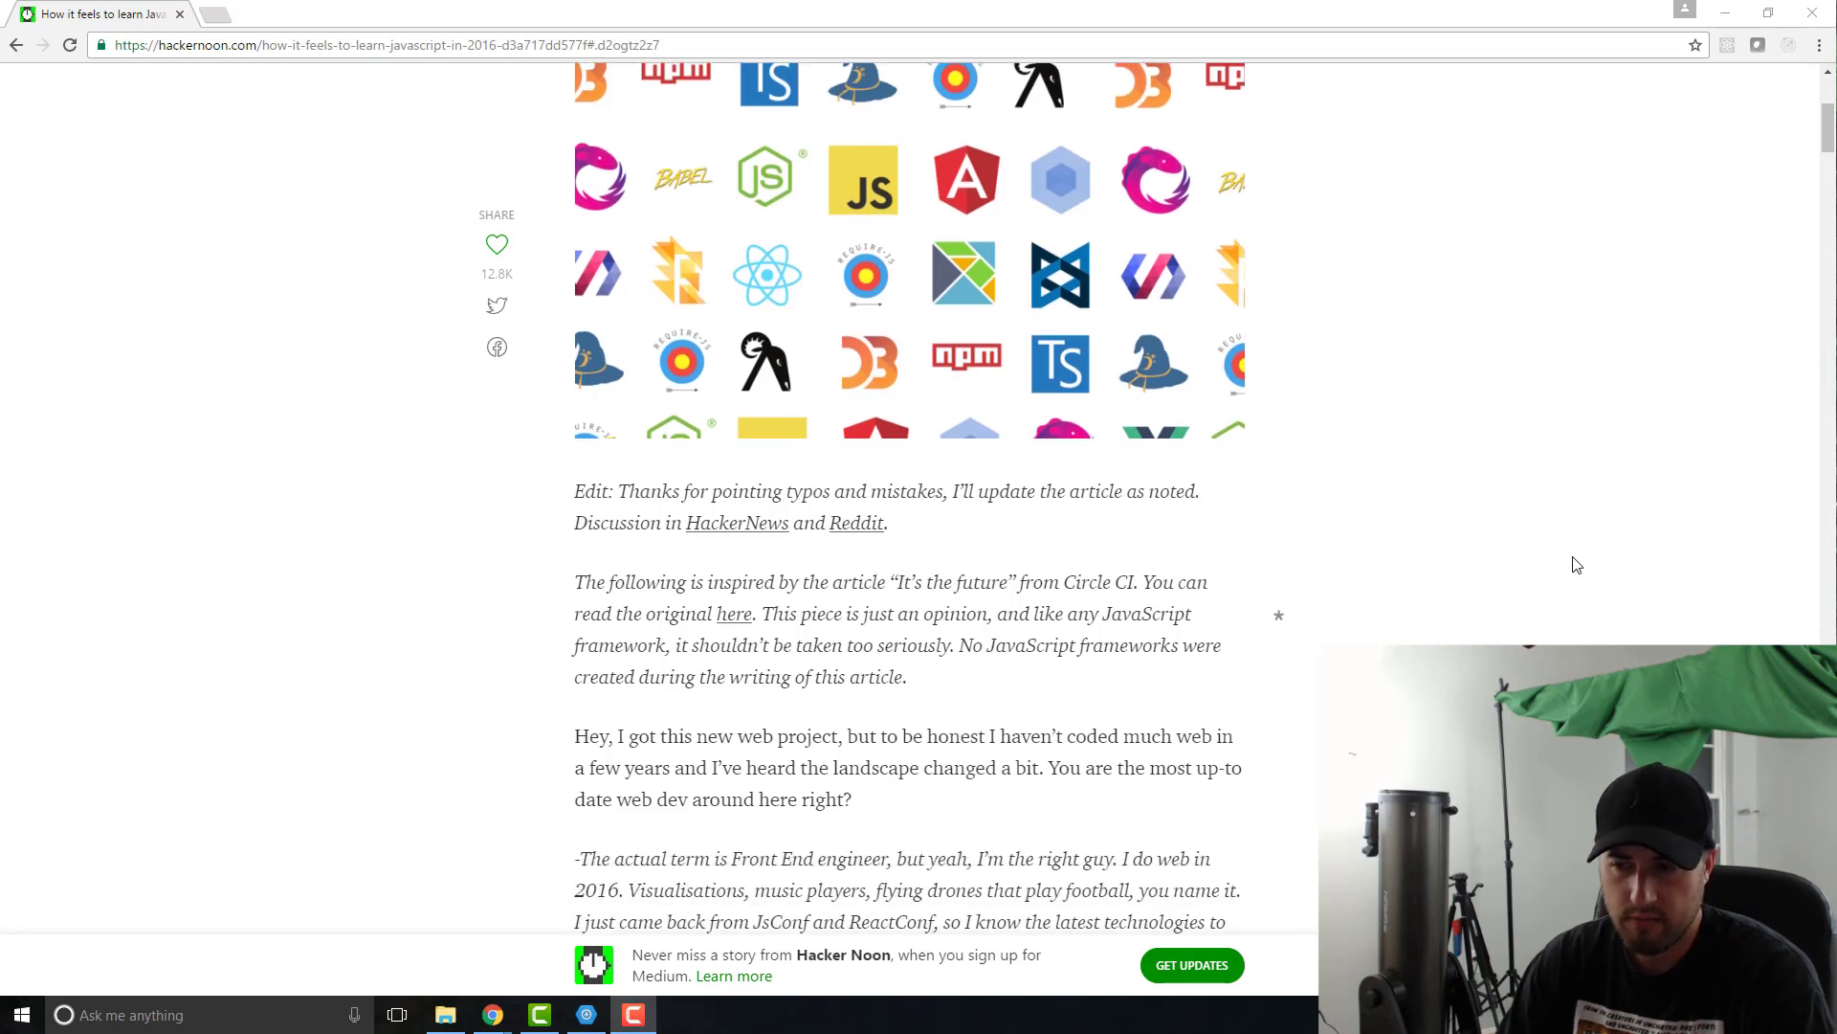
pyautogui.scroll(-3)
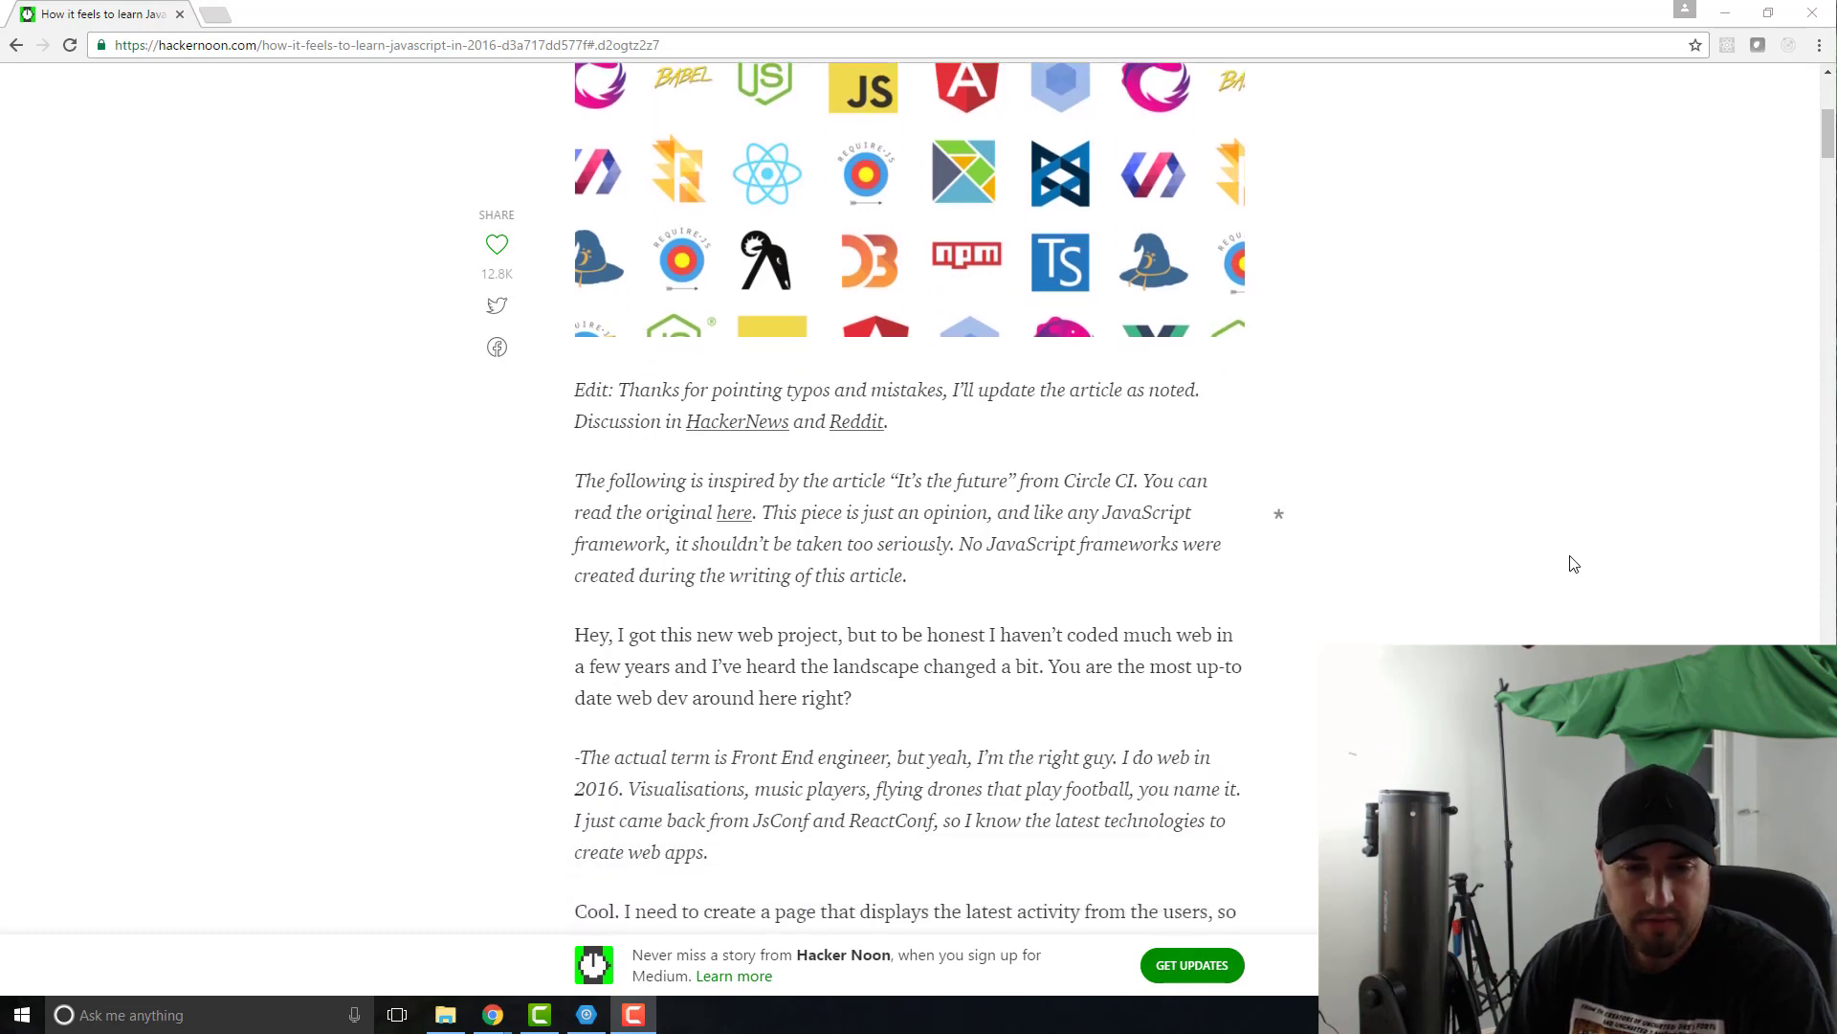
pyautogui.moveTo(1753, 501)
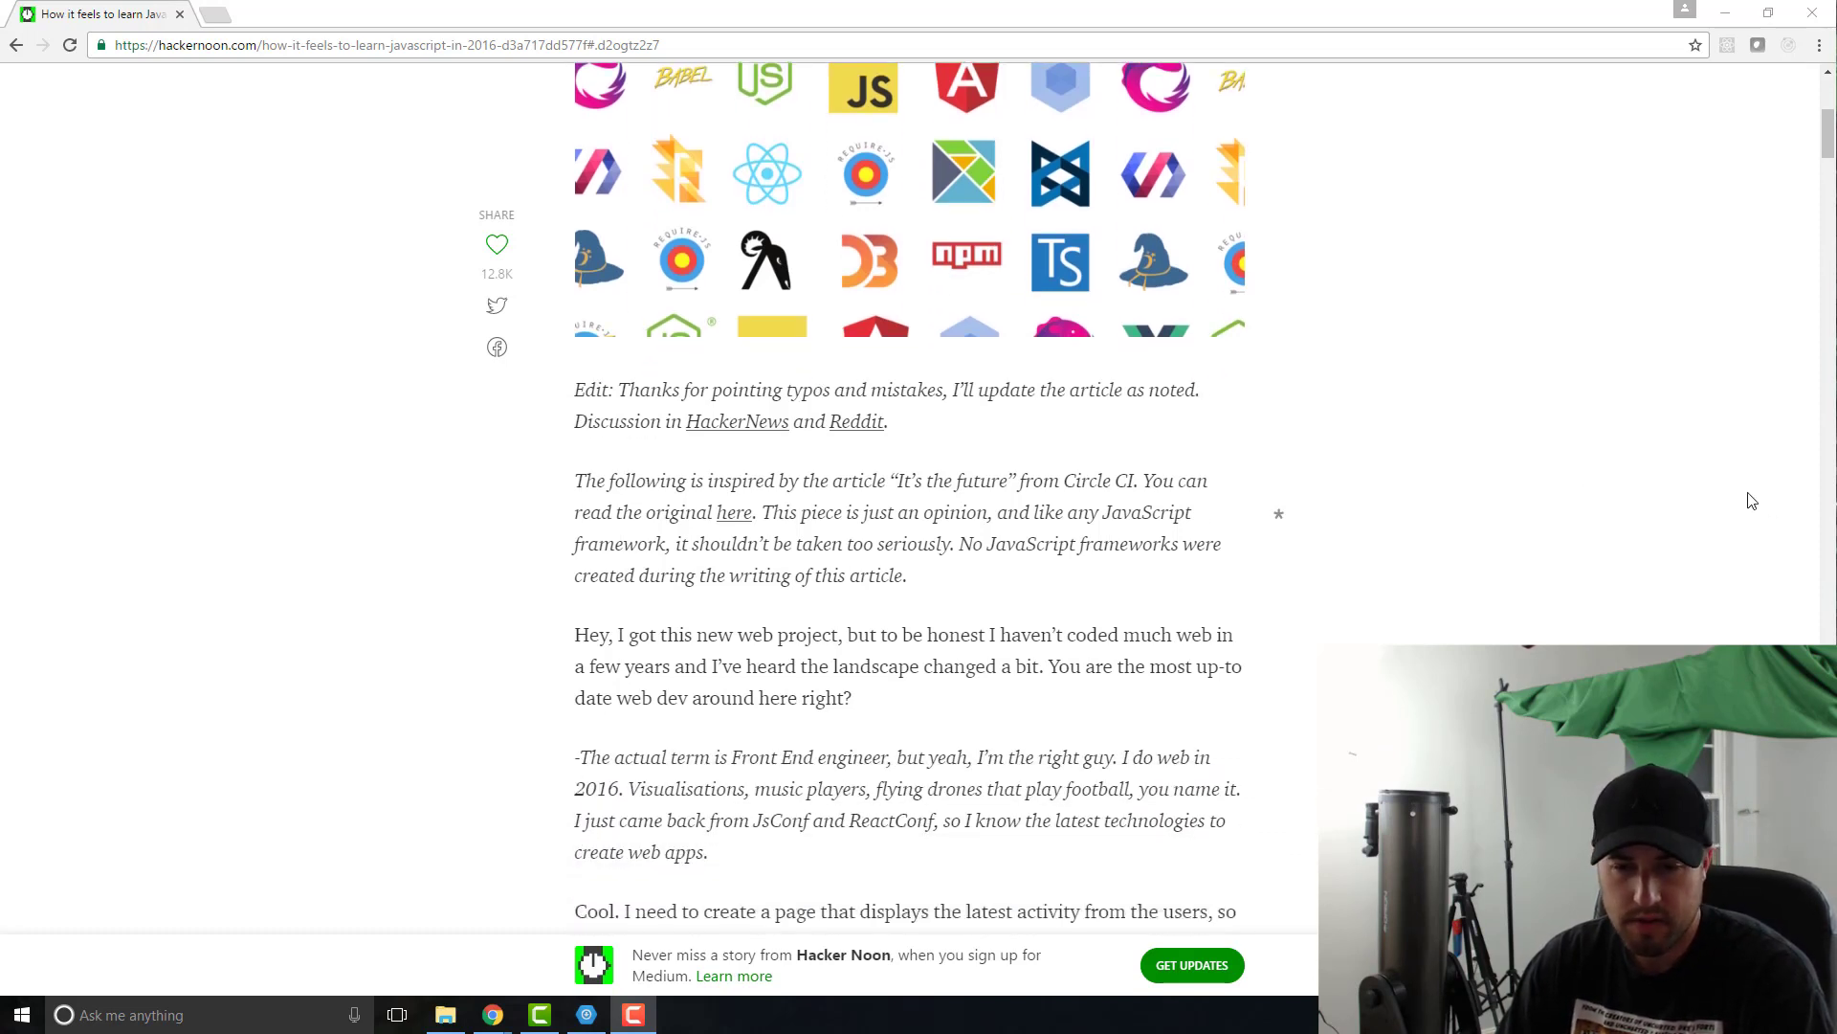
pyautogui.moveTo(1598, 487)
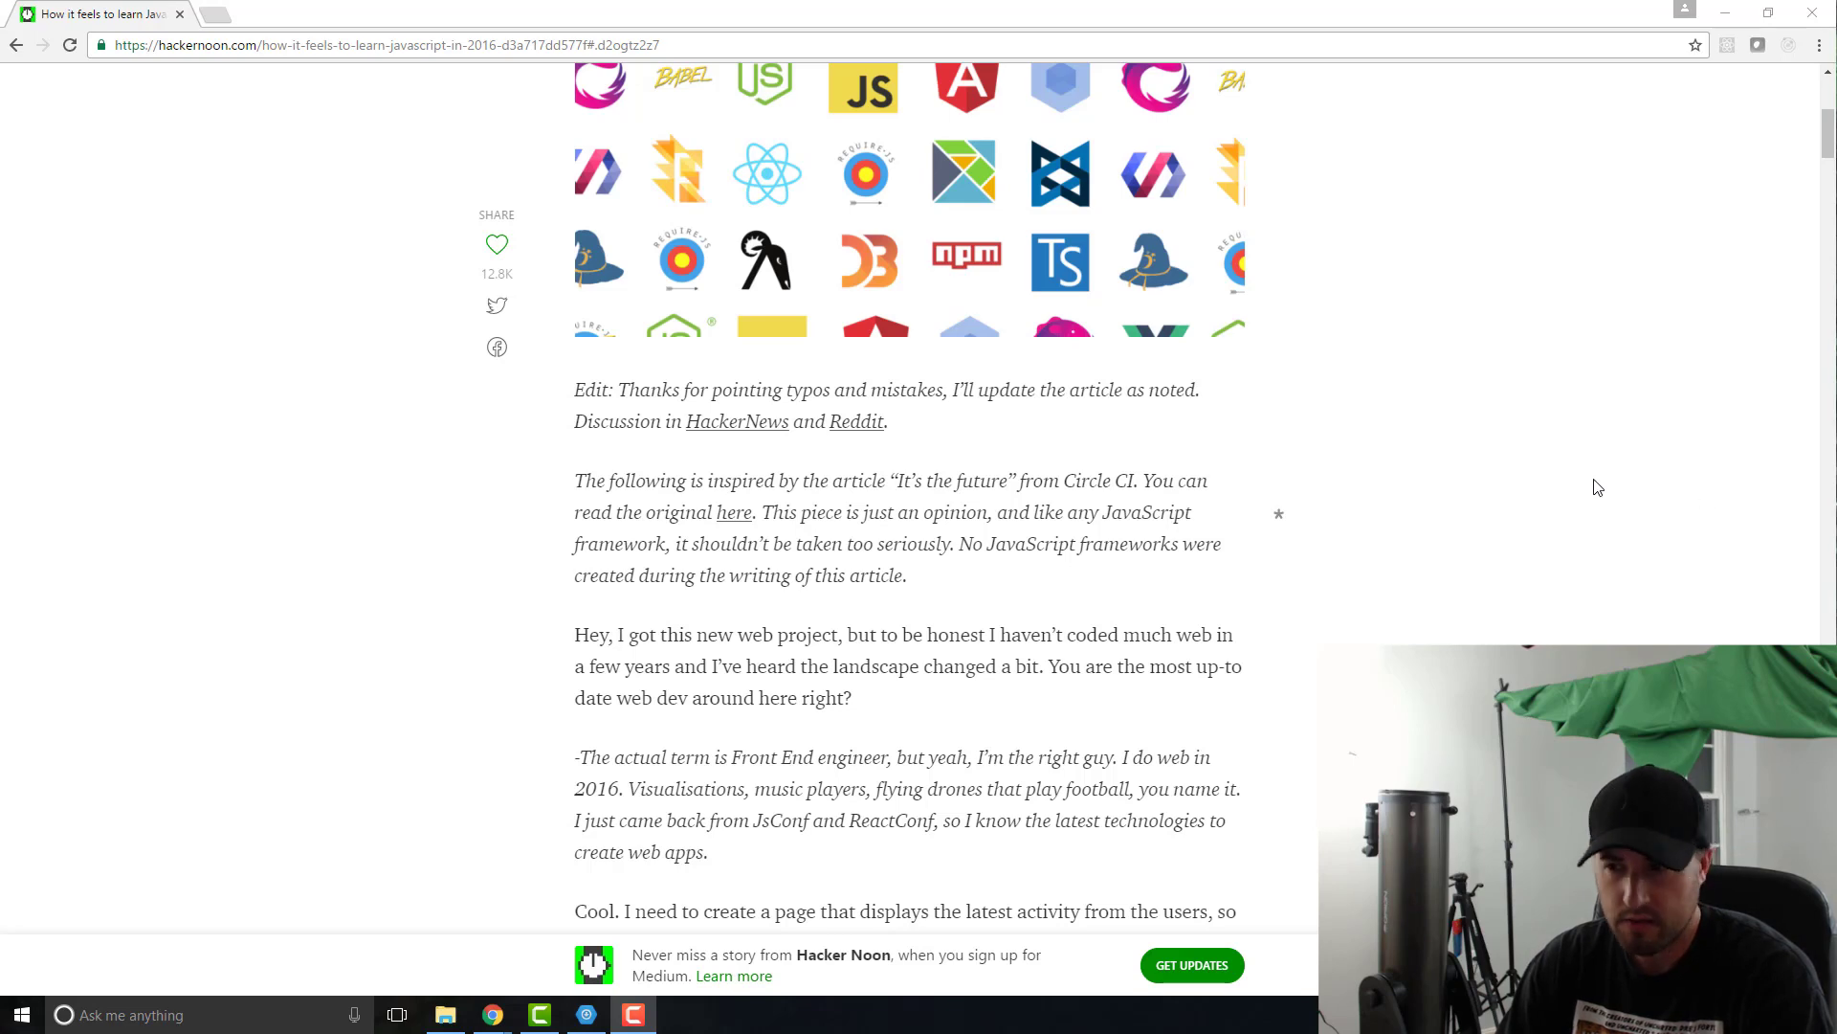
pyautogui.scroll(-3)
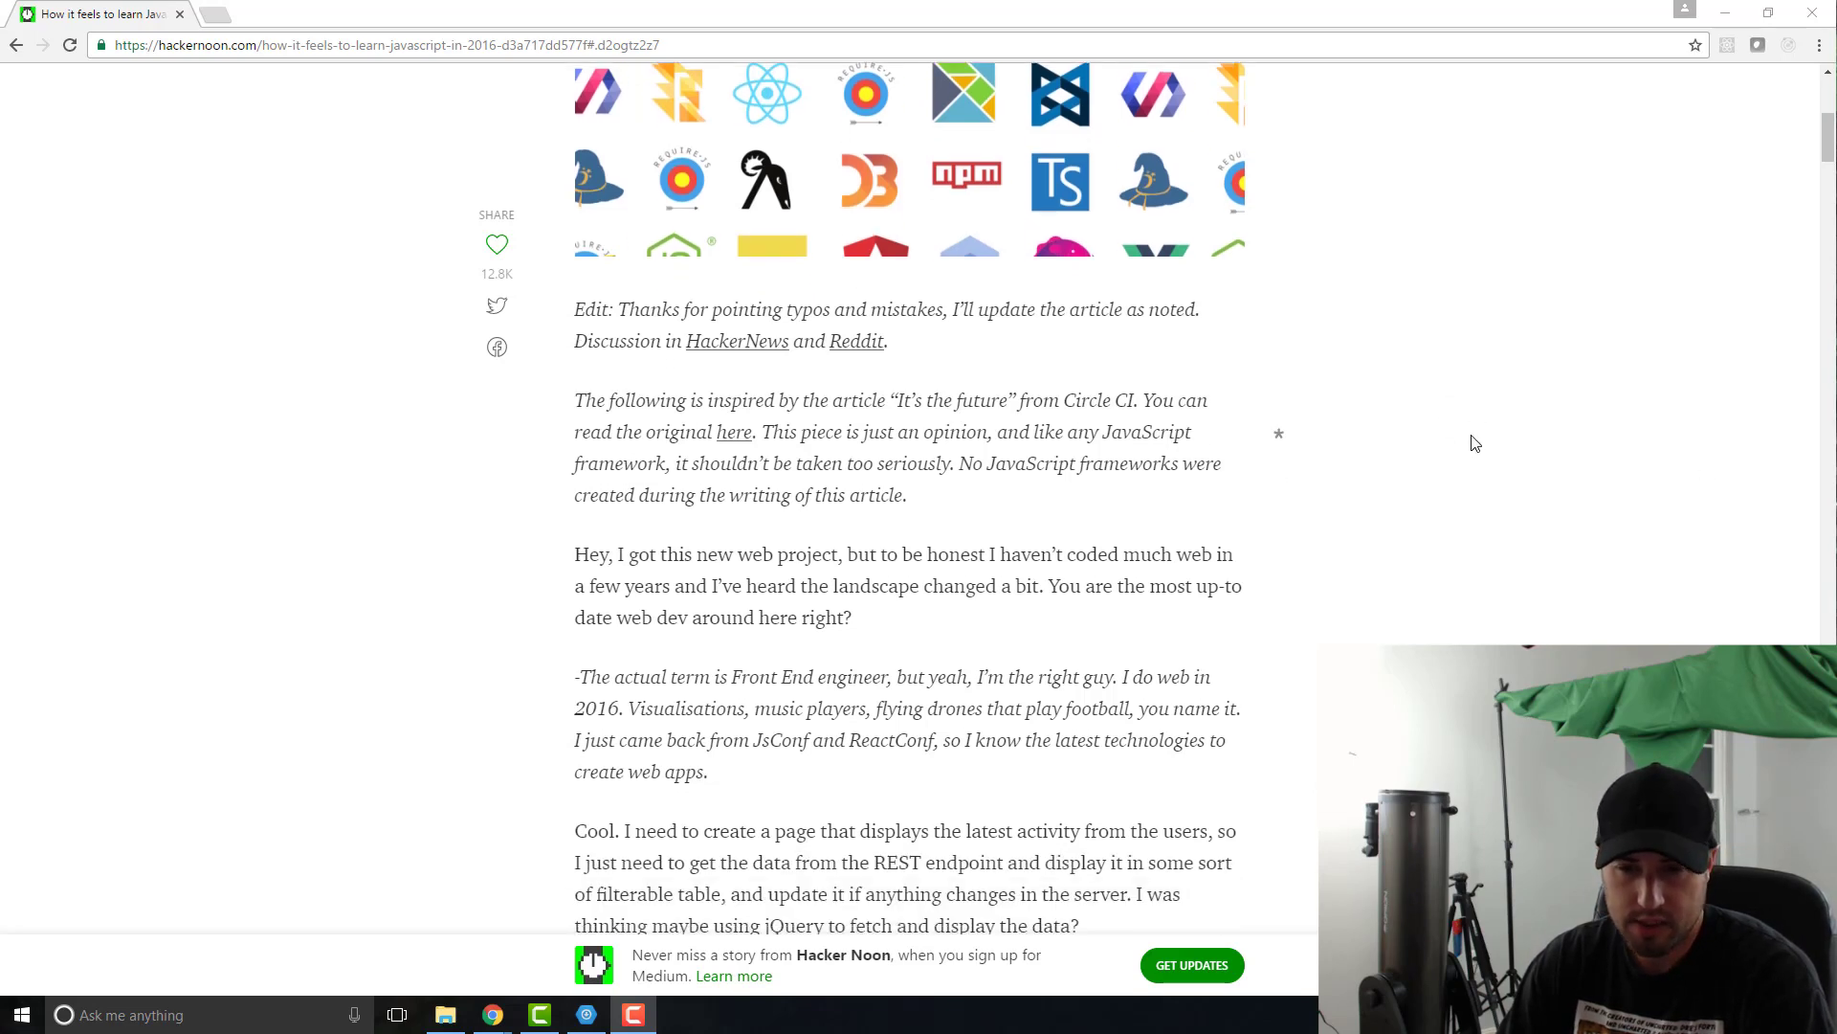
pyautogui.scroll(-3)
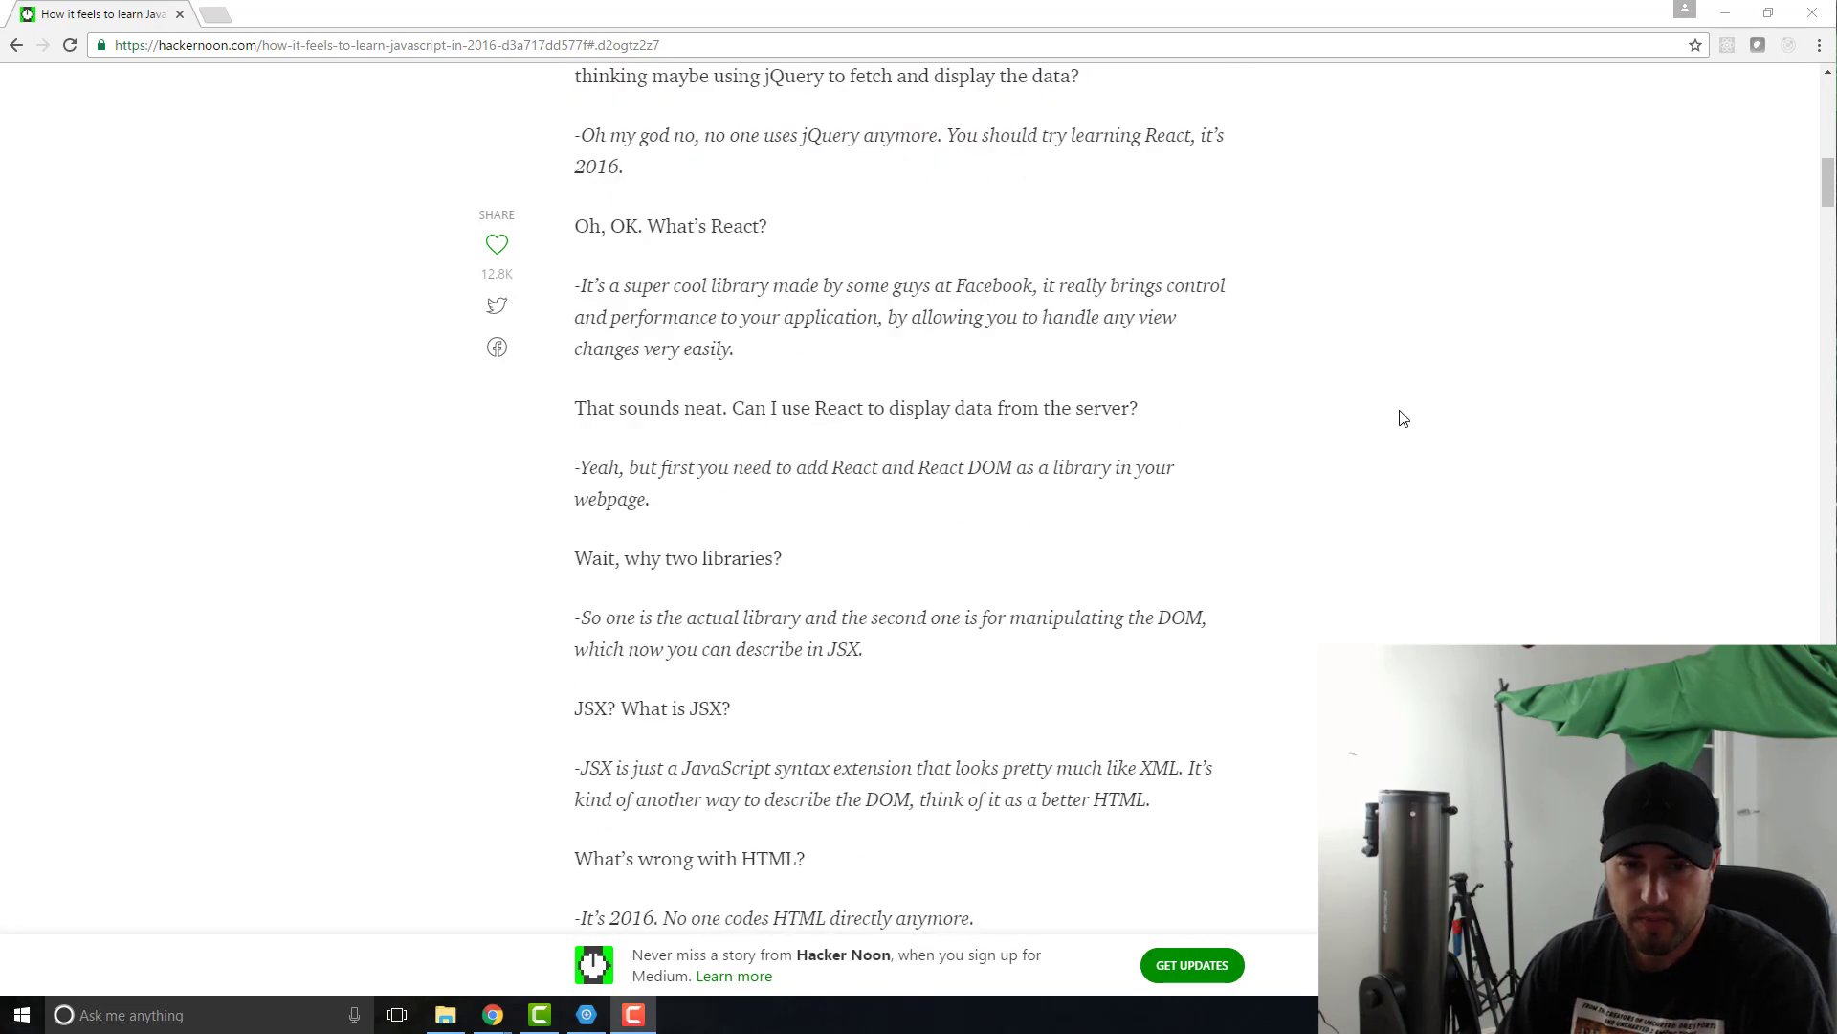
pyautogui.scroll(-3)
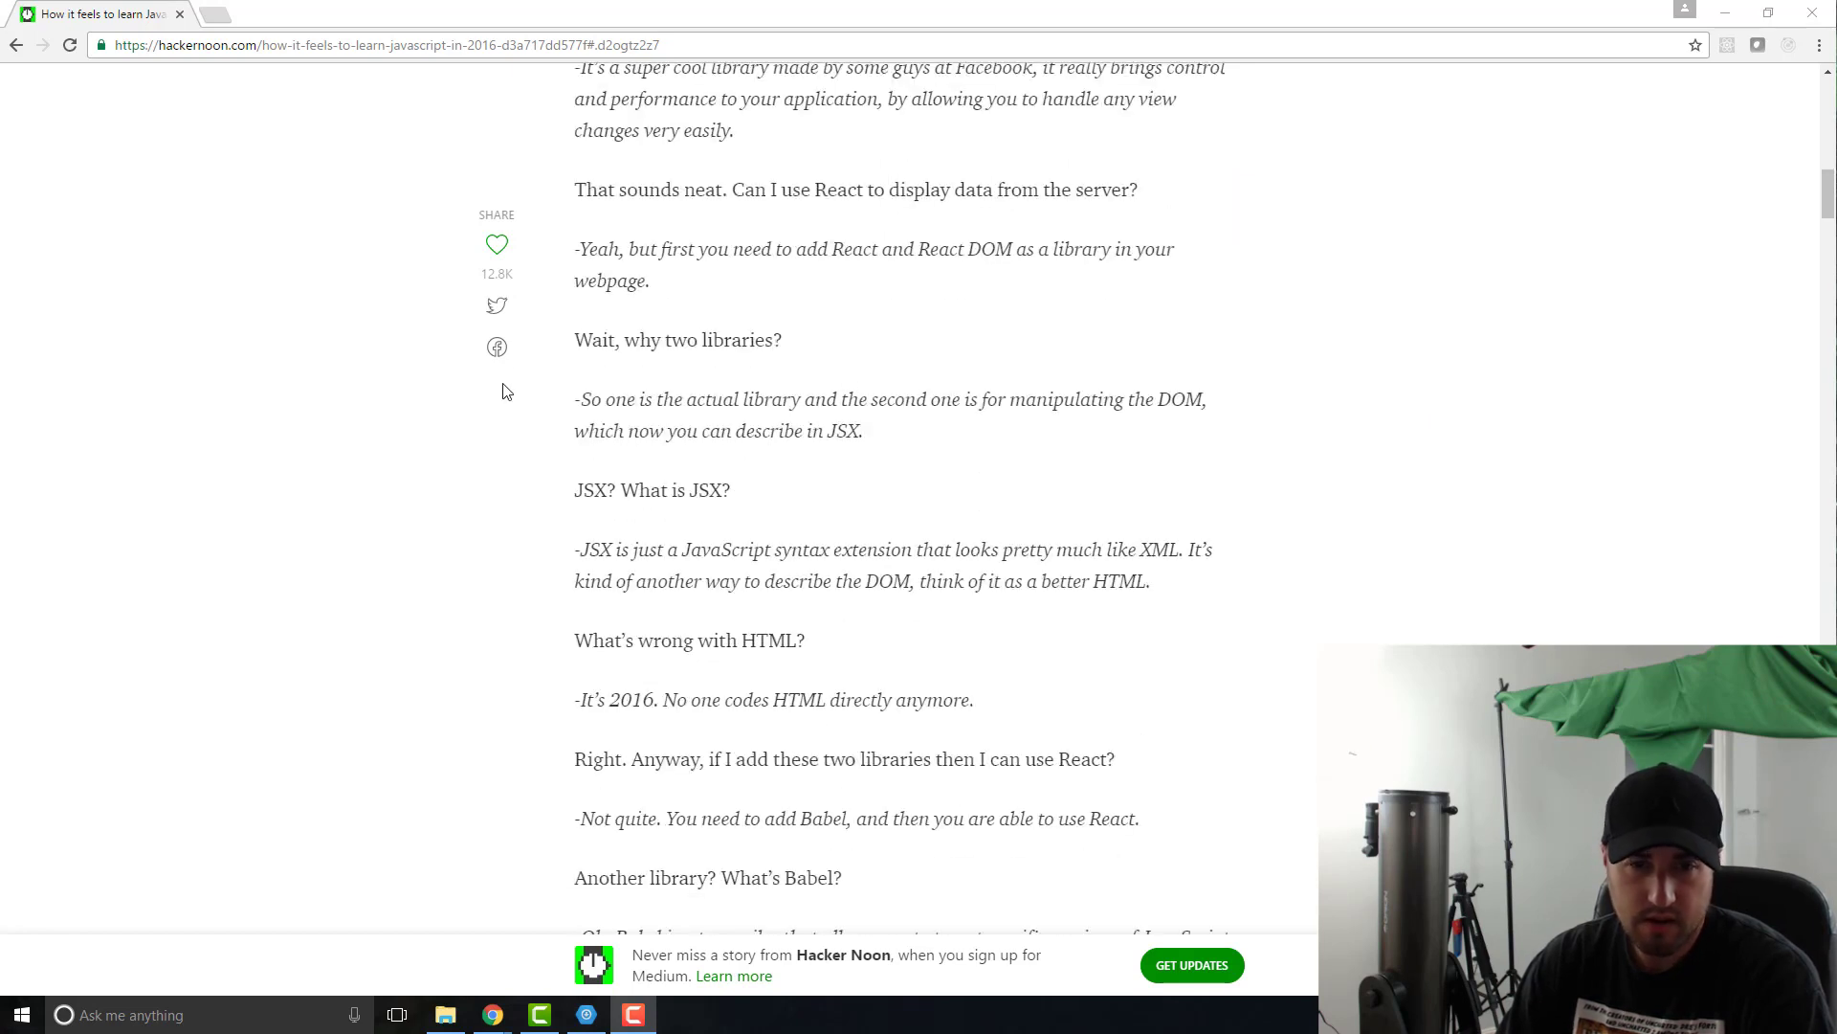
pyautogui.scroll(3)
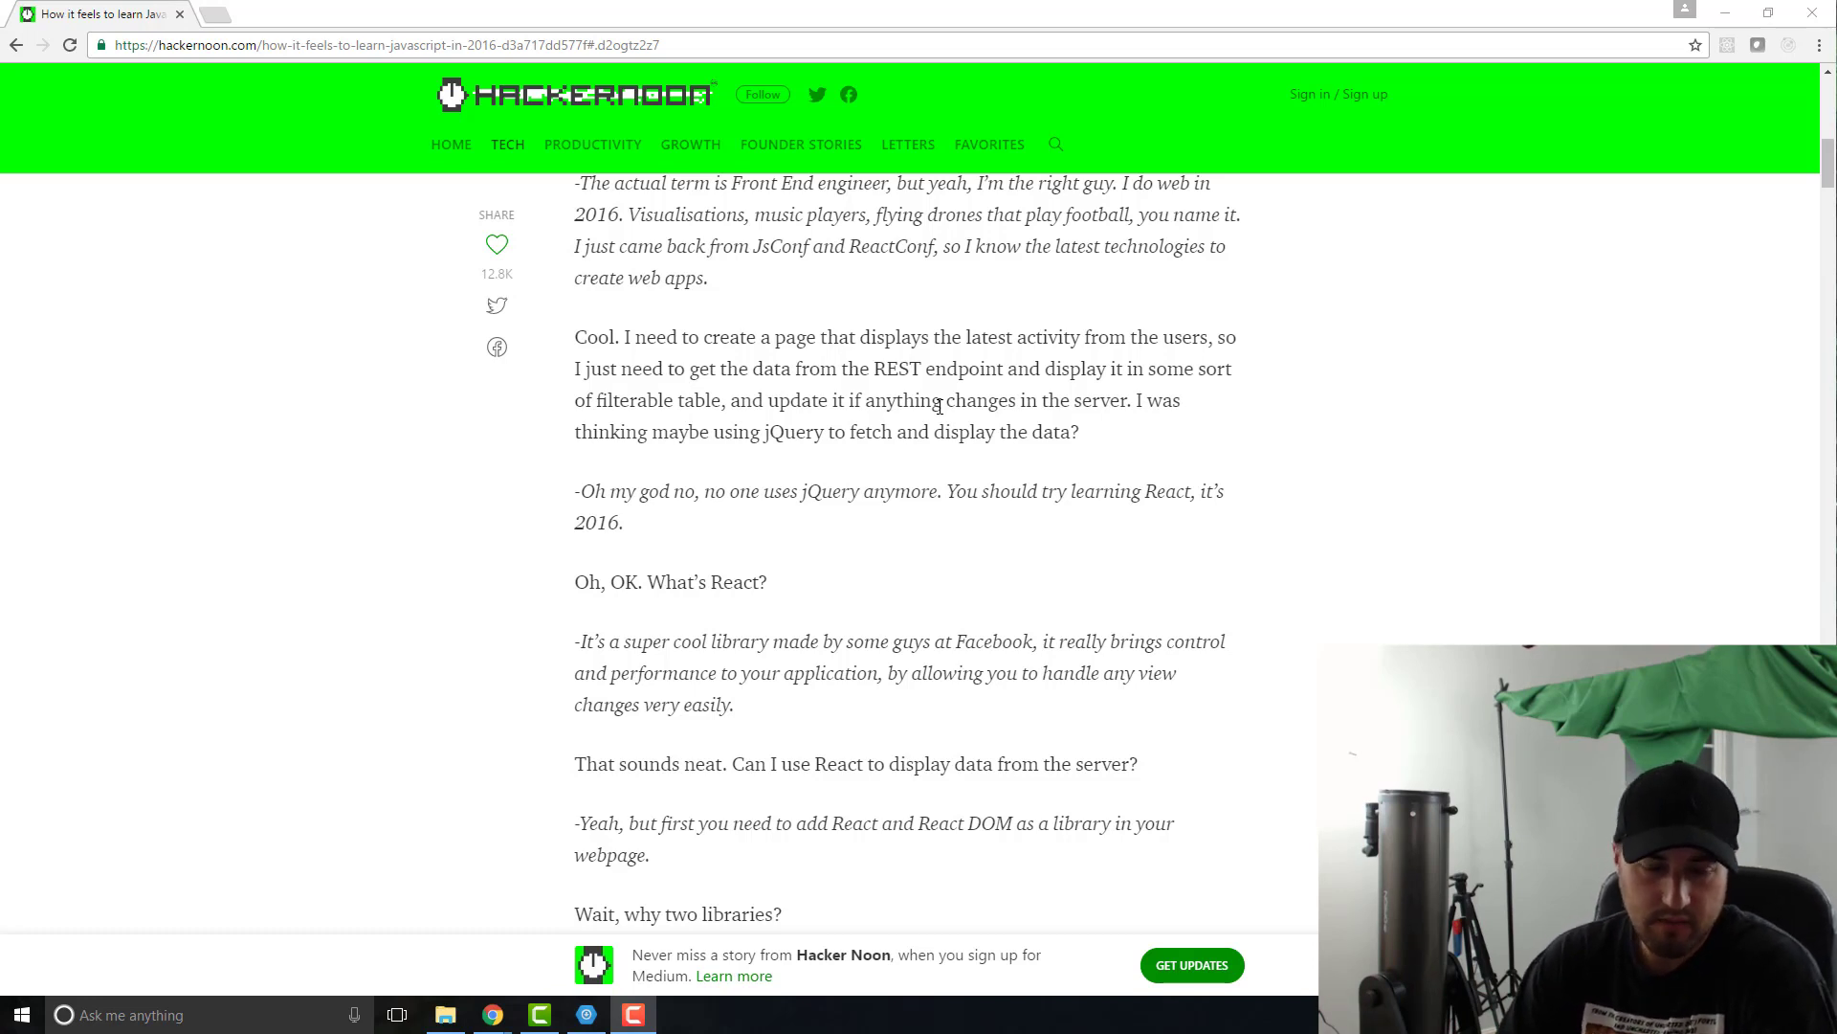
pyautogui.moveTo(967, 403)
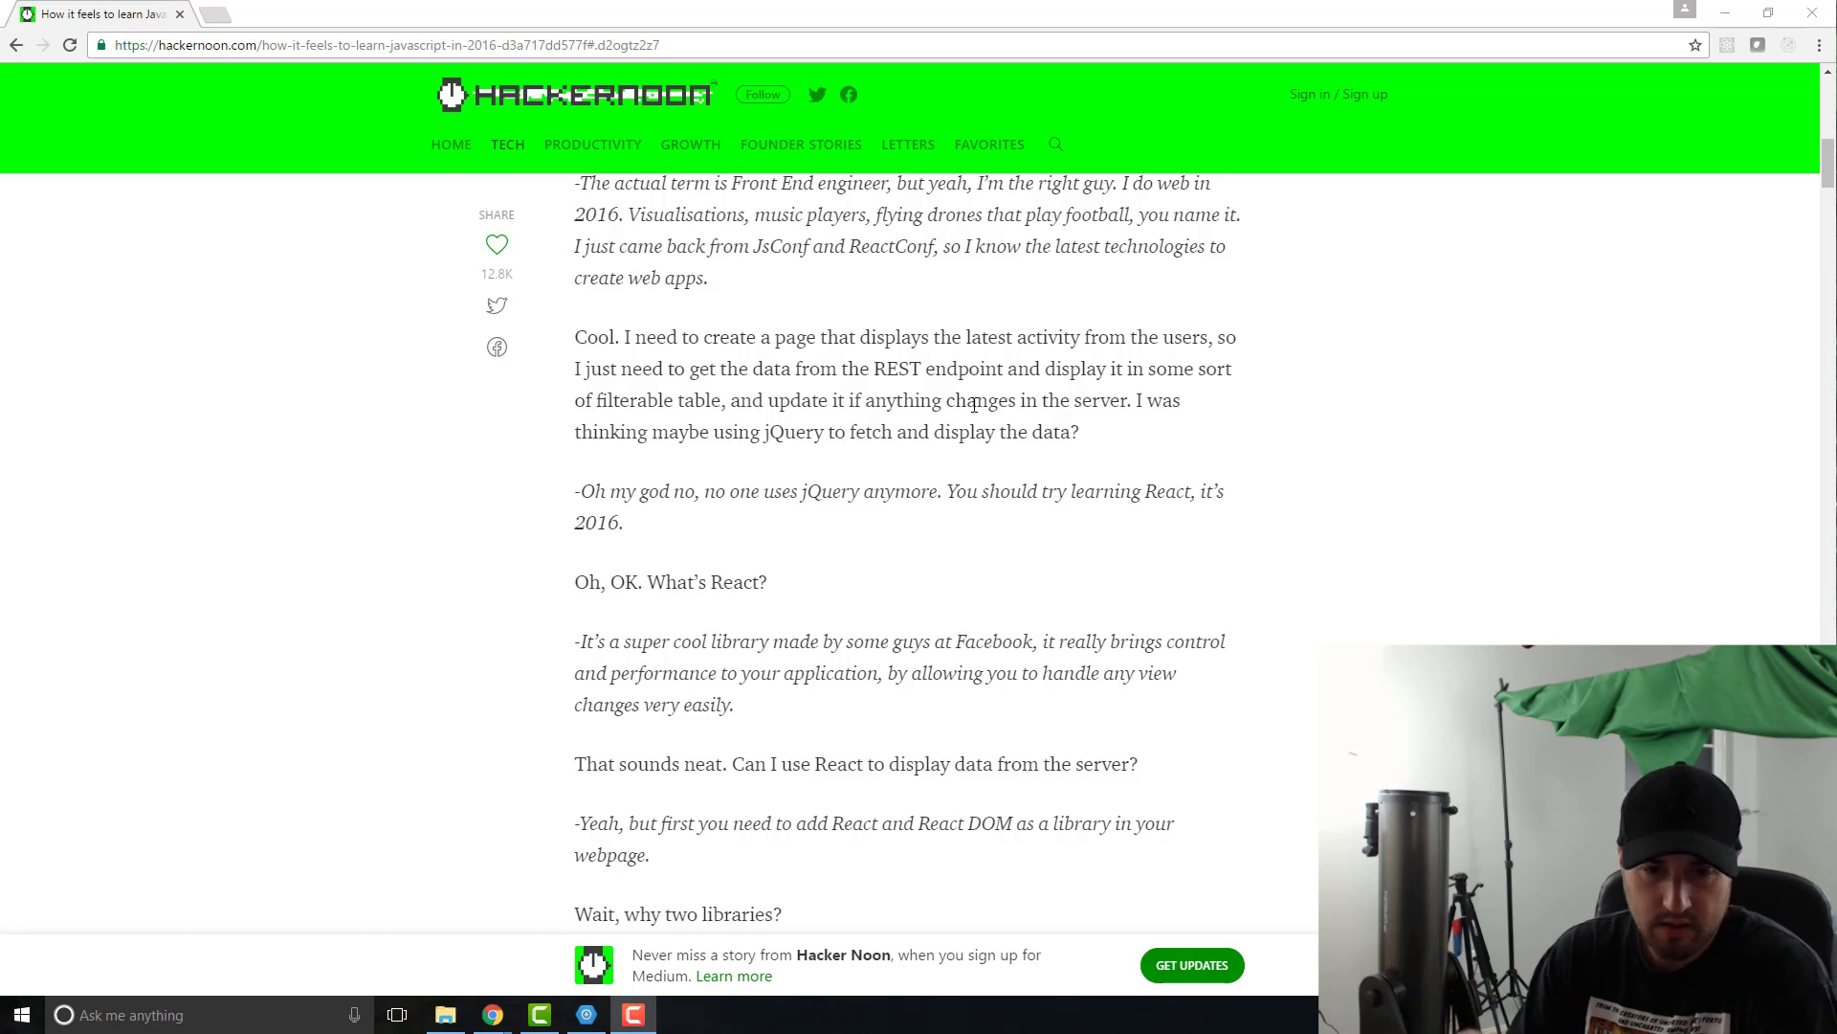
pyautogui.moveTo(688, 234)
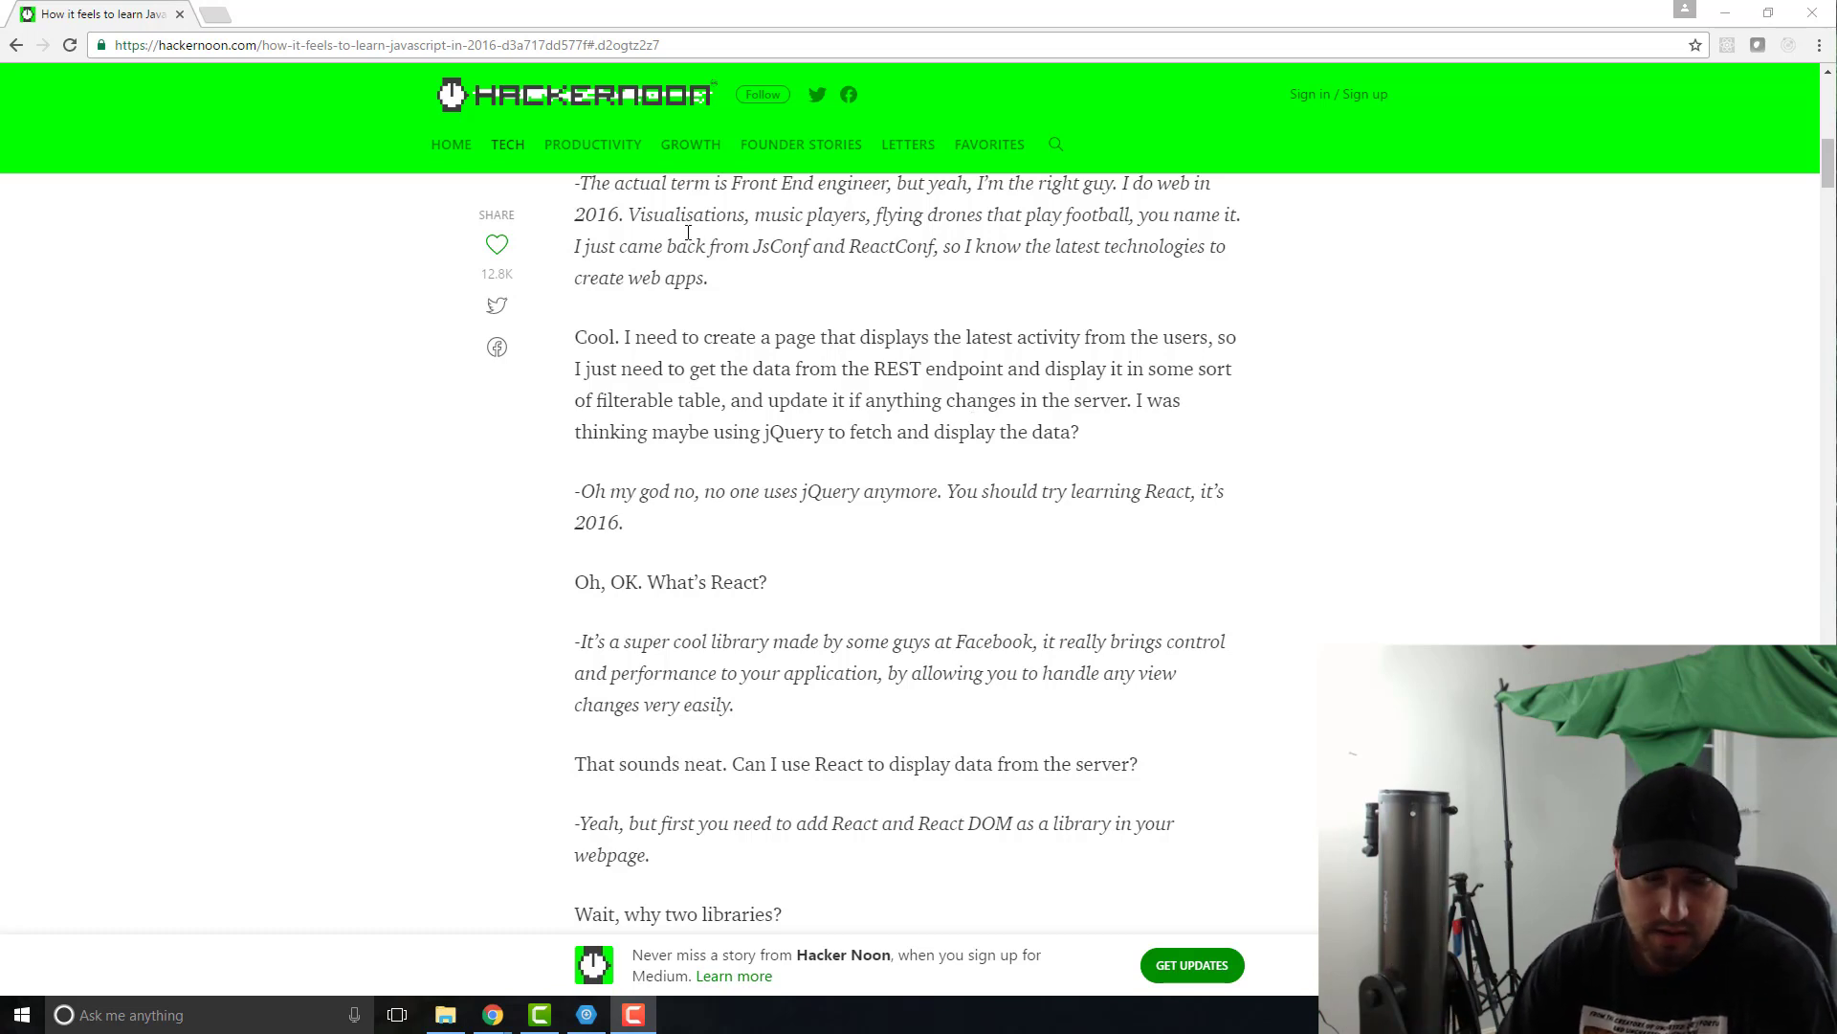
pyautogui.moveTo(1413, 583)
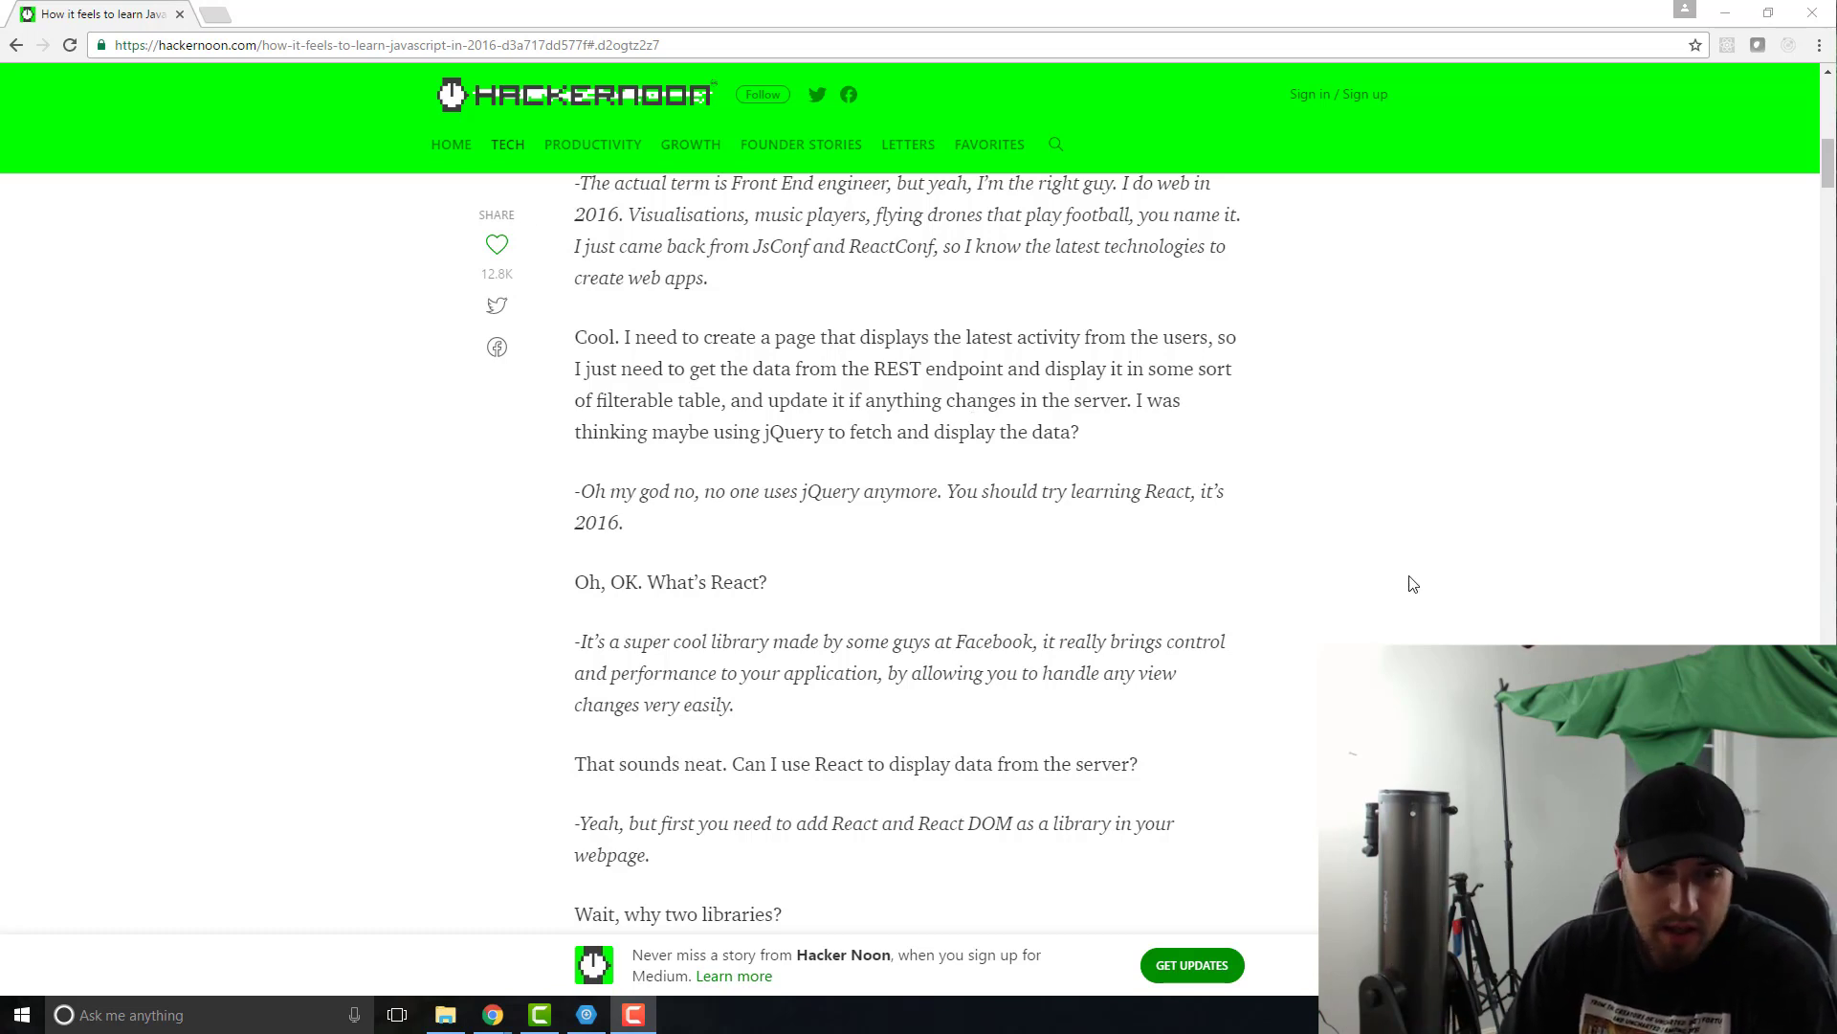
pyautogui.moveTo(1233, 554)
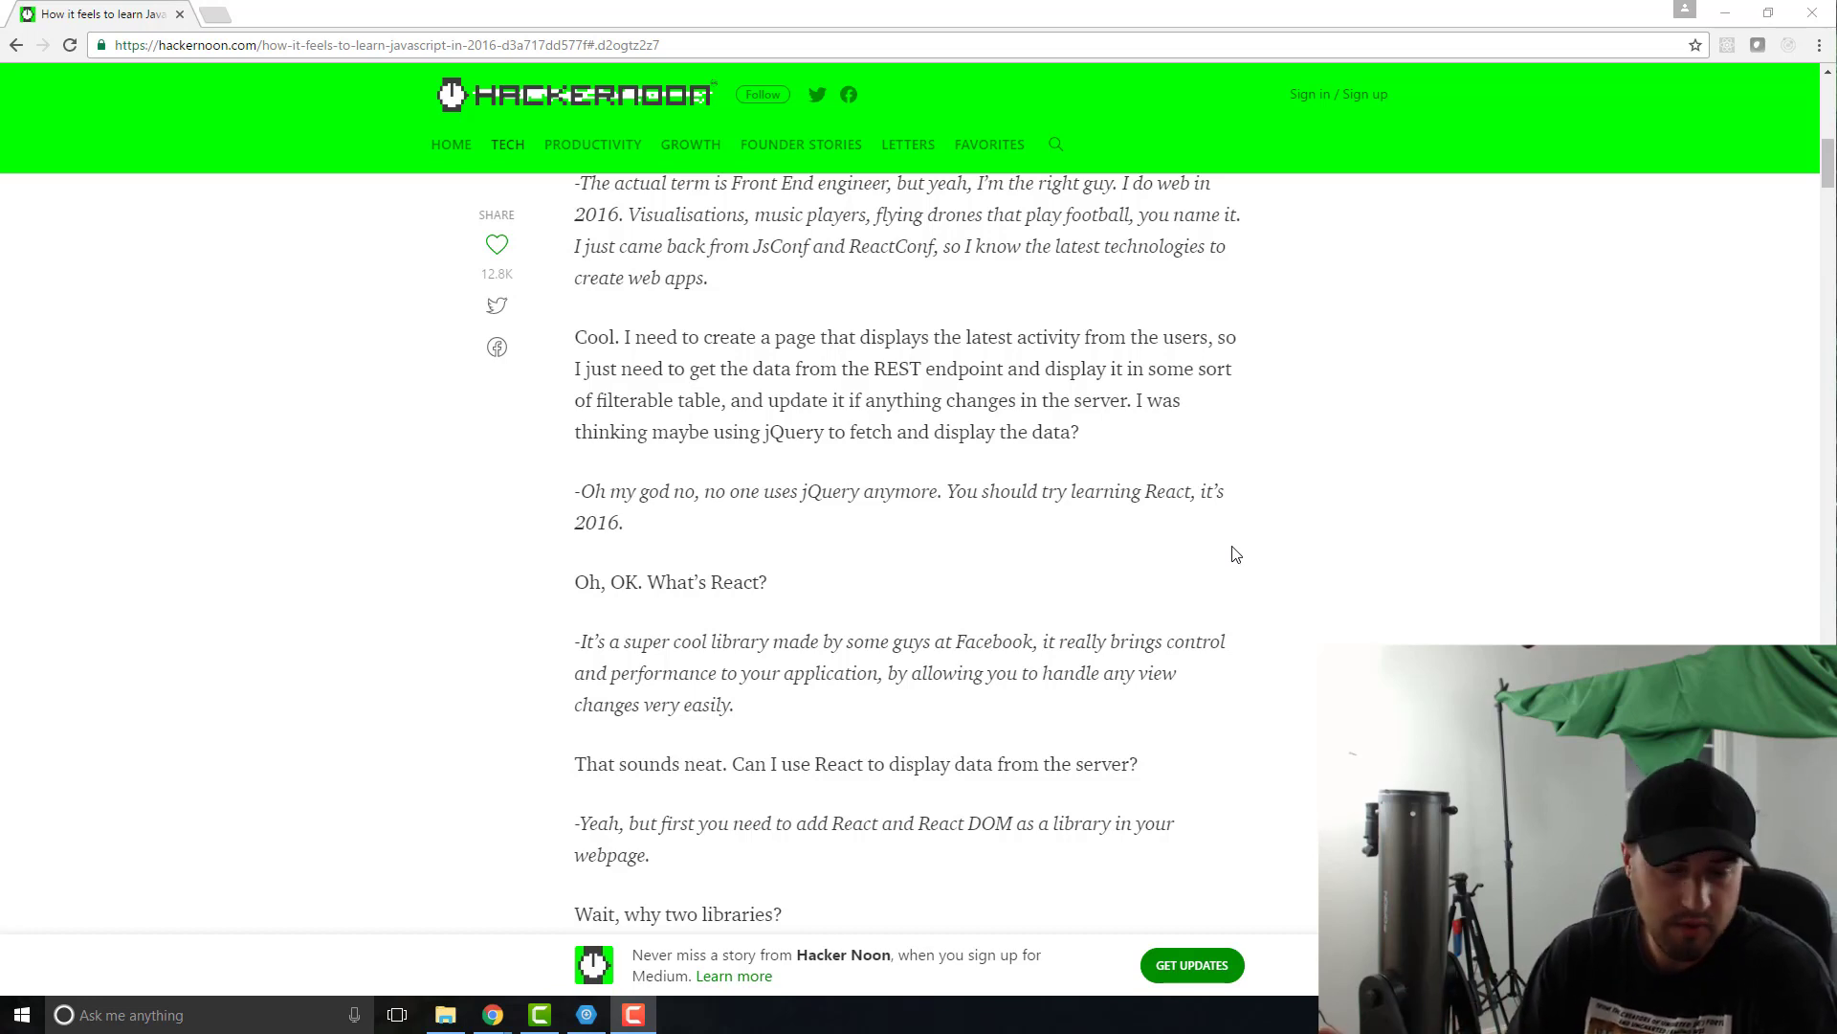
pyautogui.moveTo(1198, 554)
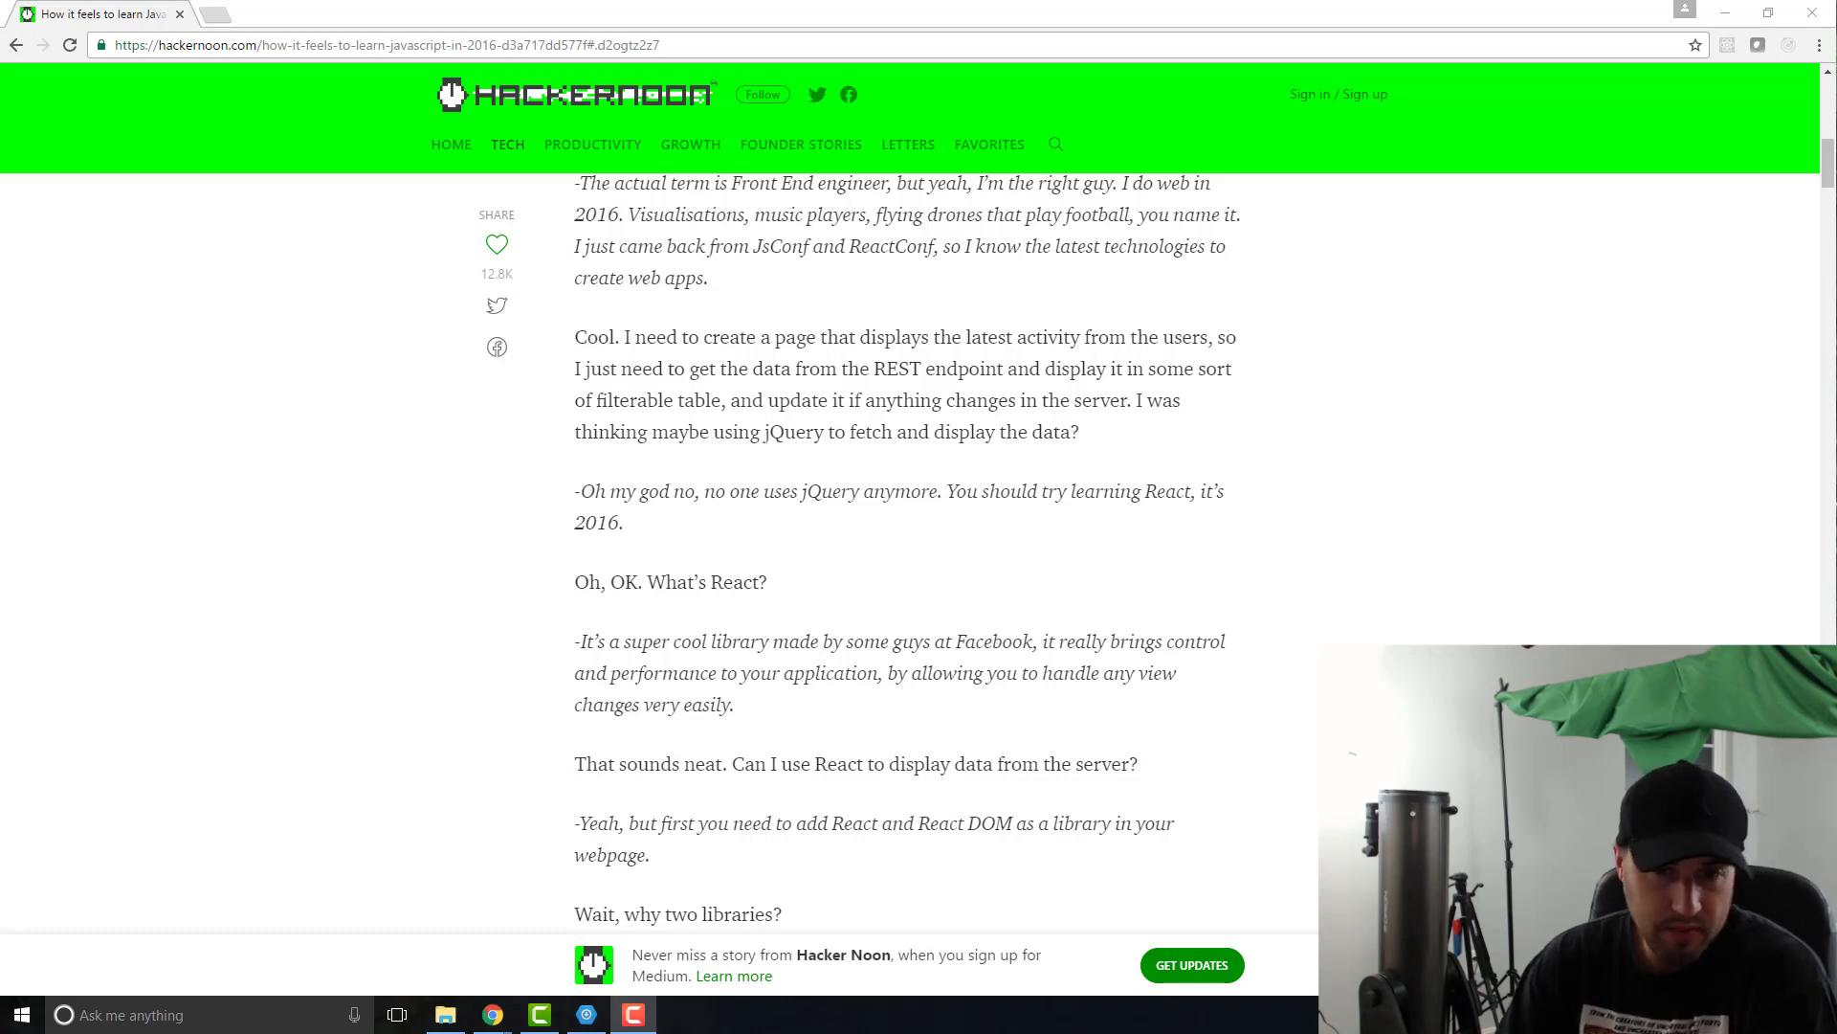
pyautogui.scroll(-3)
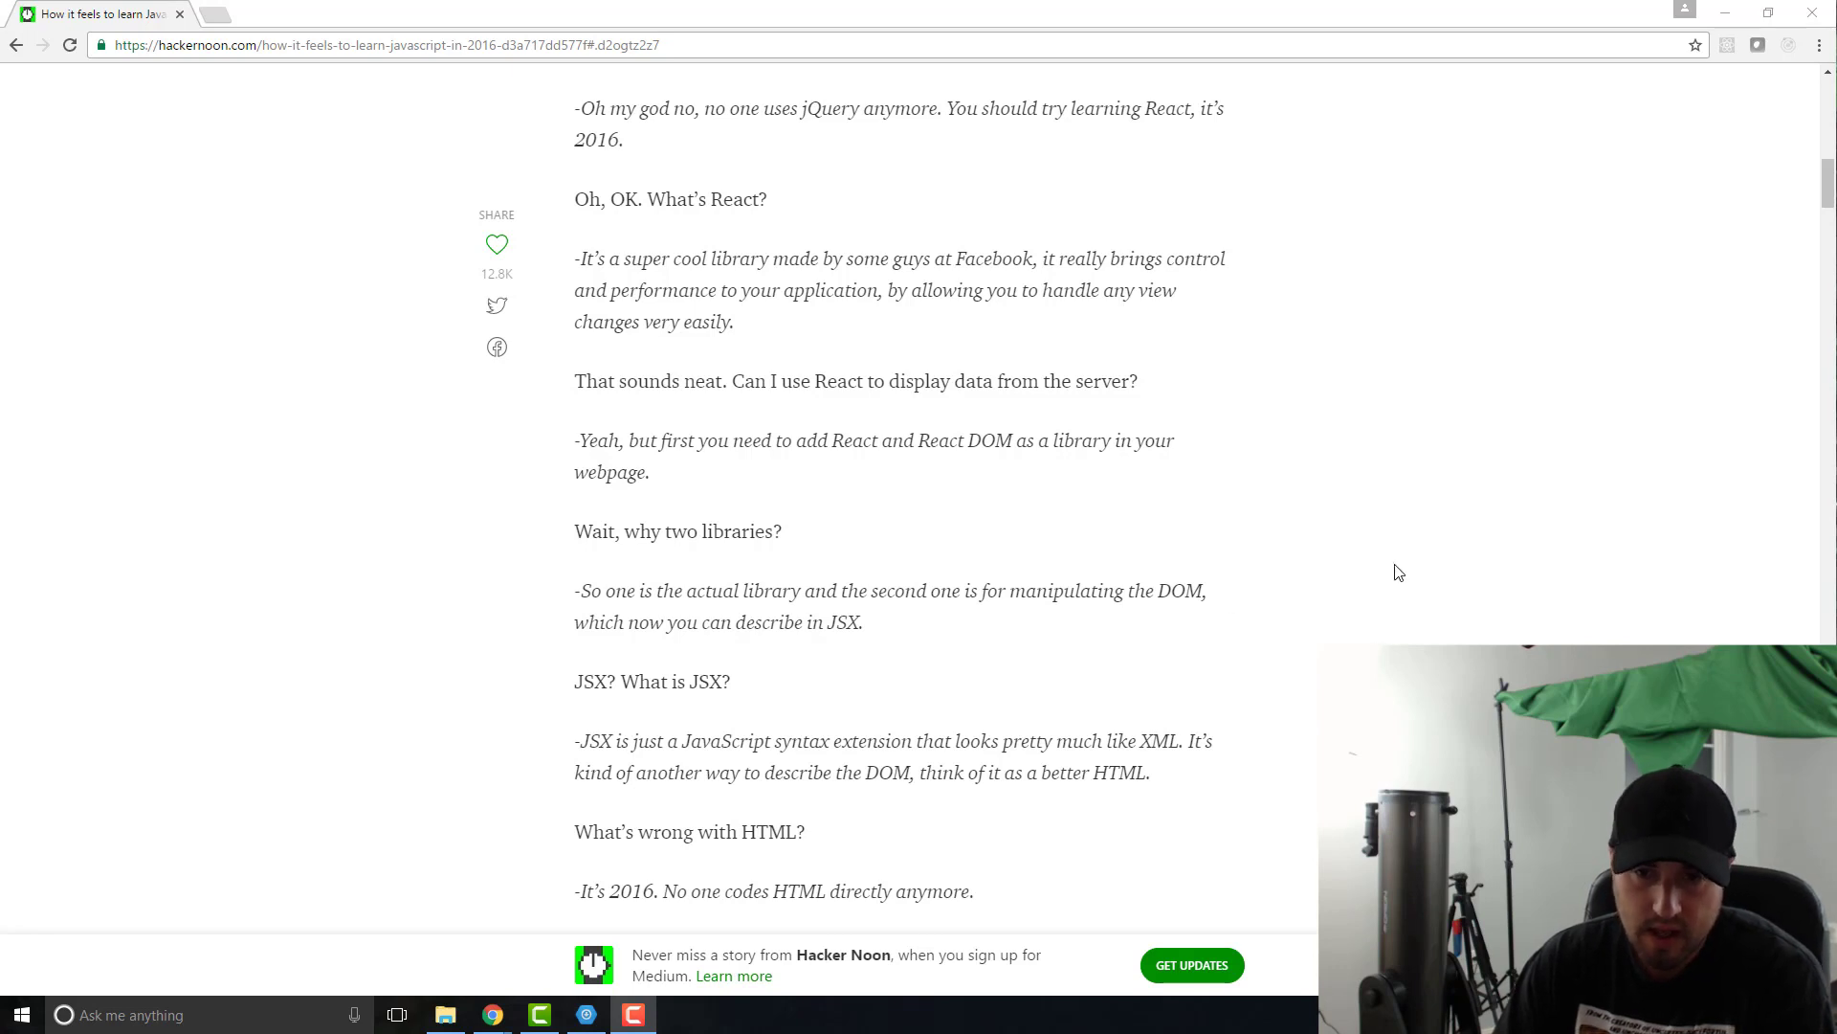
pyautogui.moveTo(1333, 535)
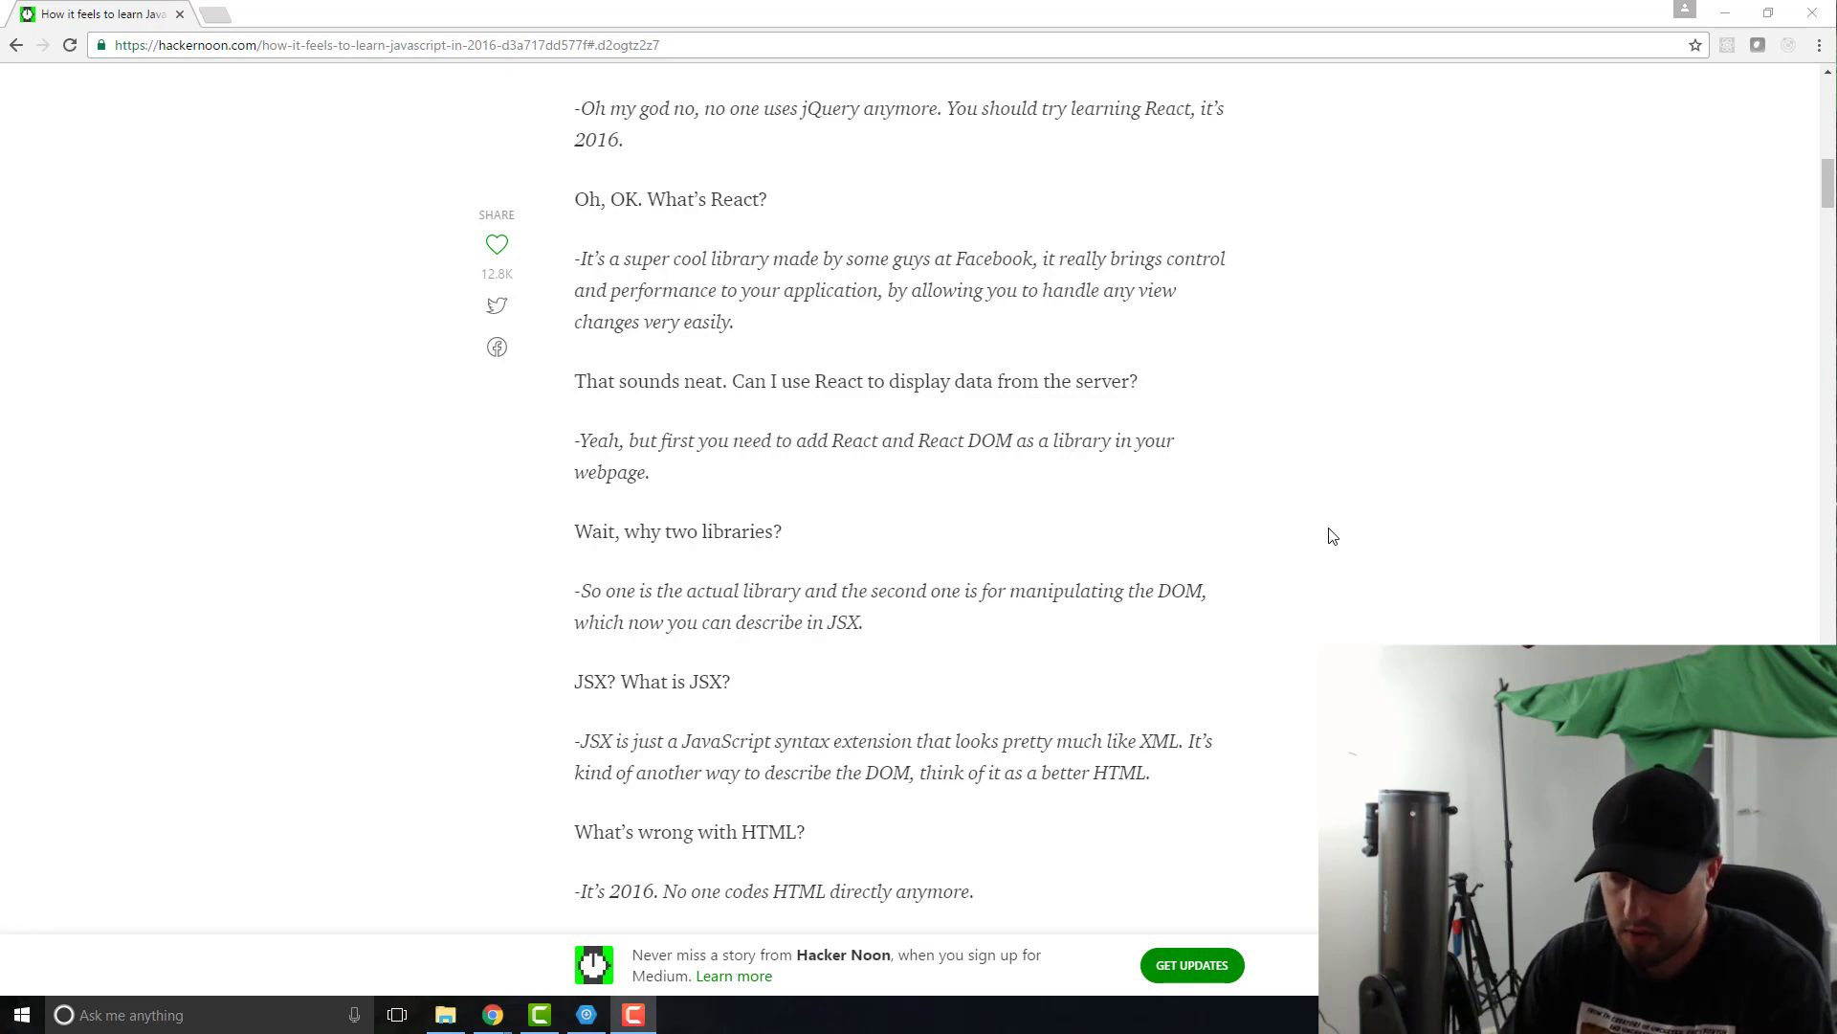
pyautogui.moveTo(1421, 563)
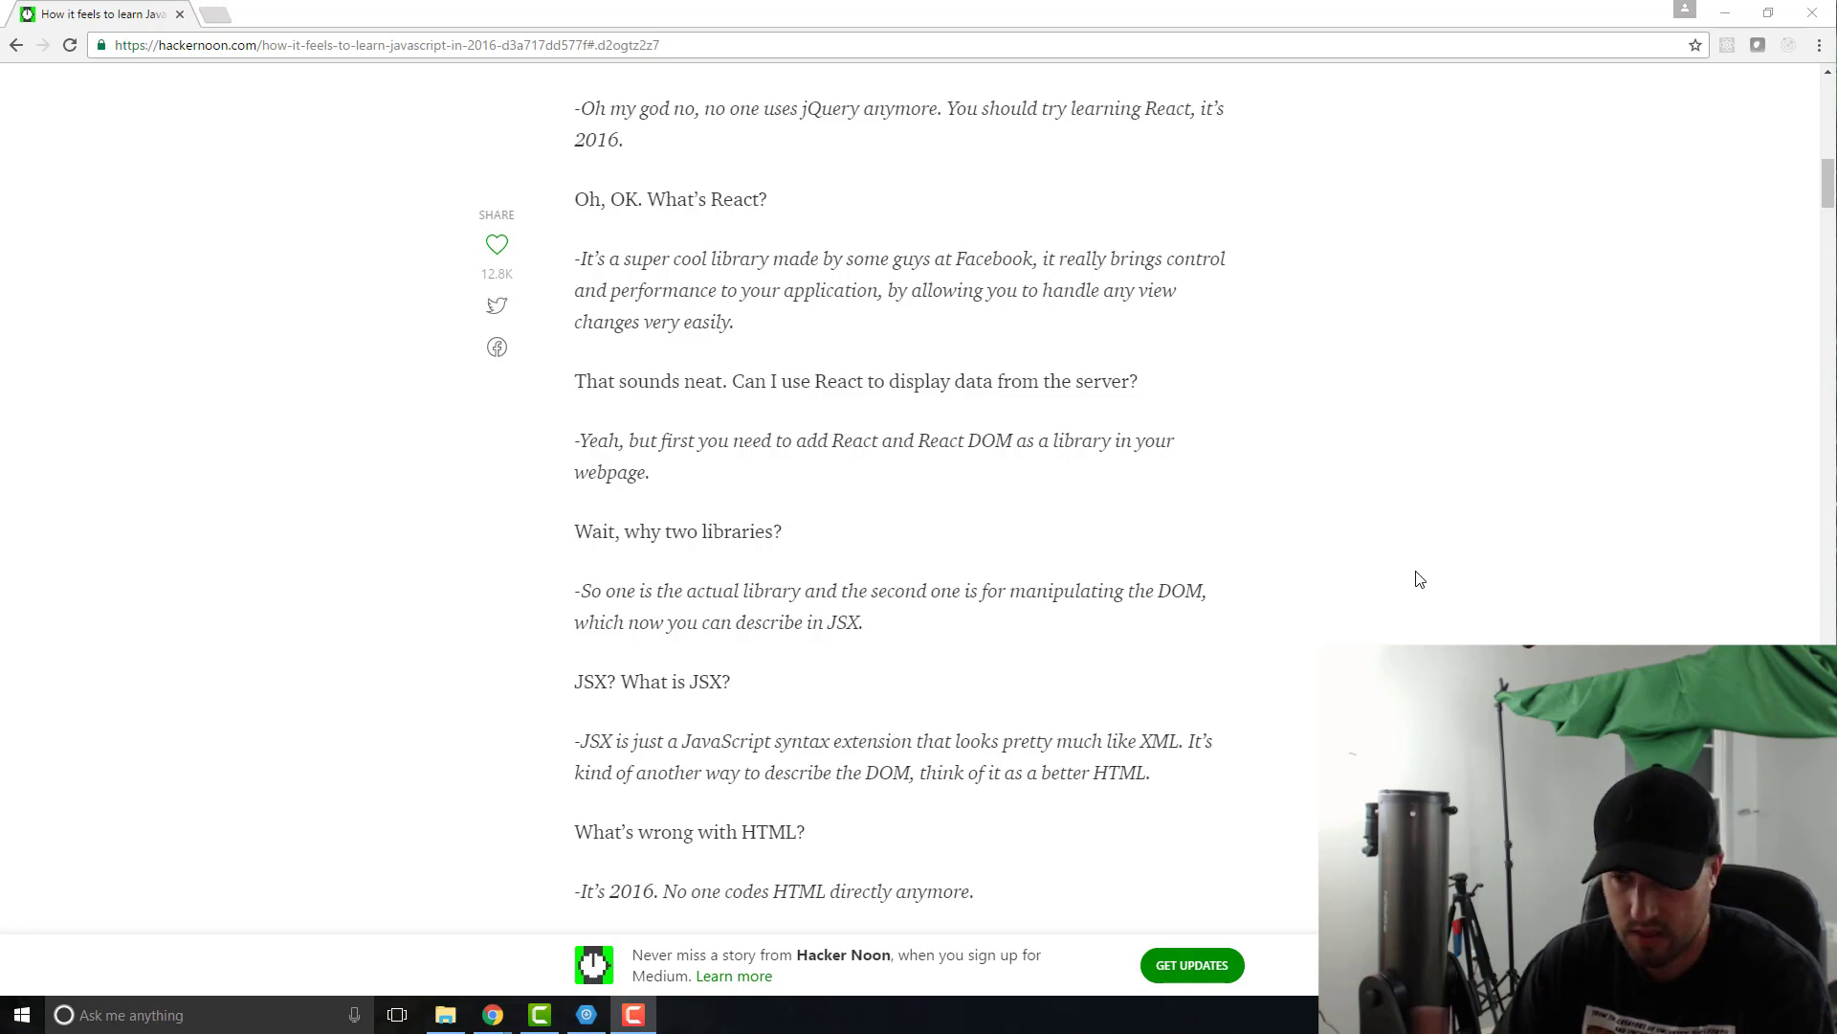
pyautogui.moveTo(1537, 533)
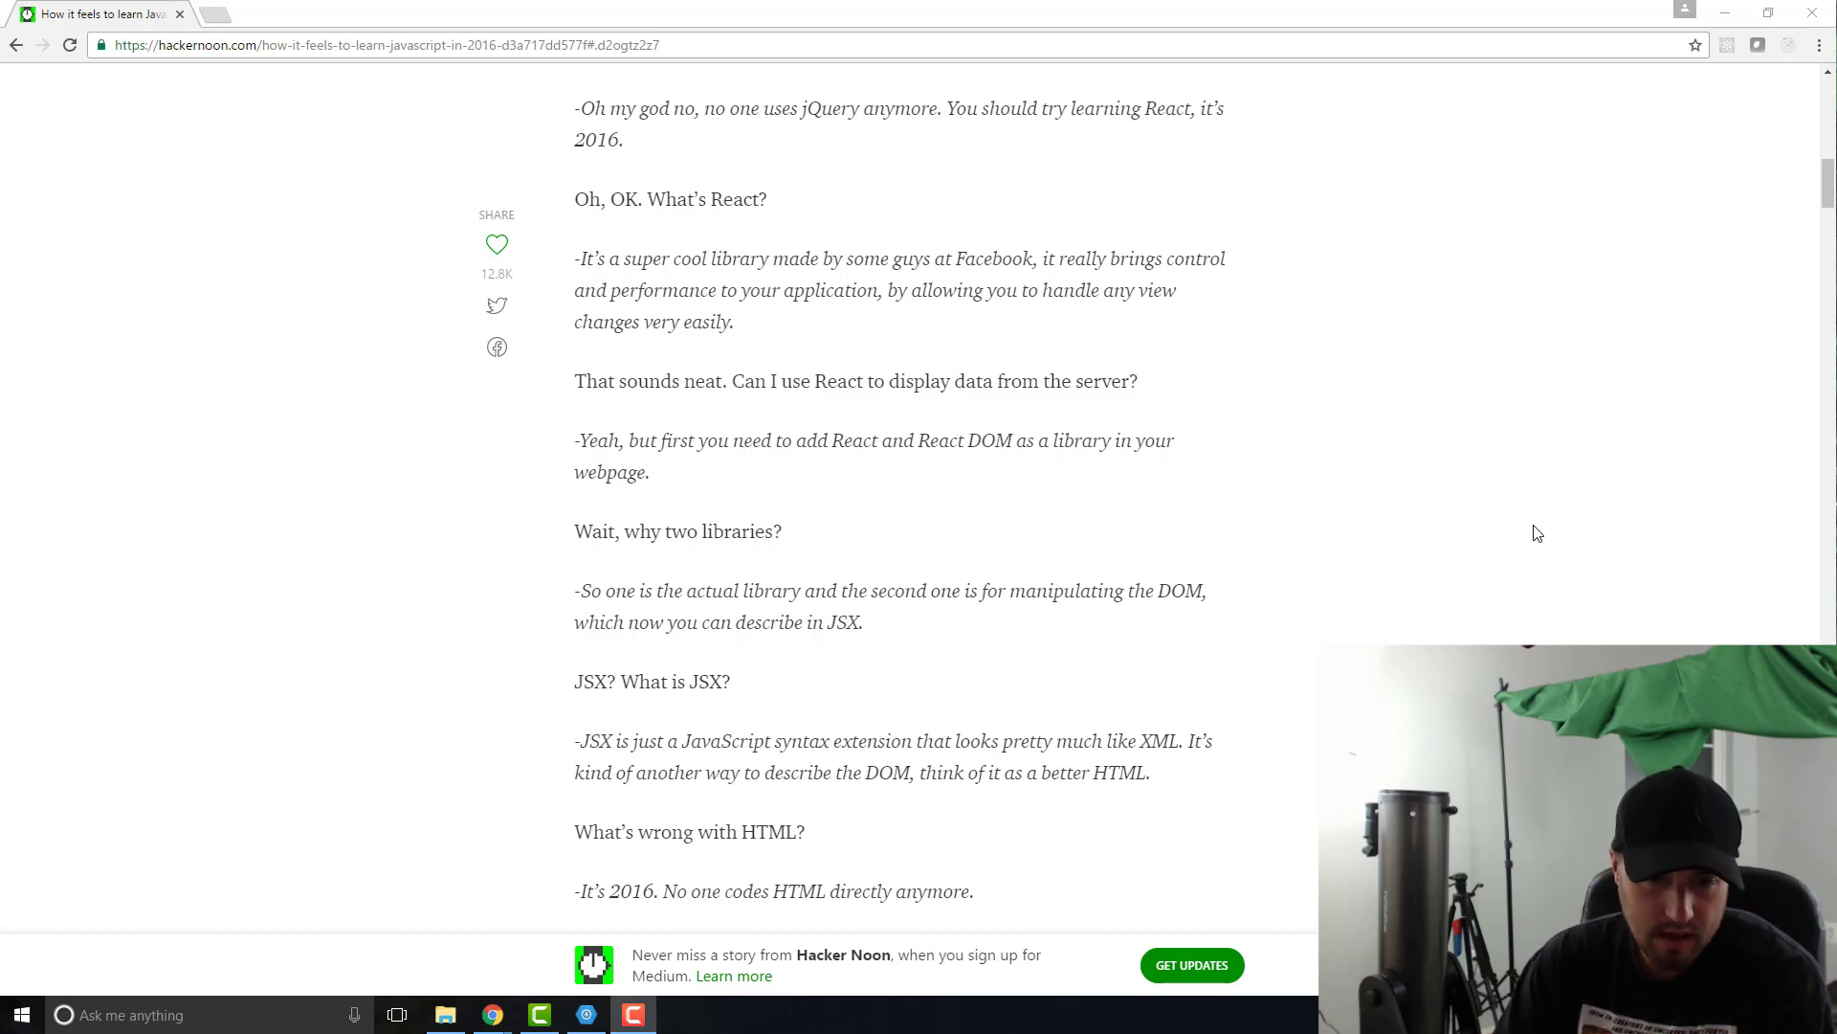
pyautogui.moveTo(1373, 469)
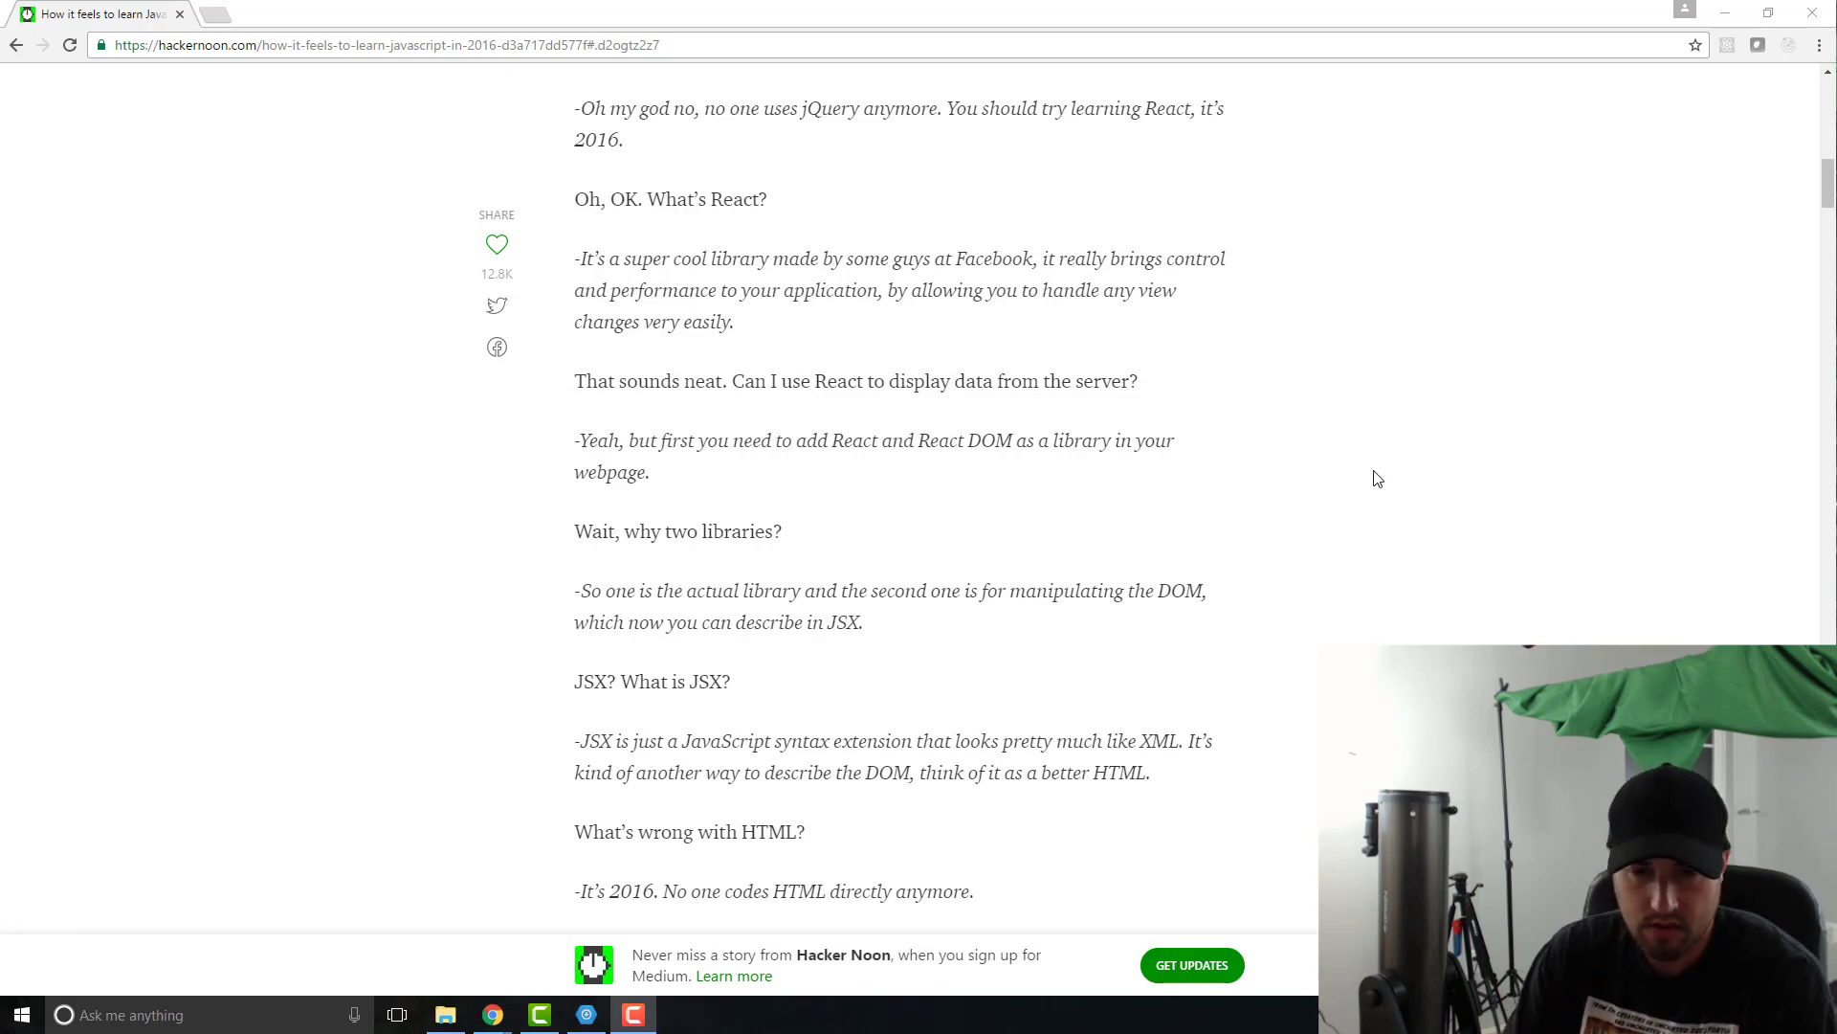
pyautogui.moveTo(1219, 511)
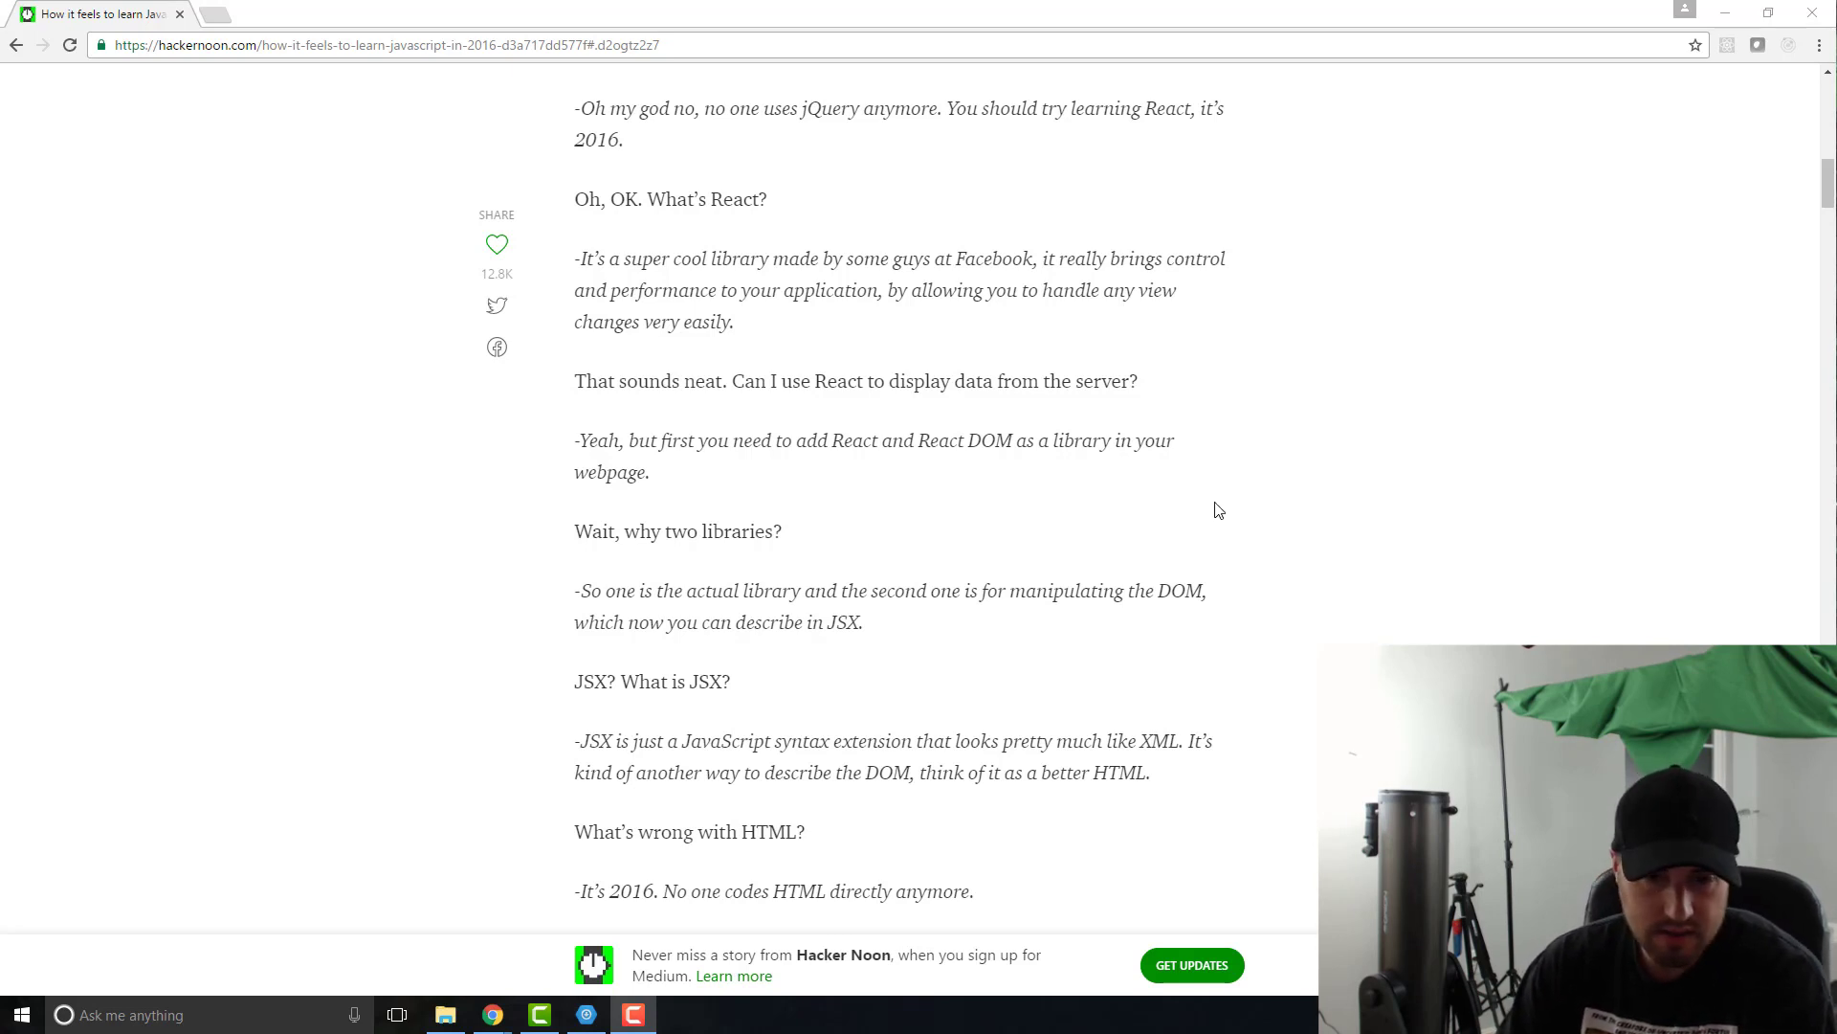
pyautogui.moveTo(914, 282)
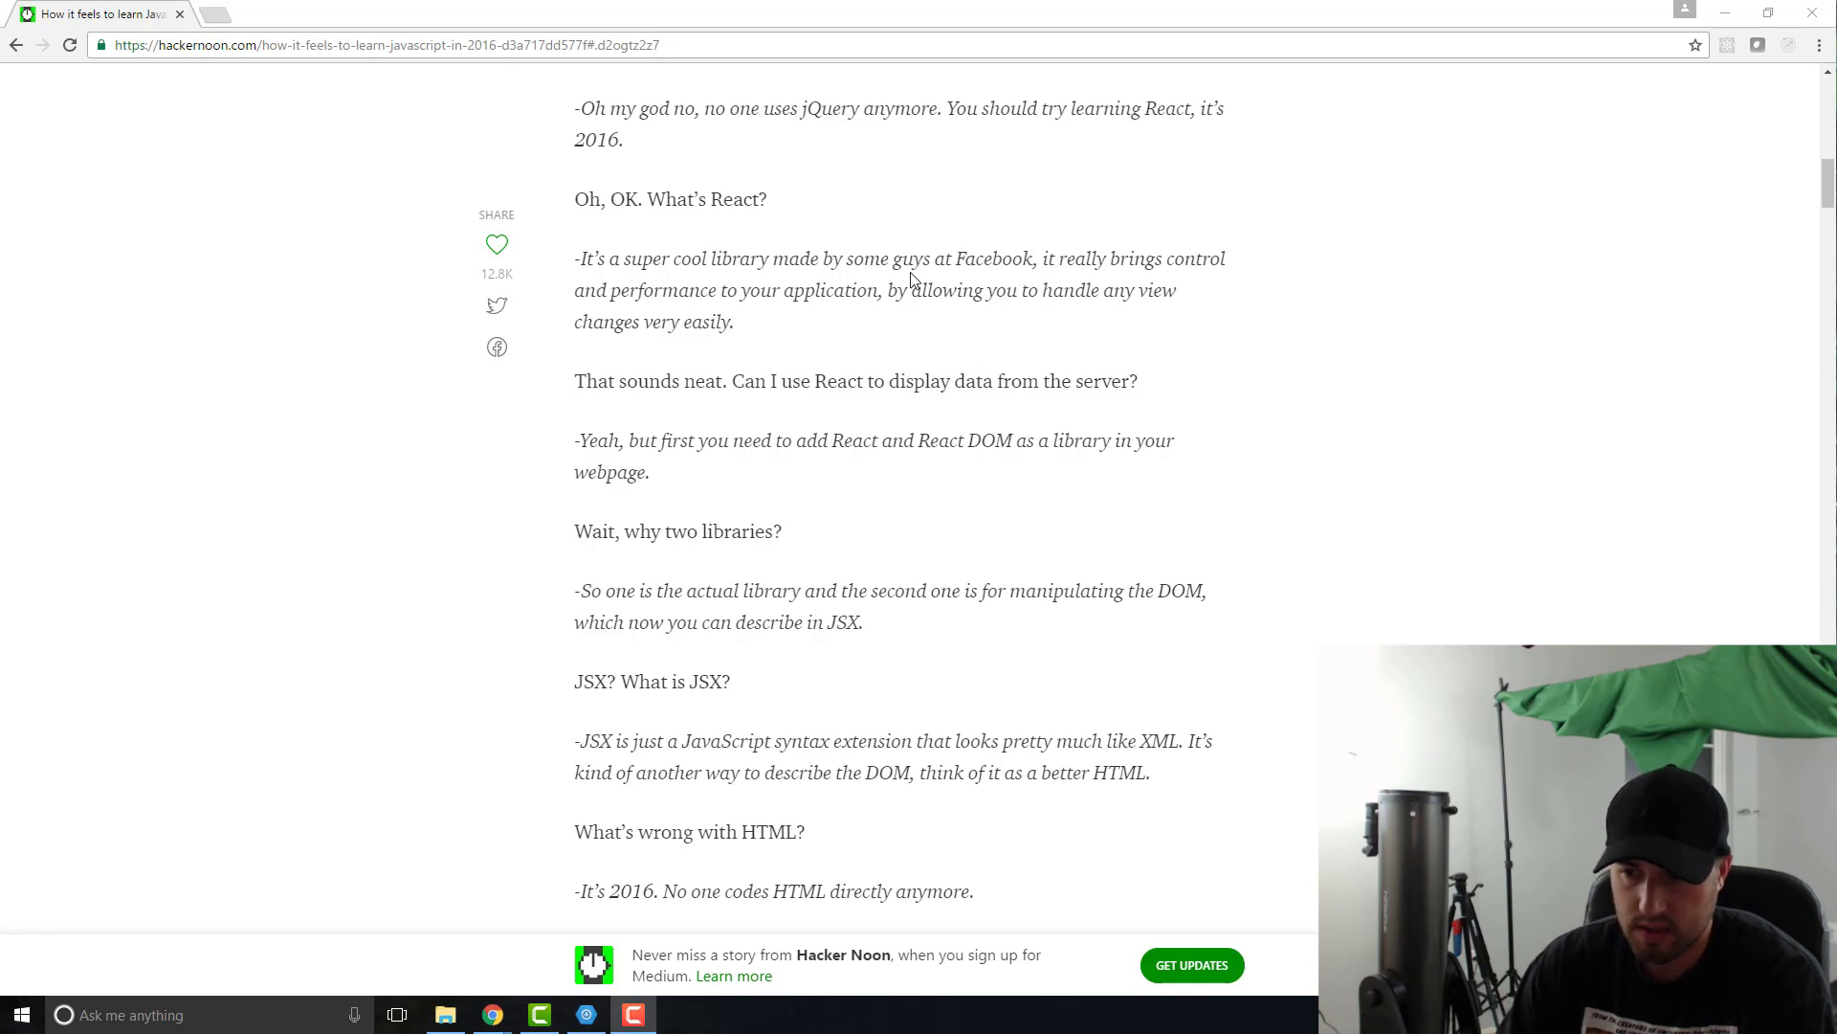
pyautogui.moveTo(752, 692)
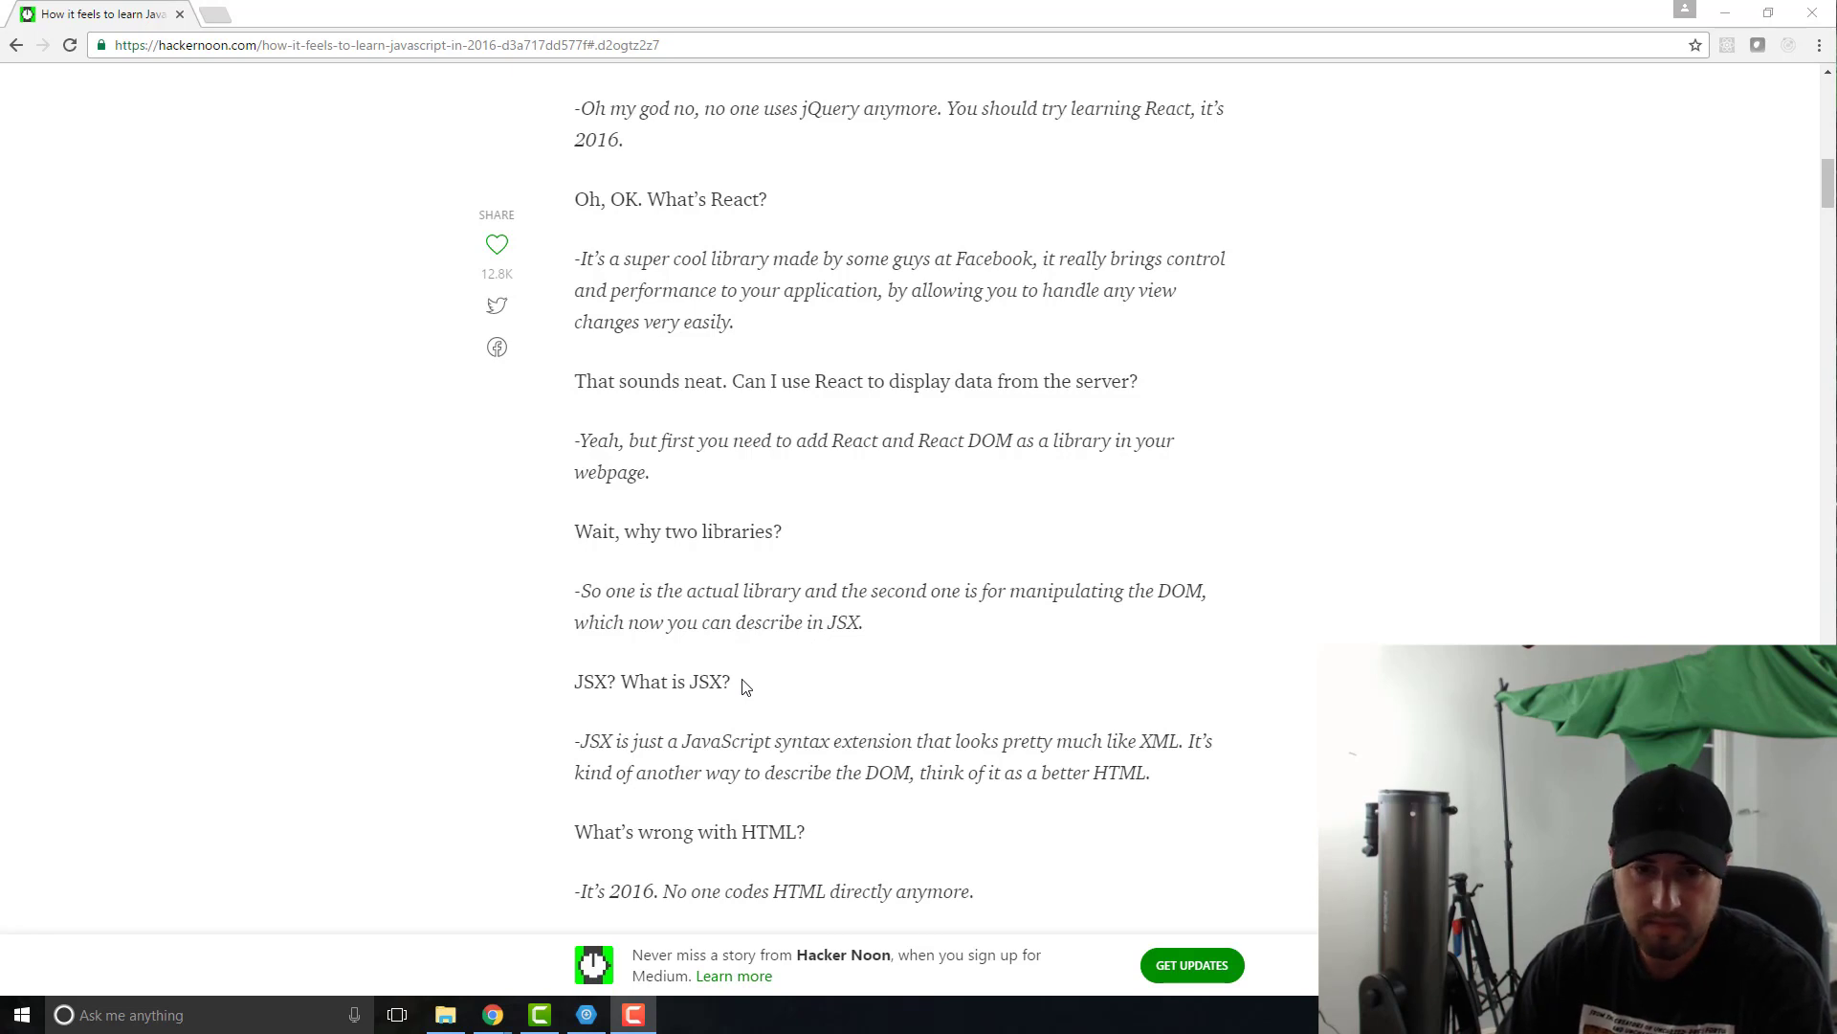
pyautogui.moveTo(835, 714)
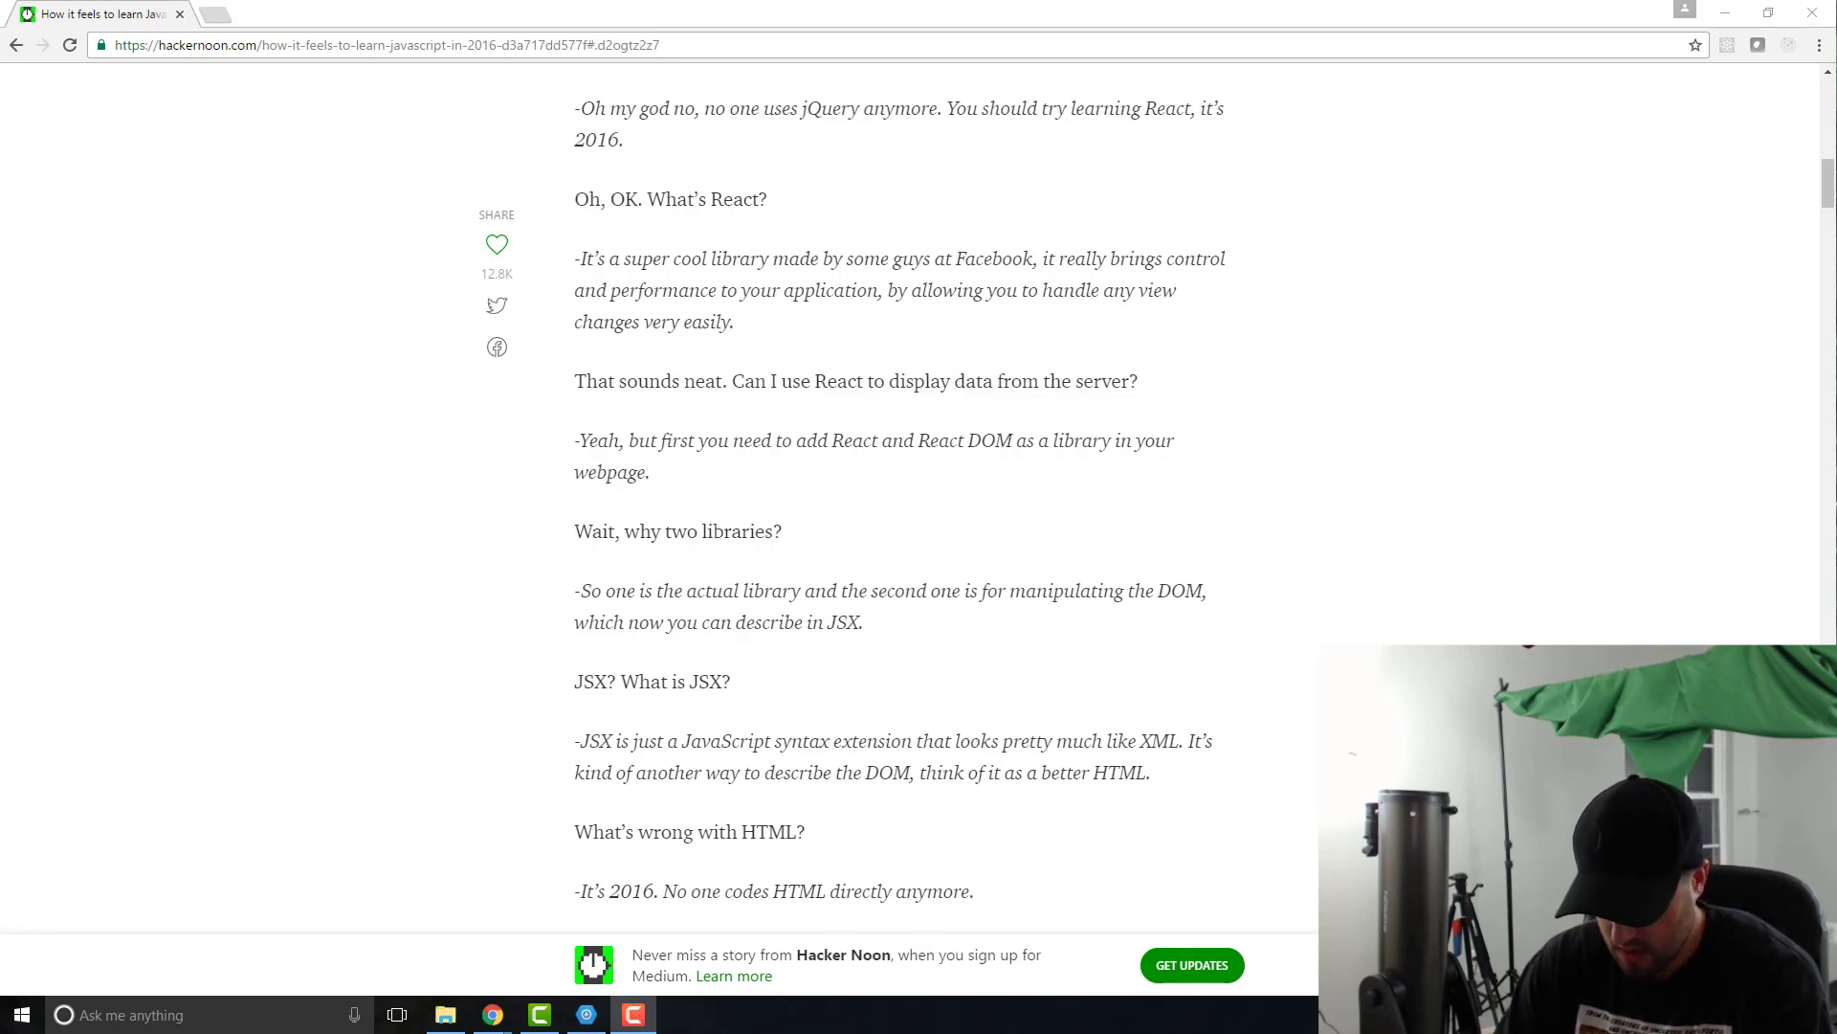
pyautogui.moveTo(1304, 706)
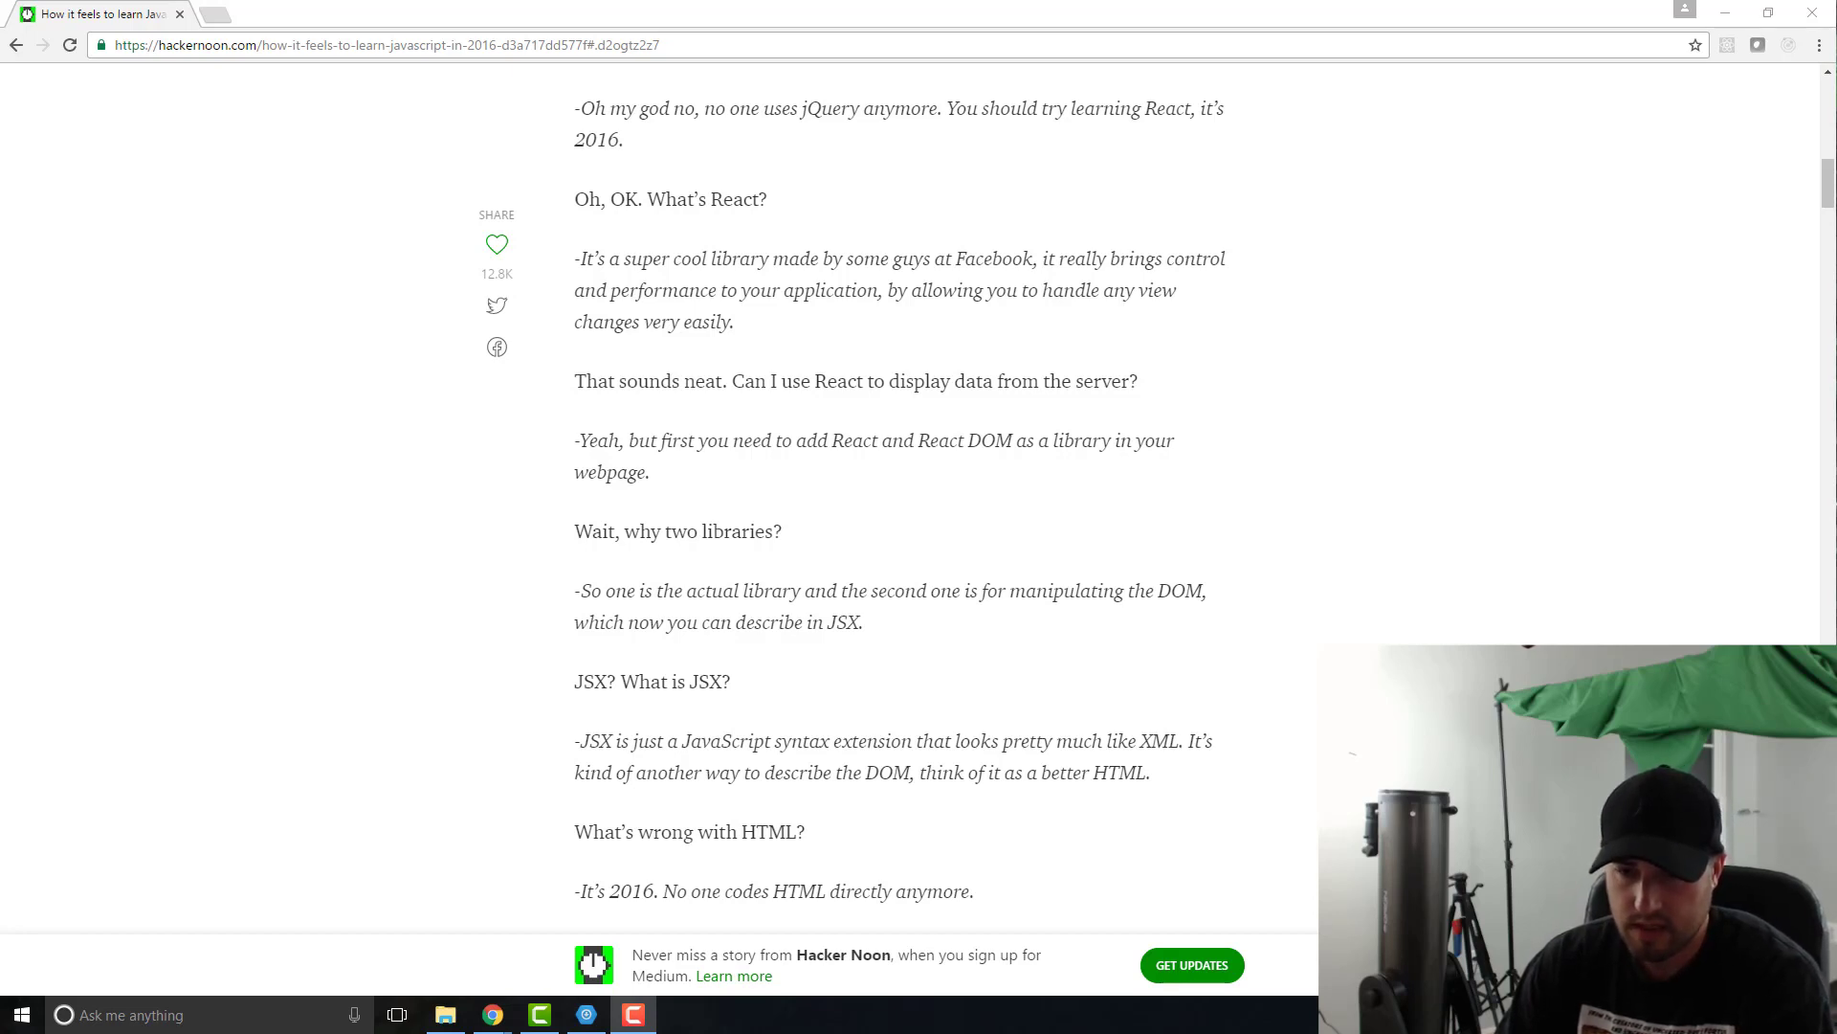
pyautogui.moveTo(1231, 659)
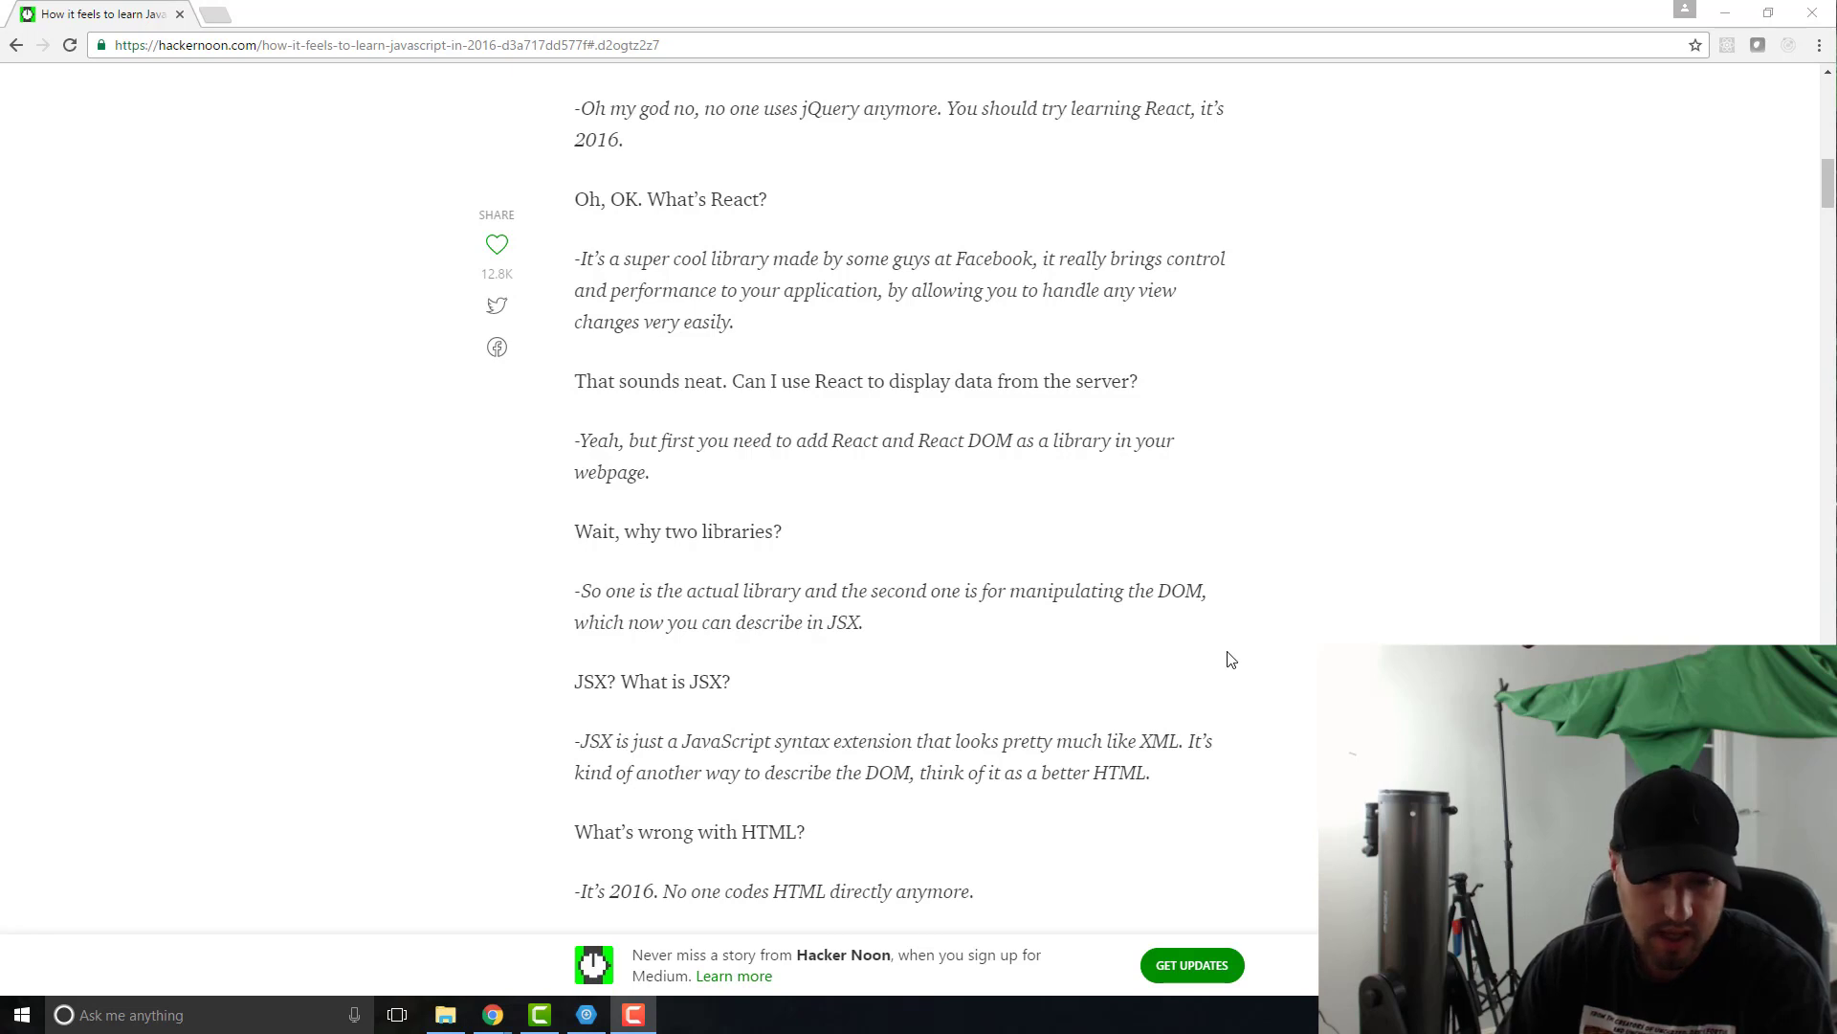
pyautogui.moveTo(1314, 653)
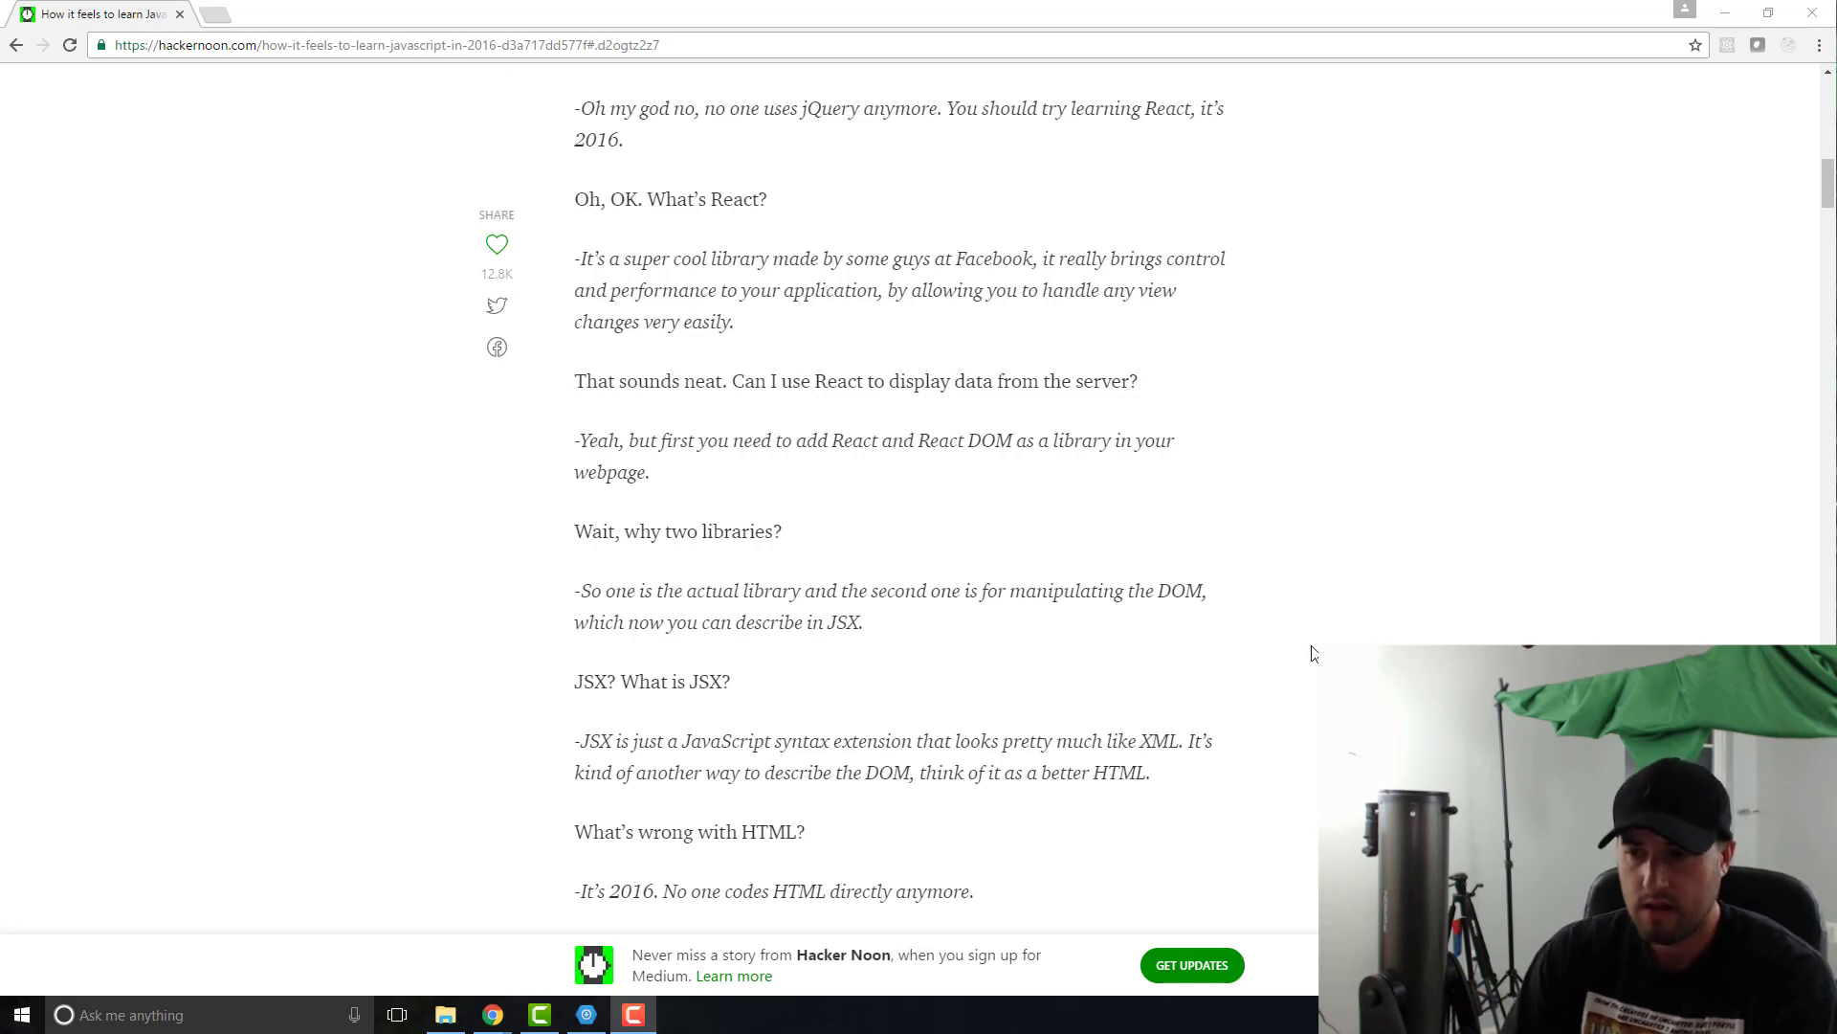
pyautogui.moveTo(961, 631)
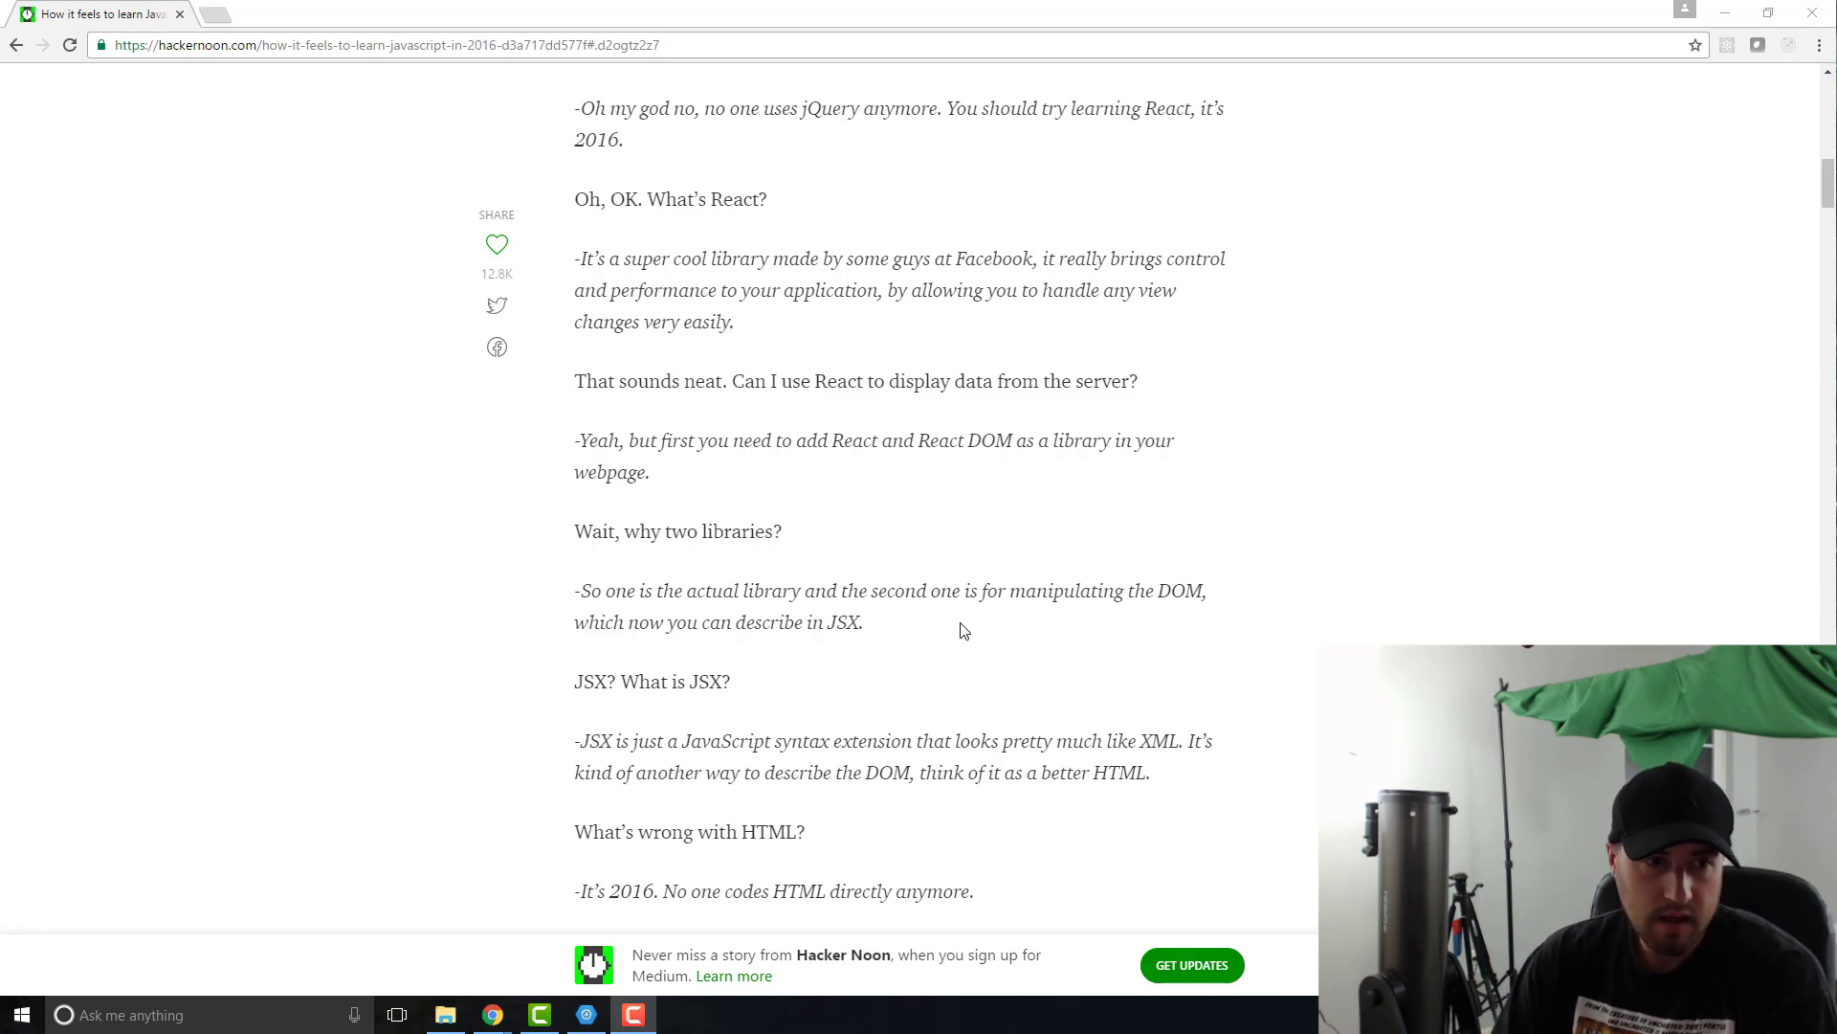
pyautogui.moveTo(986, 700)
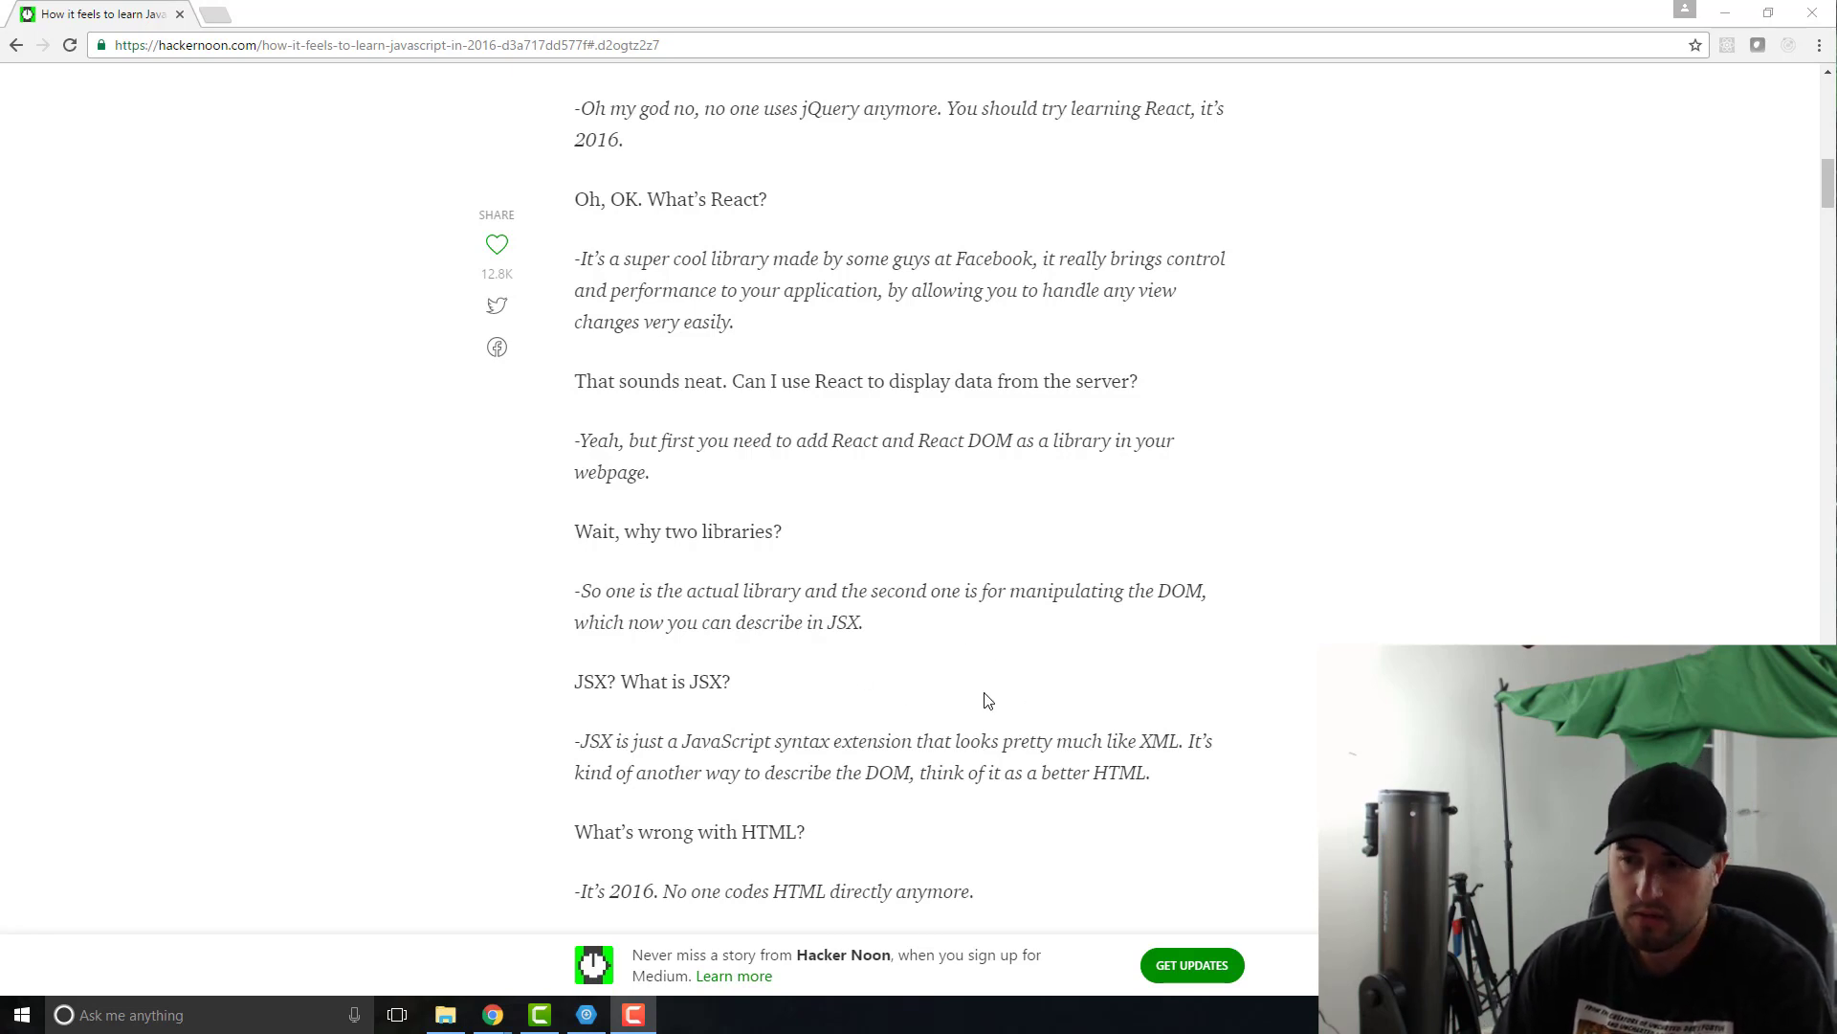
pyautogui.moveTo(1149, 654)
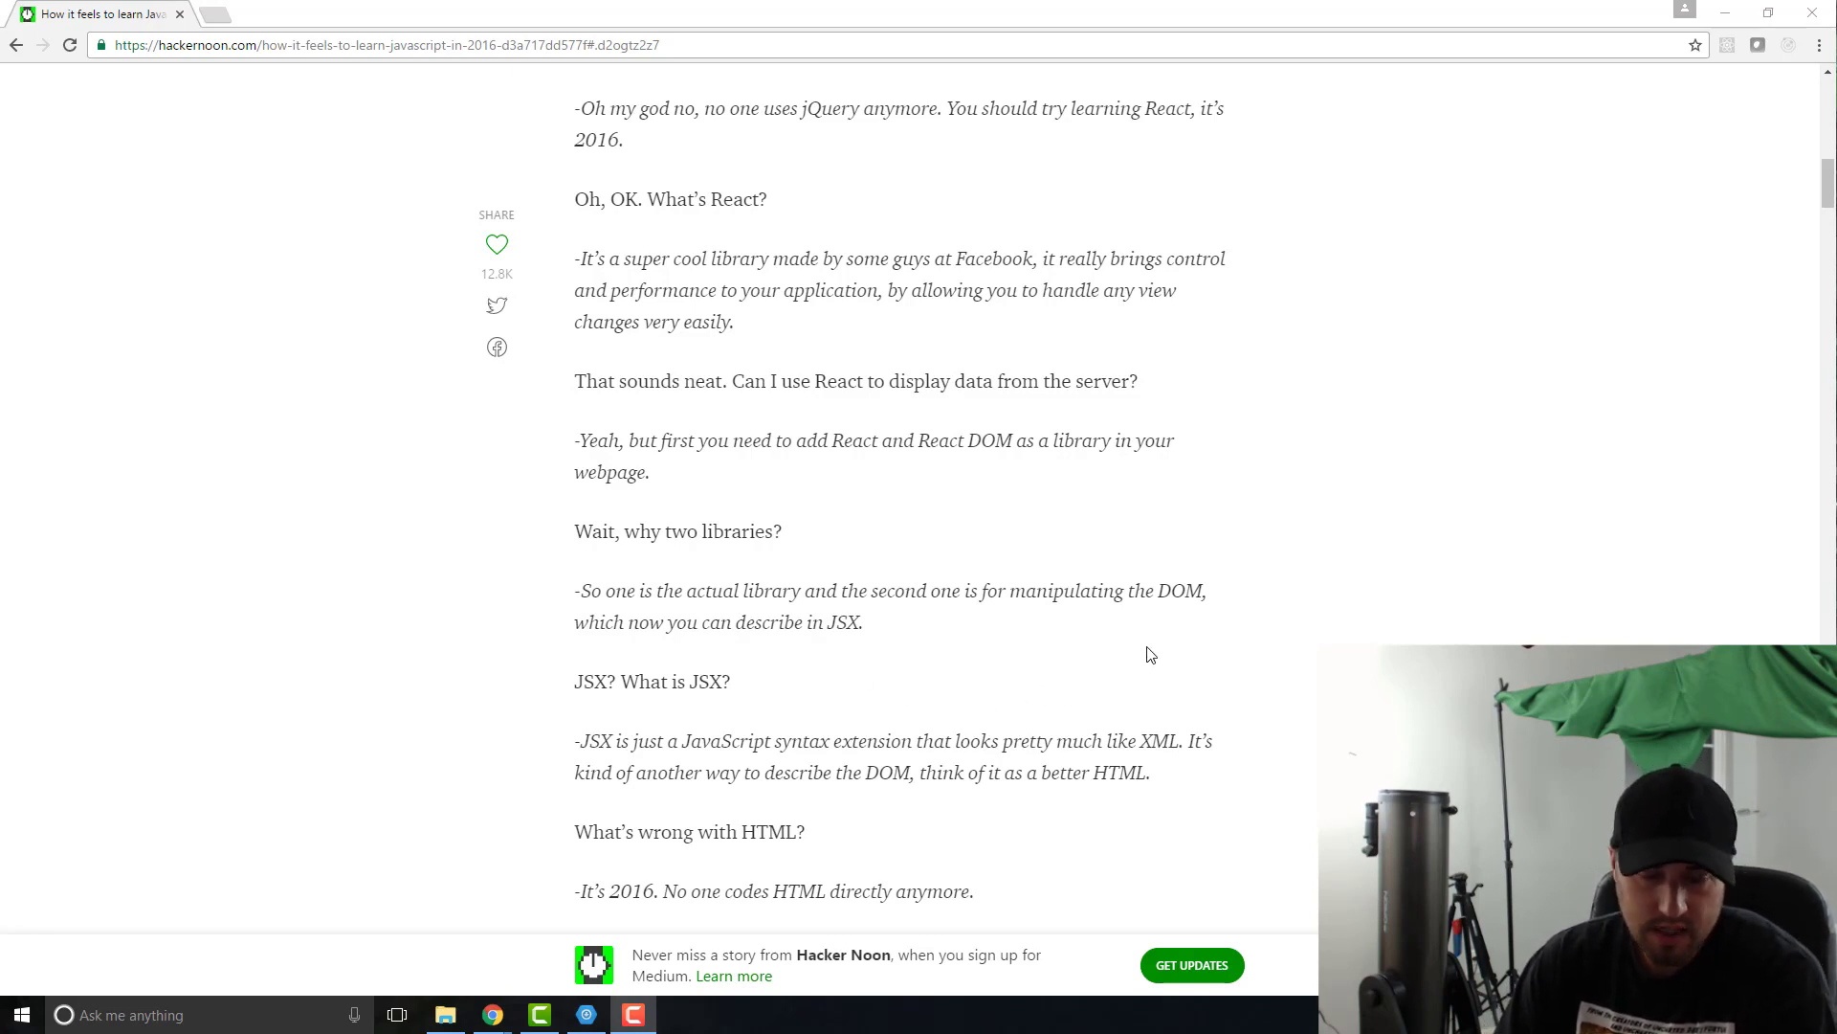
pyautogui.moveTo(1077, 731)
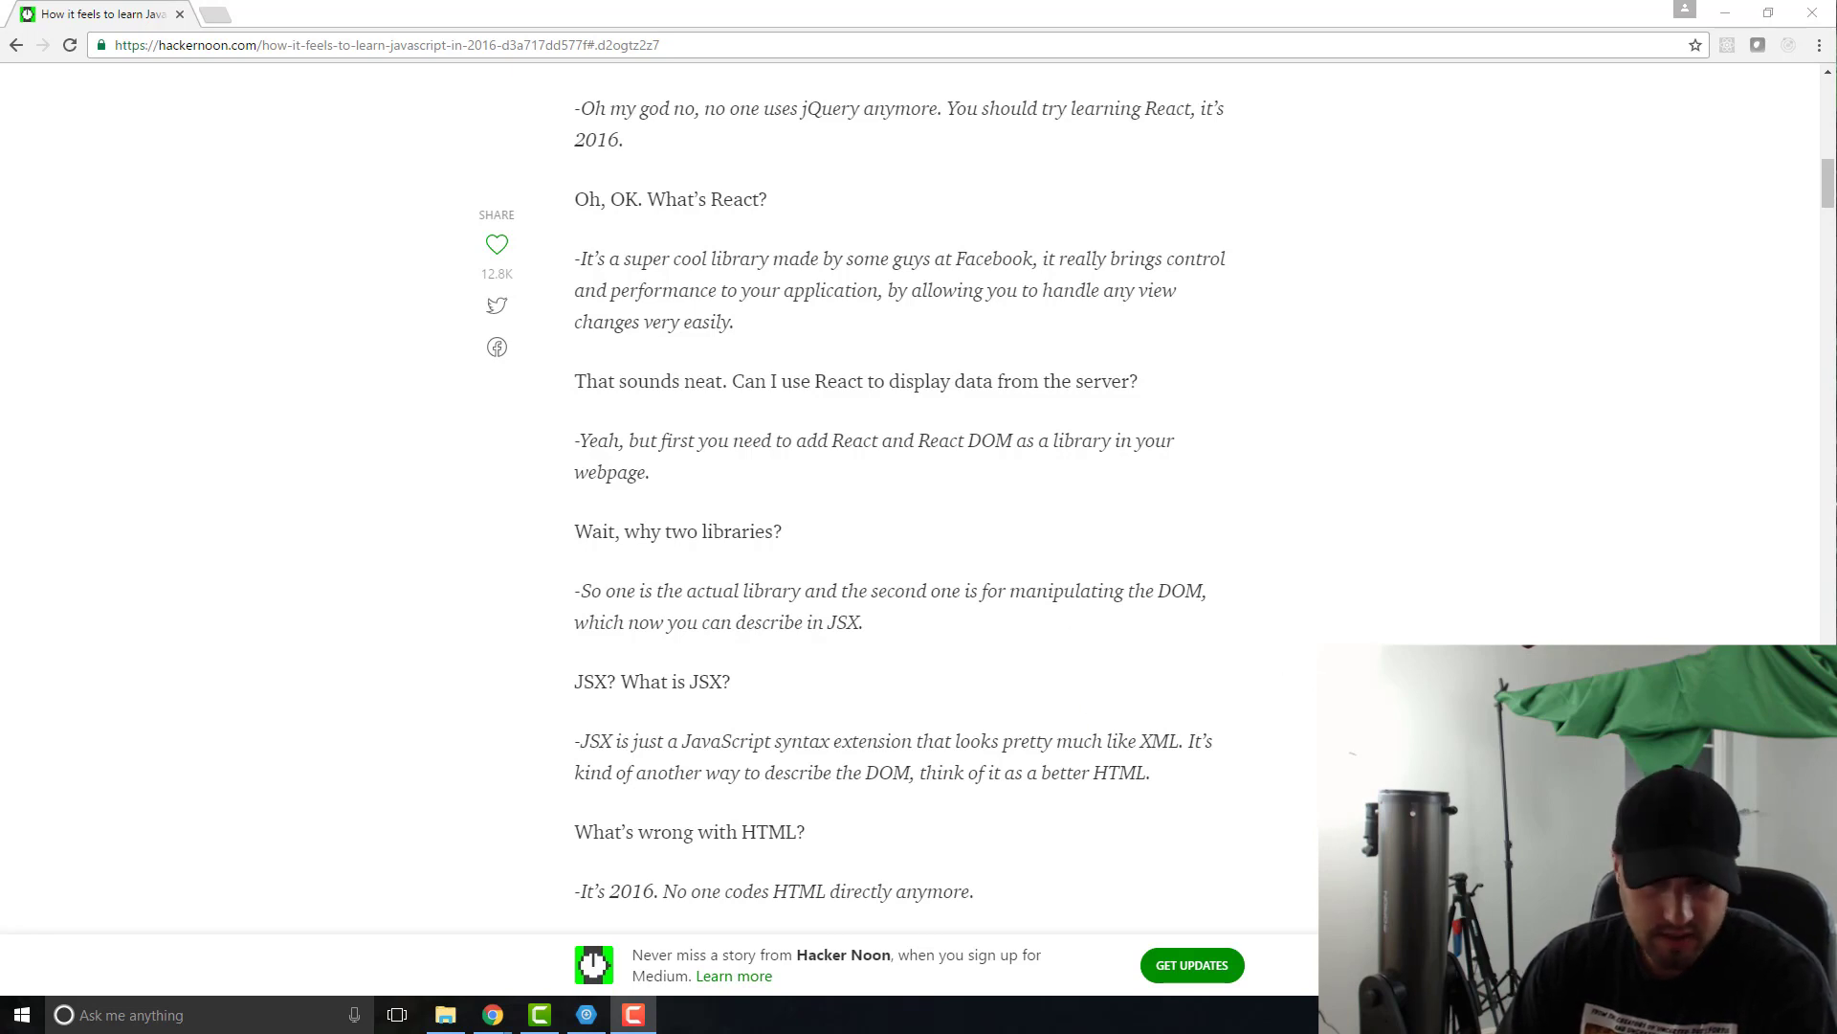
pyautogui.moveTo(1285, 750)
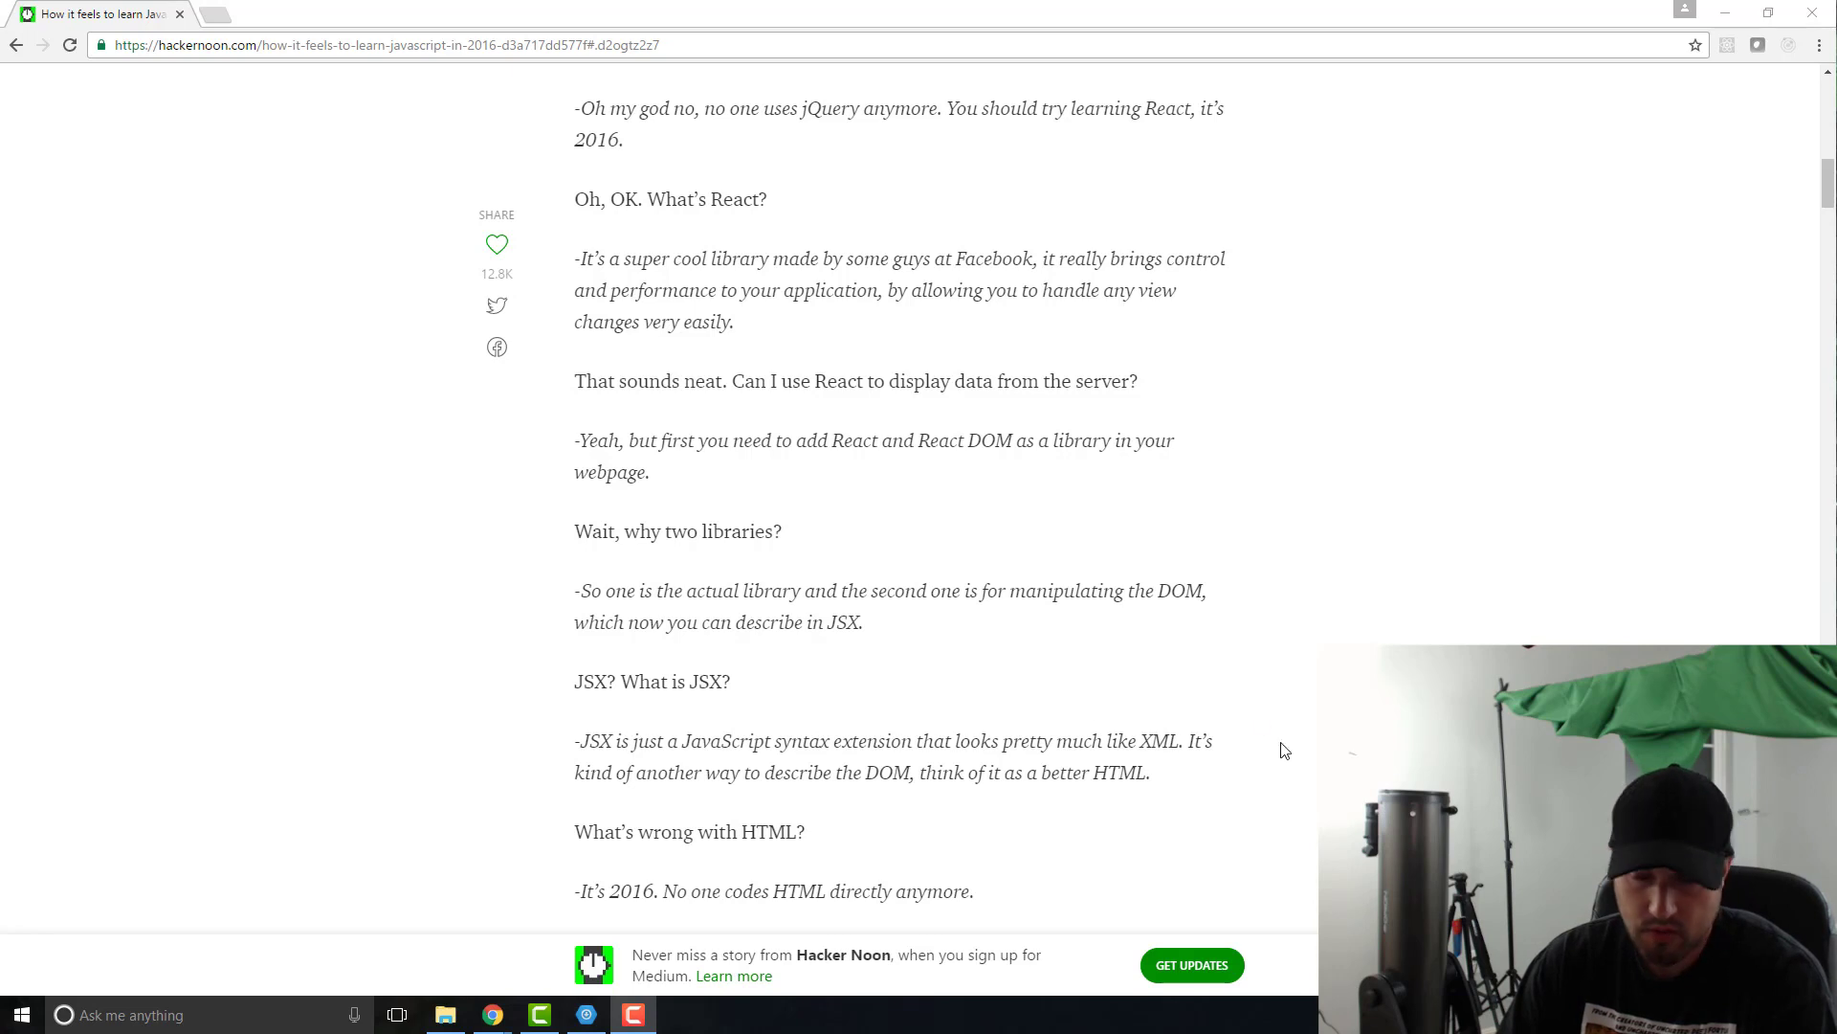
pyautogui.moveTo(1006, 649)
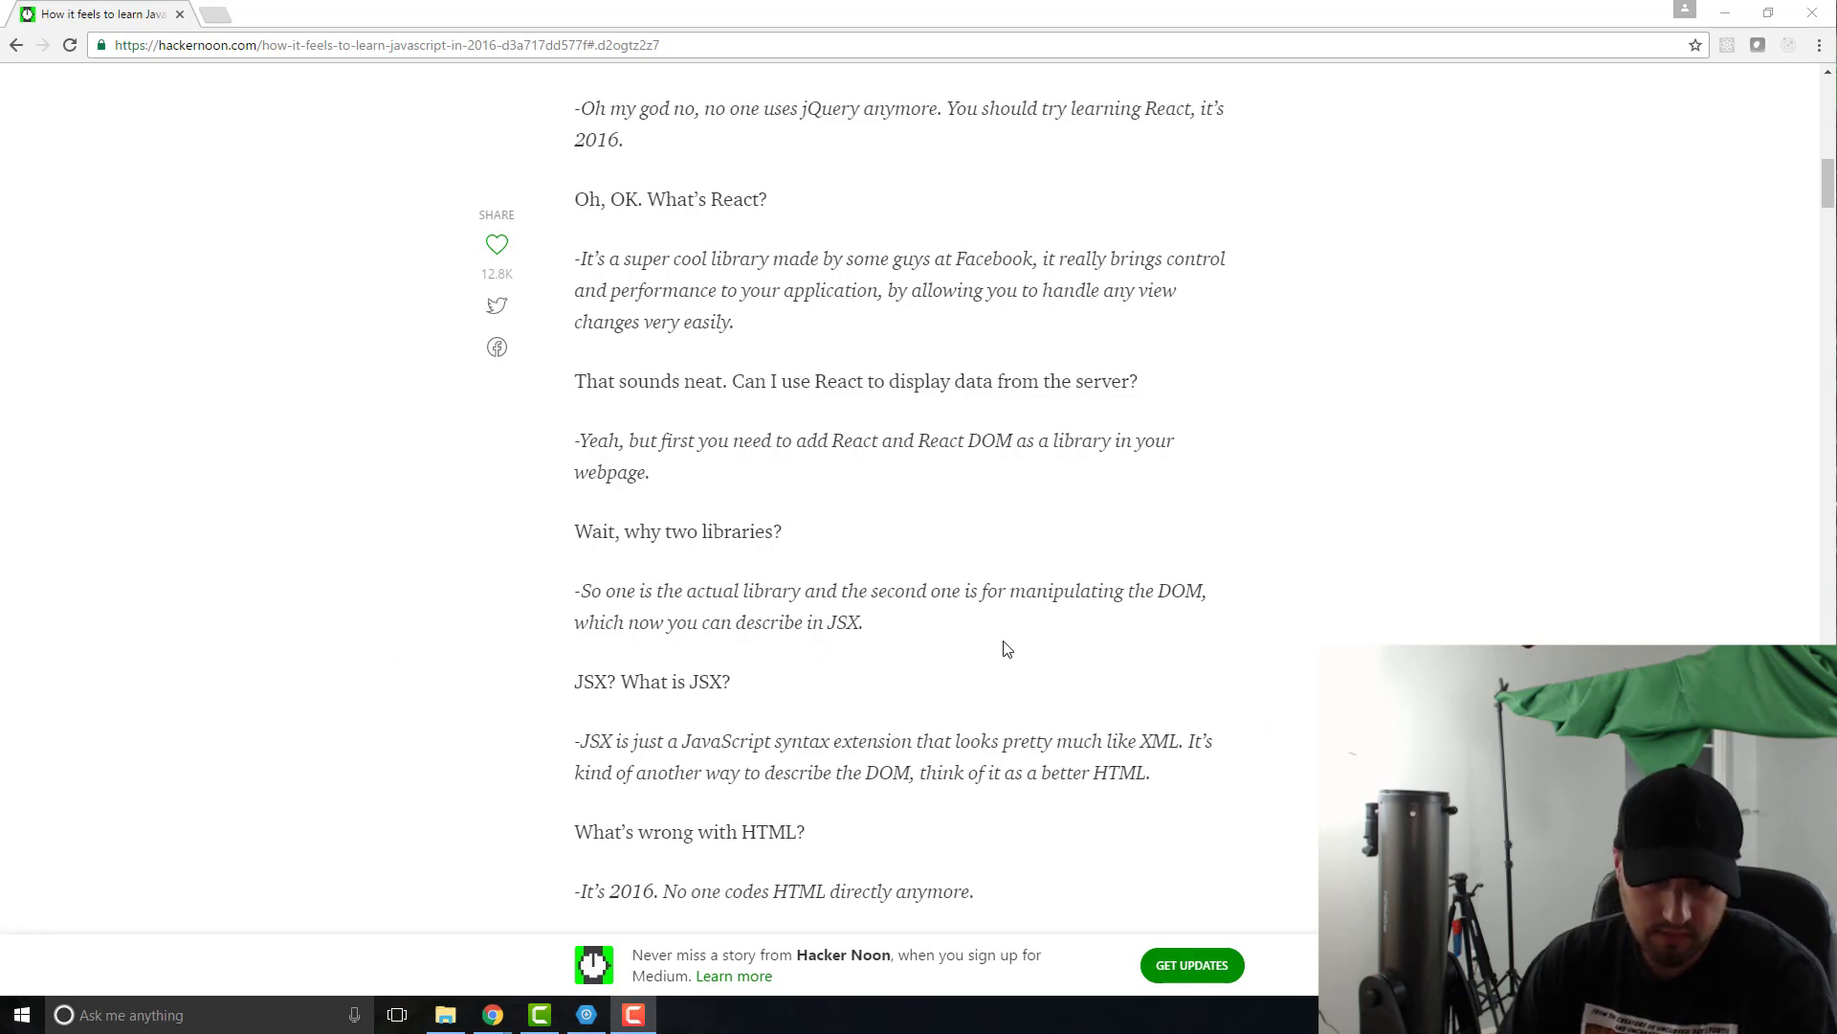
pyautogui.moveTo(1340, 537)
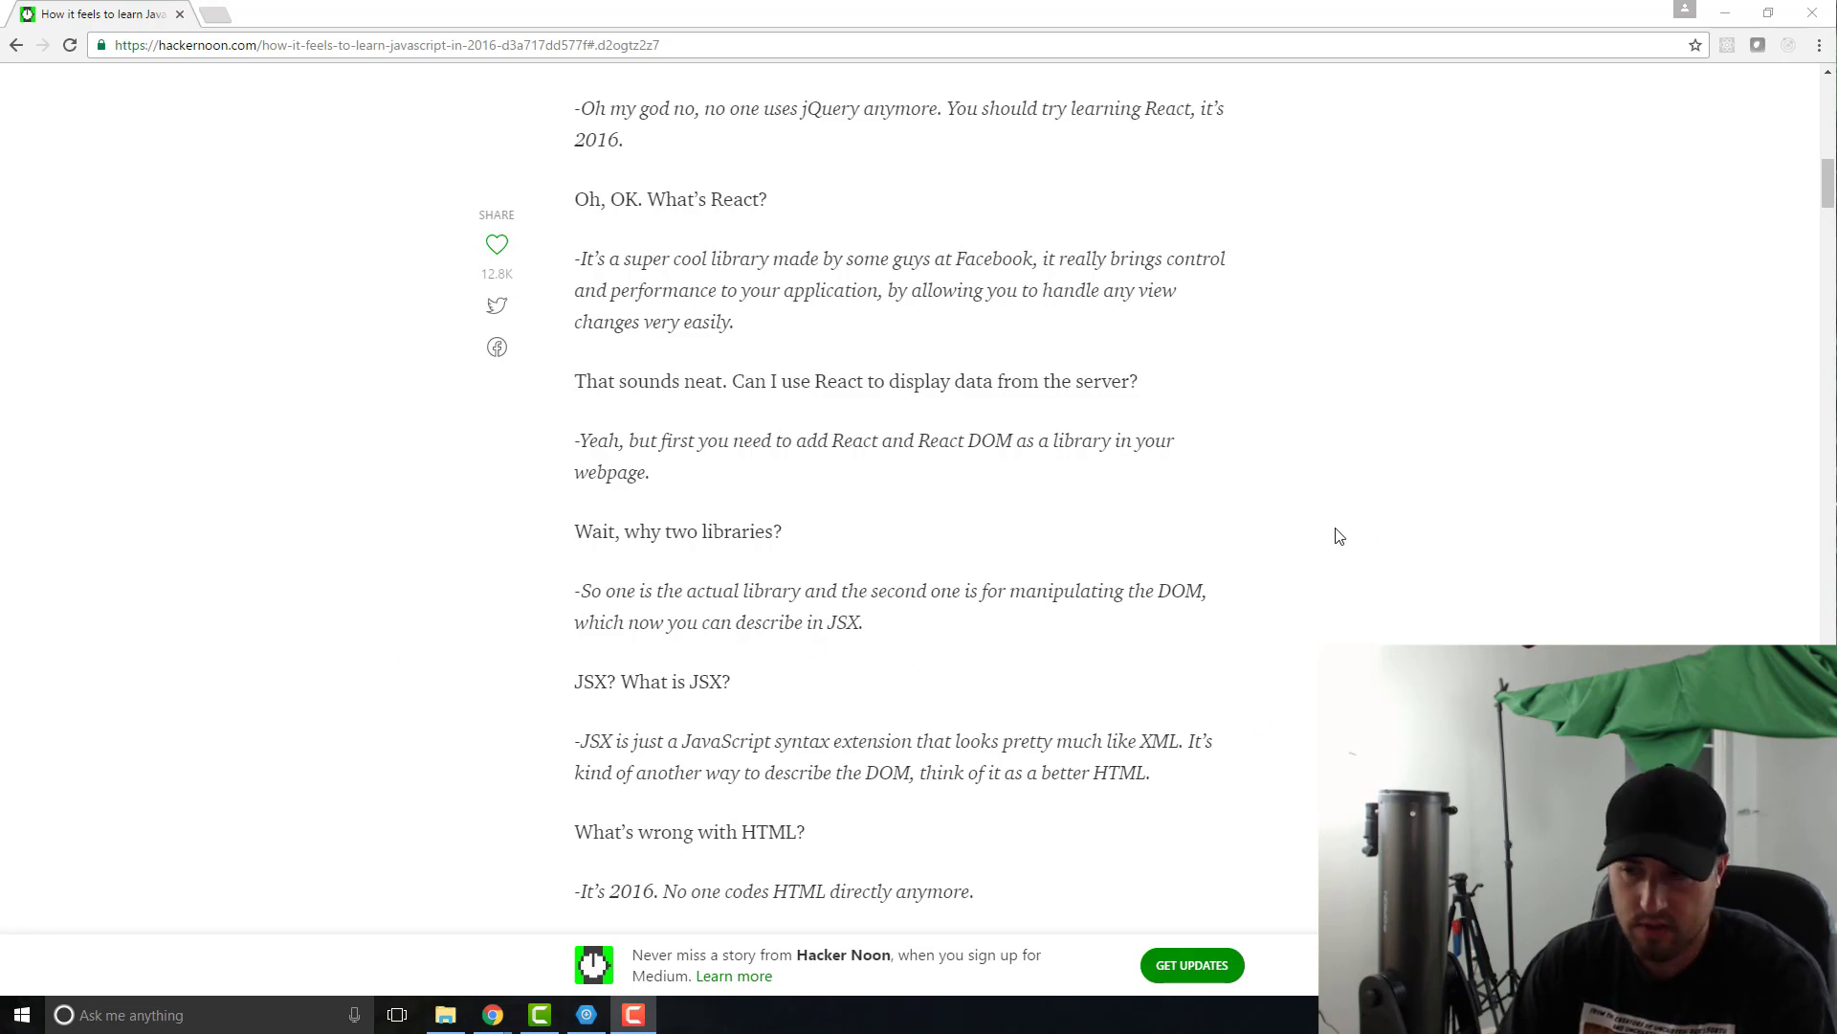
pyautogui.moveTo(1650, 620)
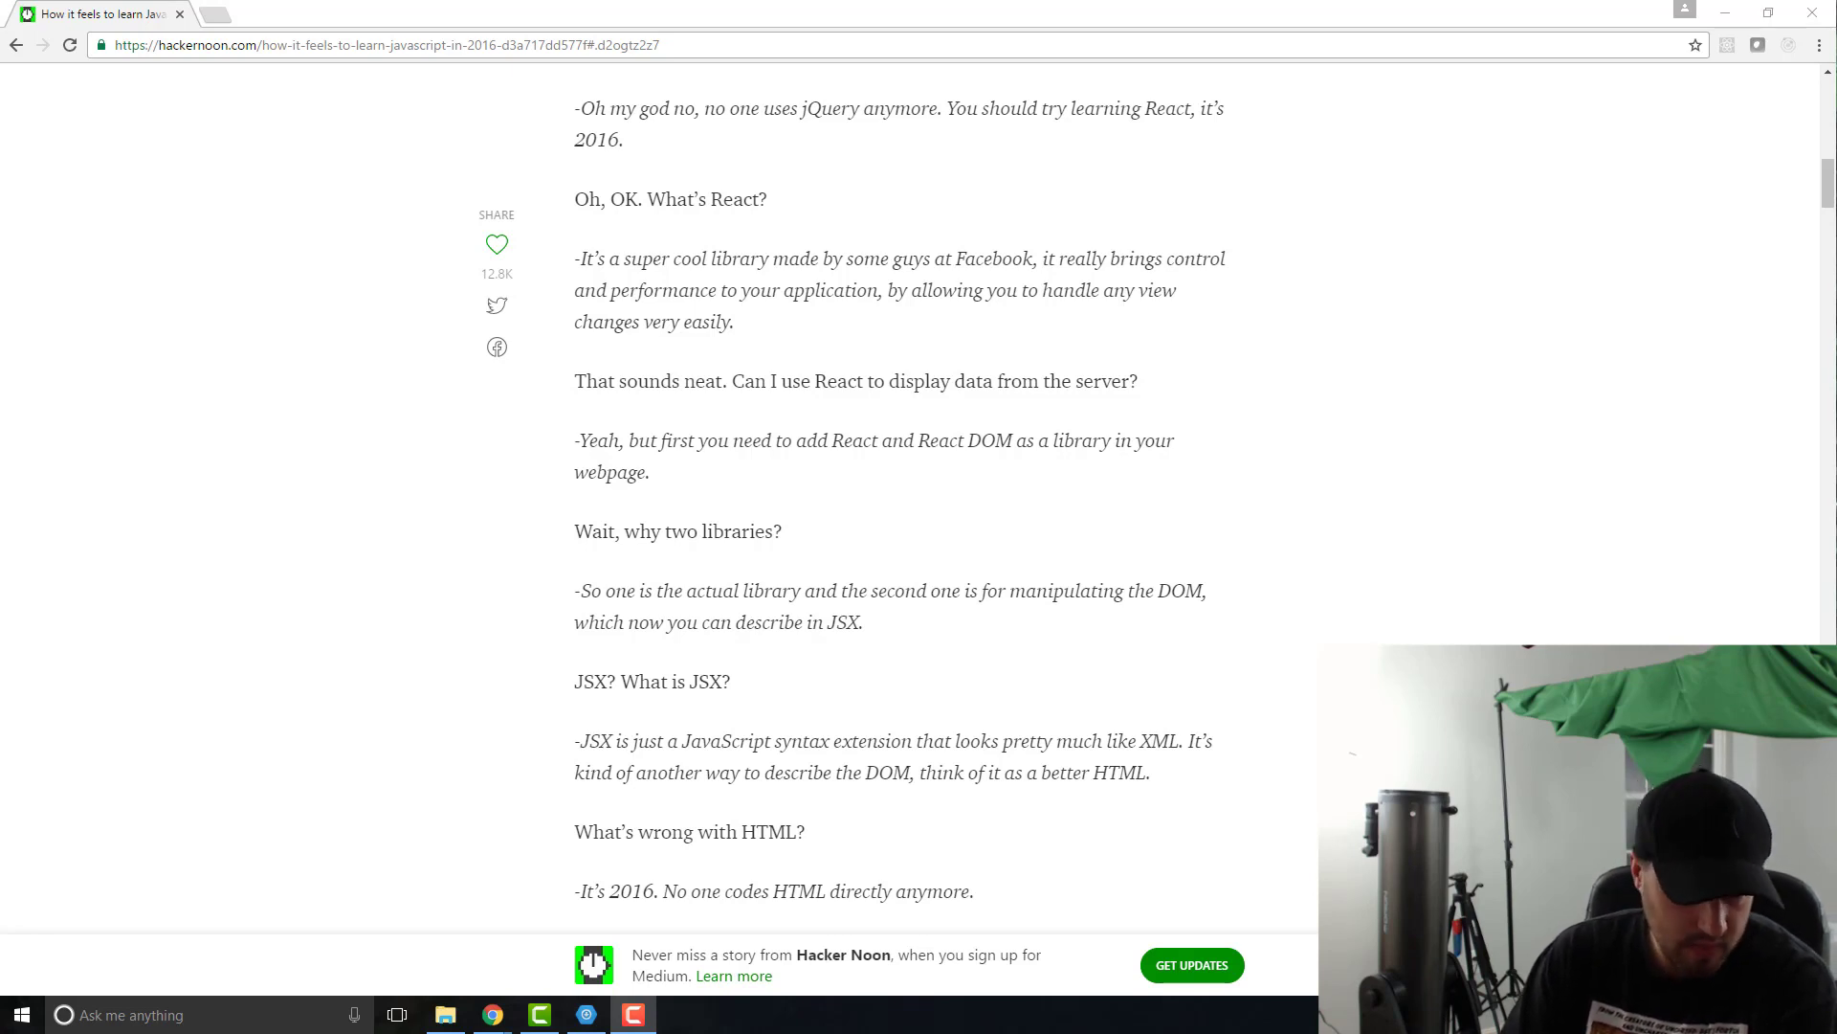
pyautogui.scroll(3)
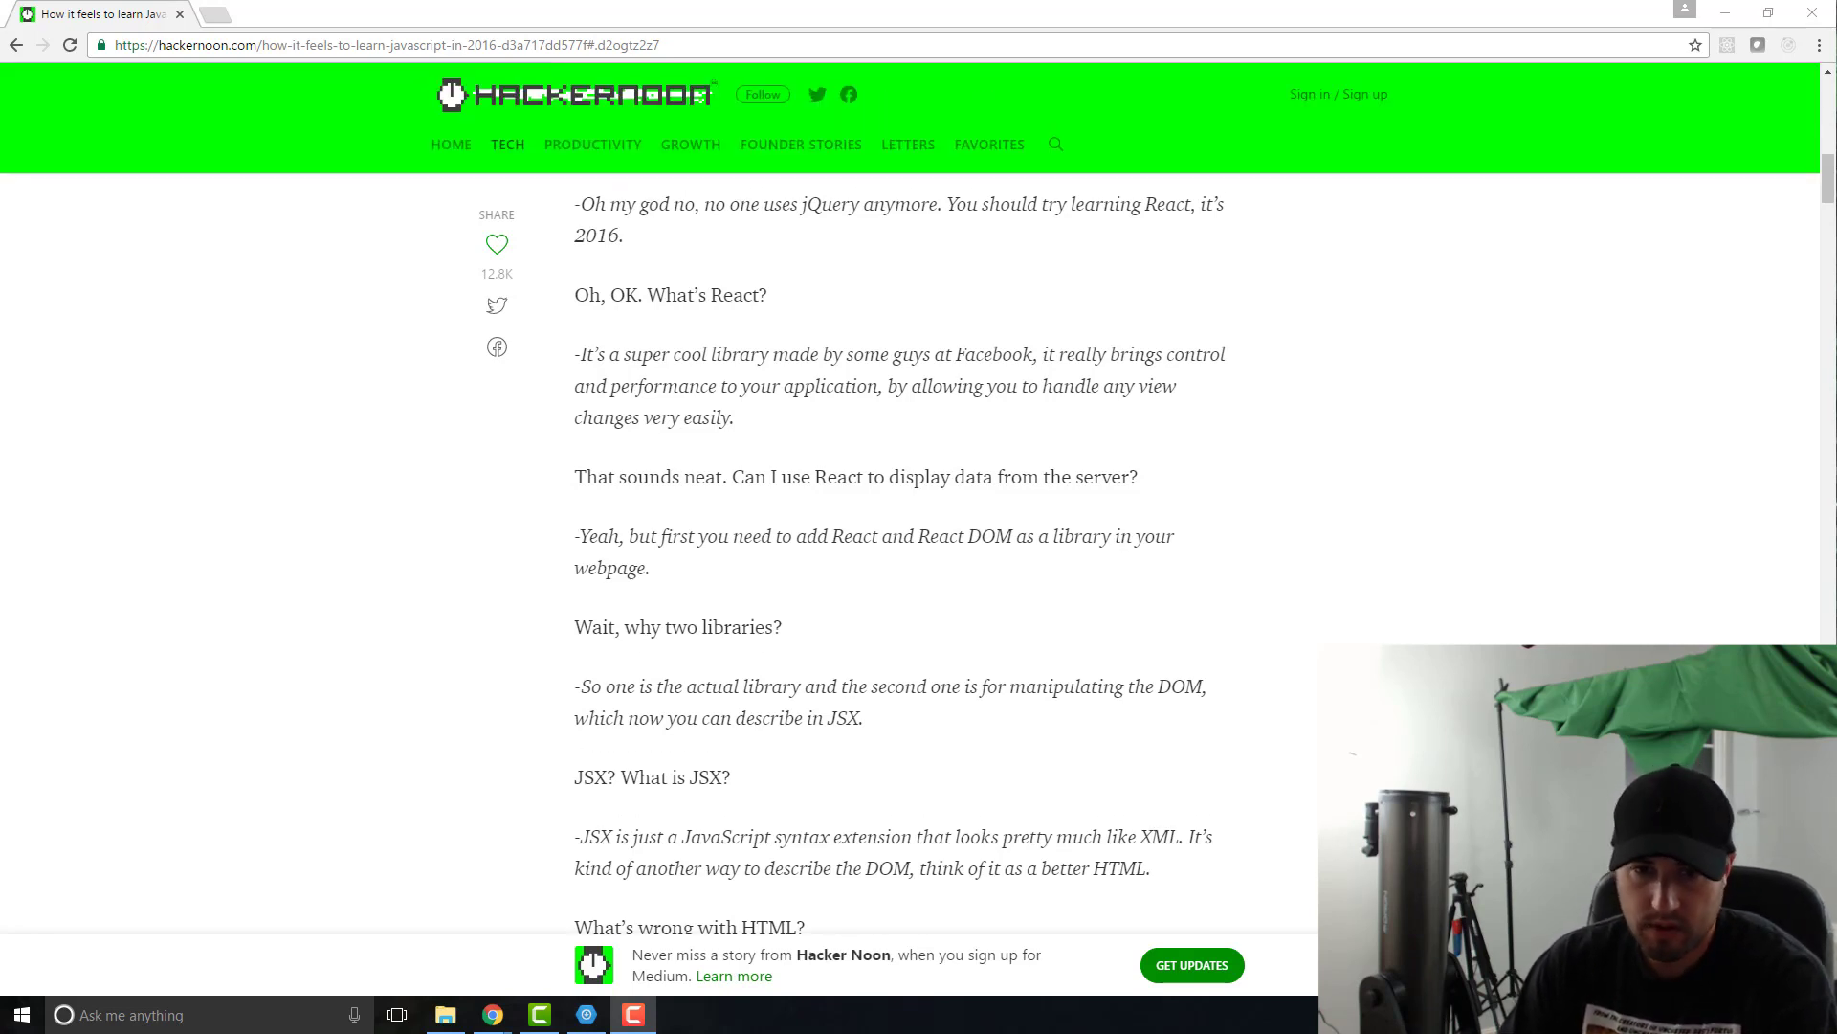
pyautogui.scroll(-3)
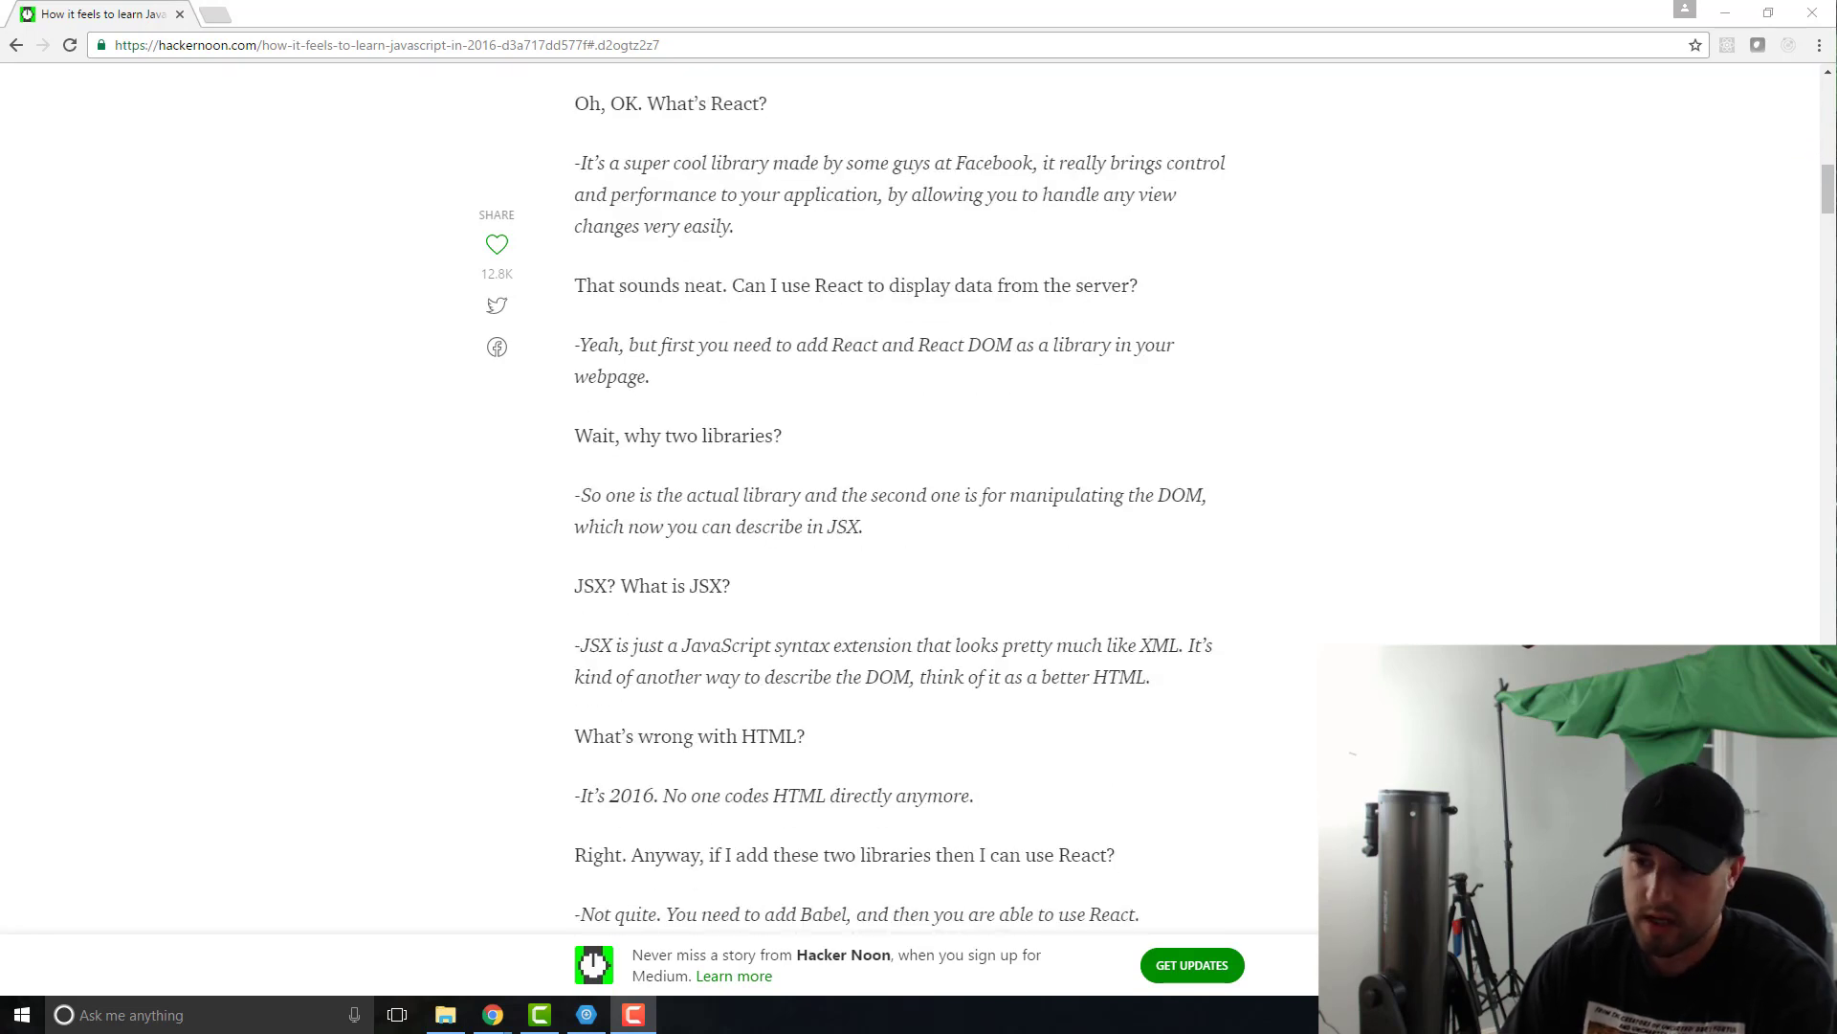